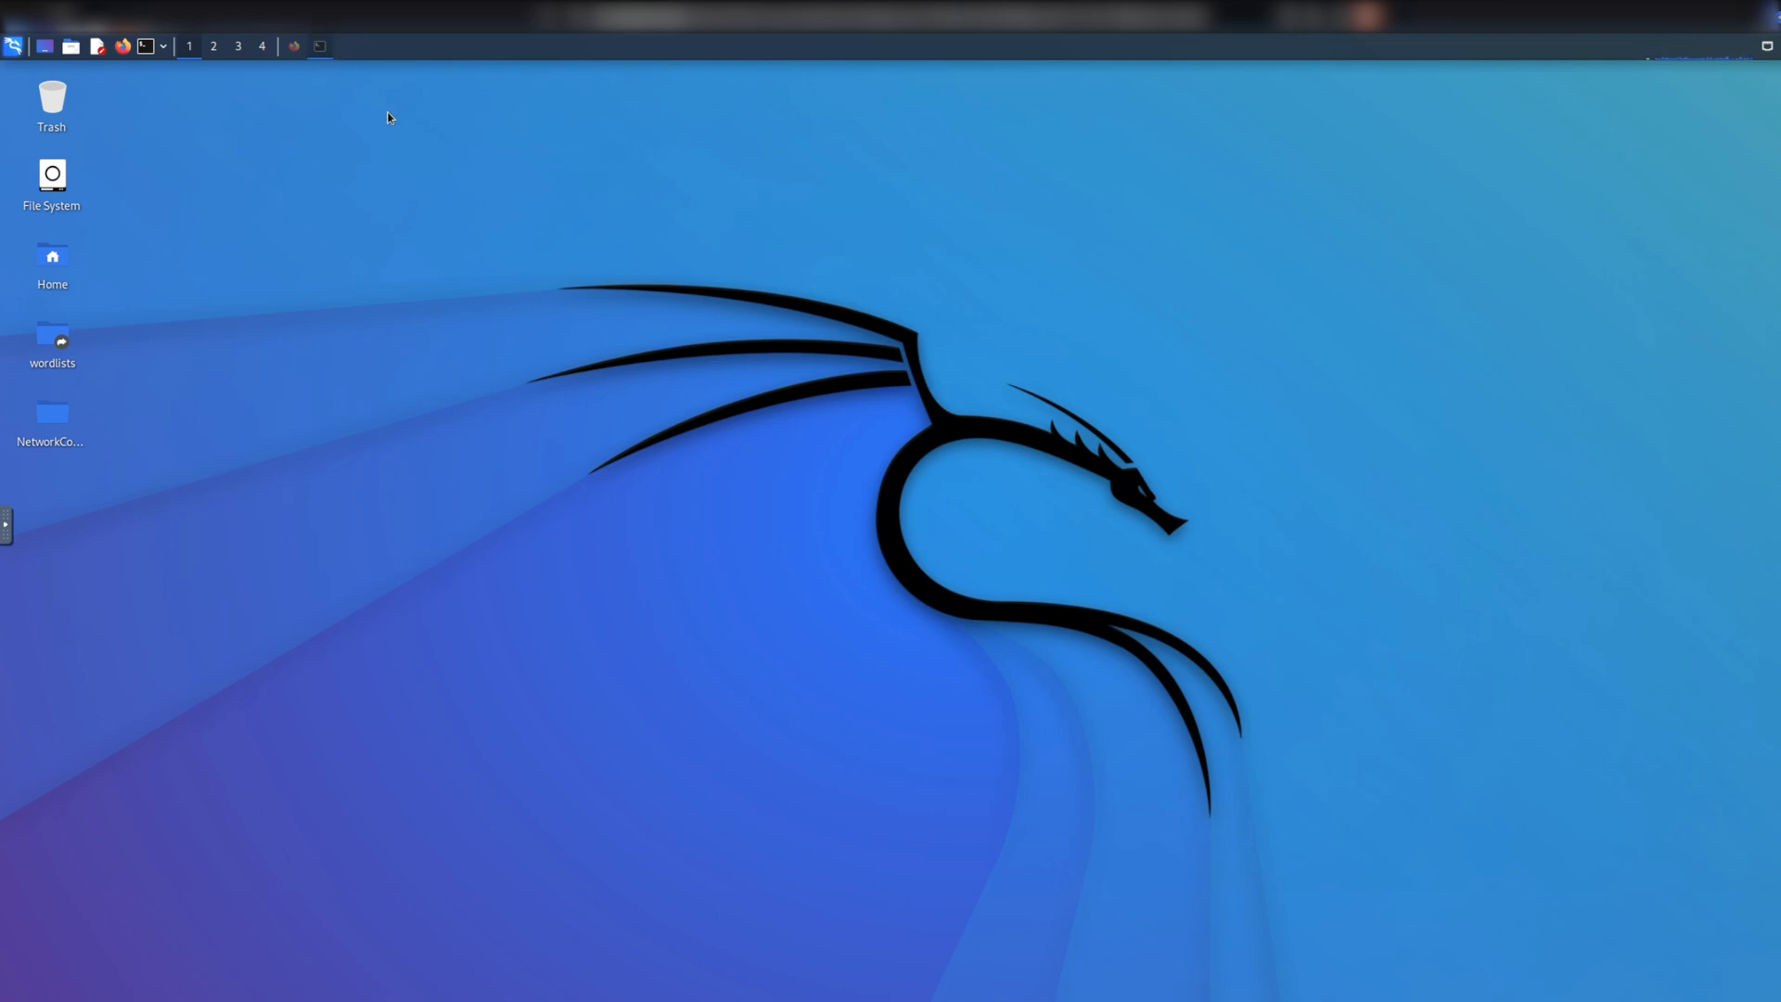
{"action": "left_click", "coordinate": [141, 45]}
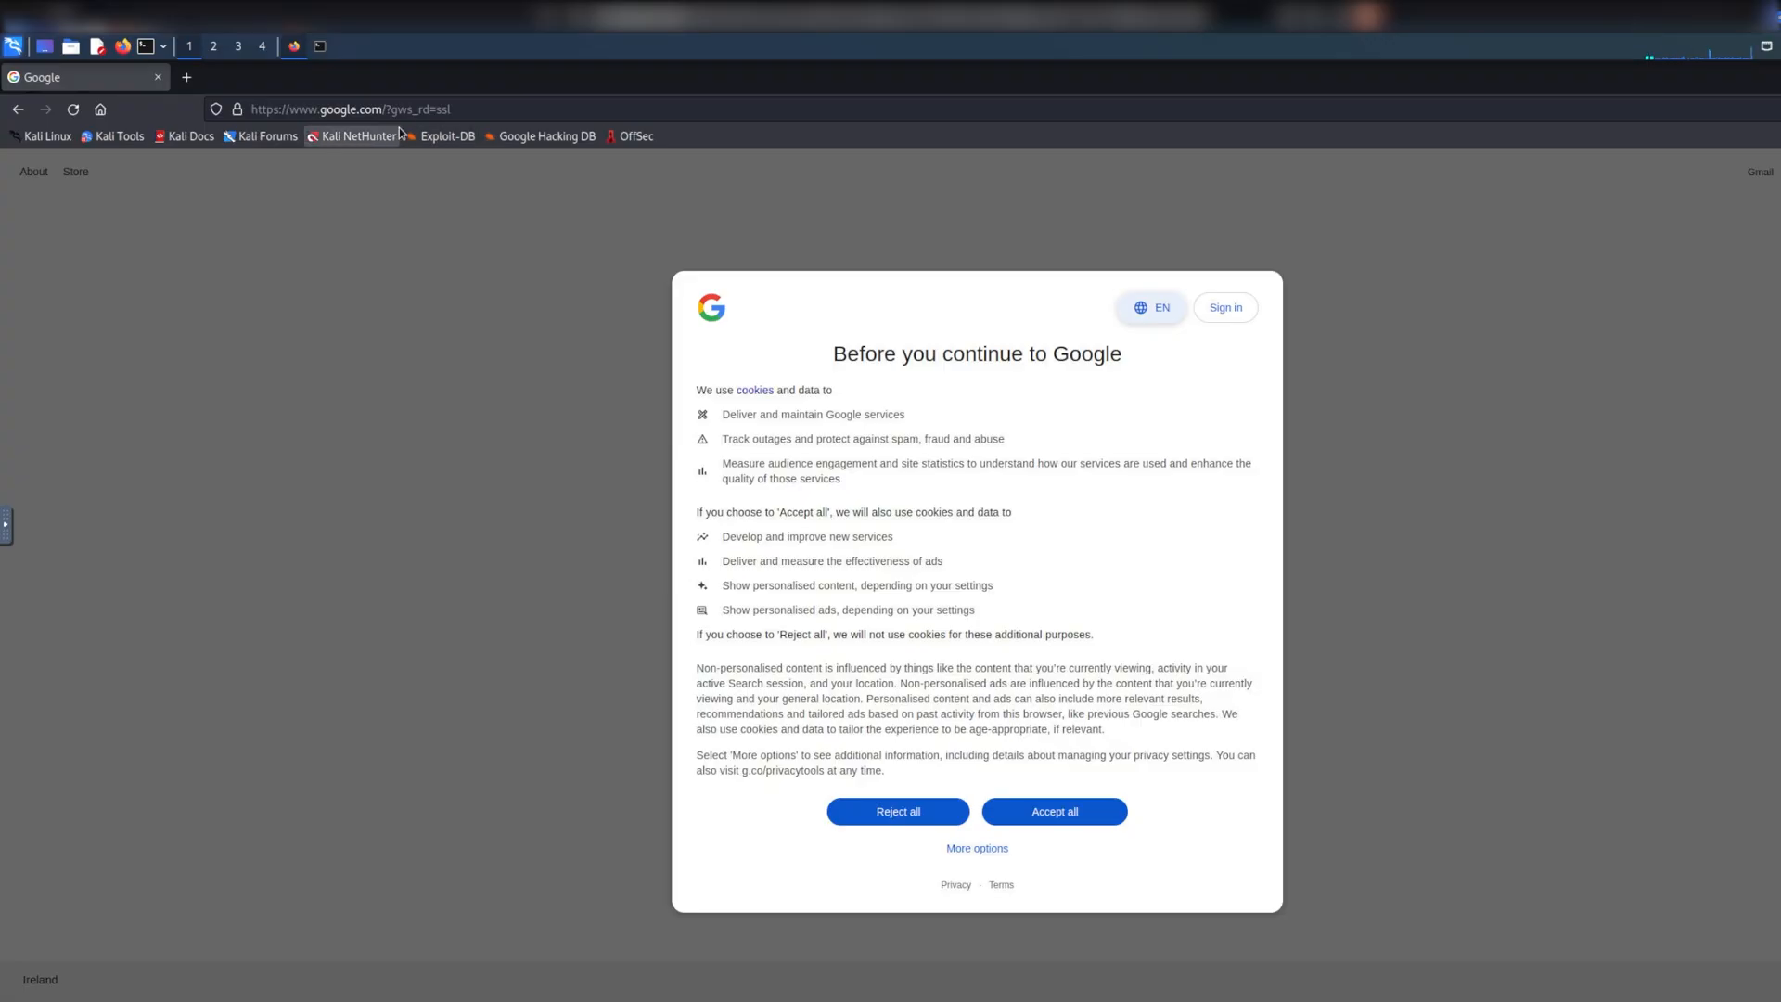
{"action": "type", "text": "http://10.10.88.82:8000/"}
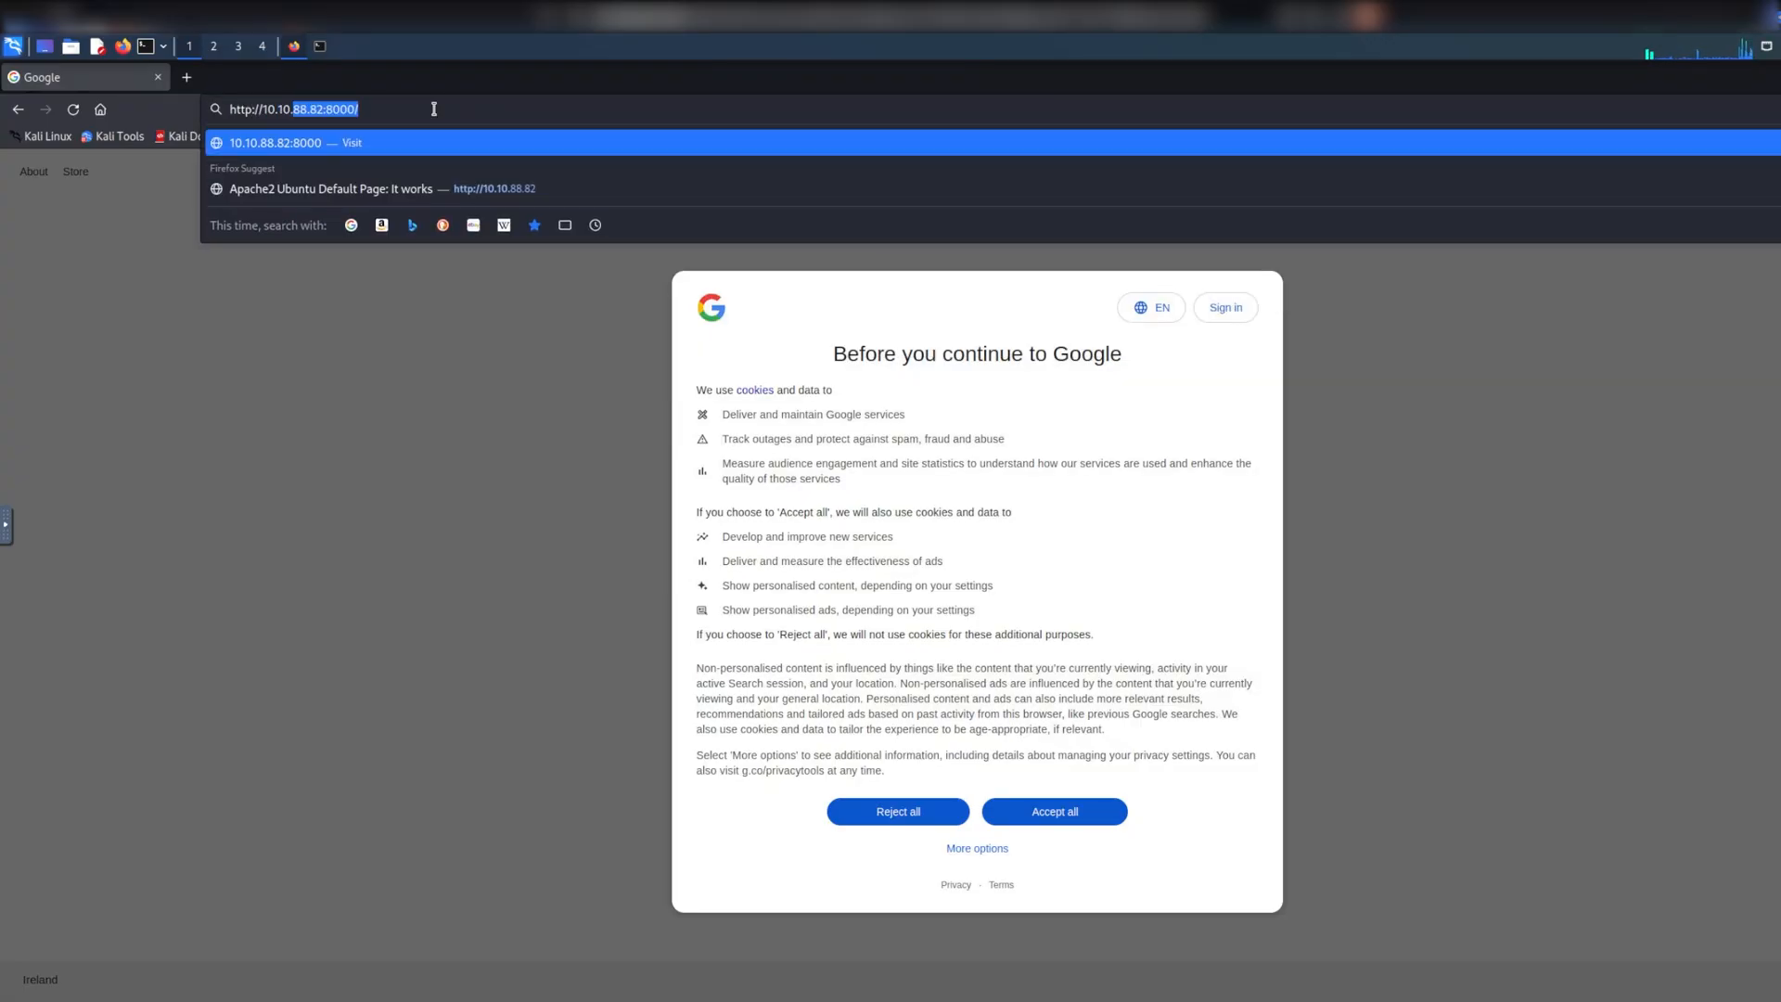
{"action": "key", "text": "Backspace"}
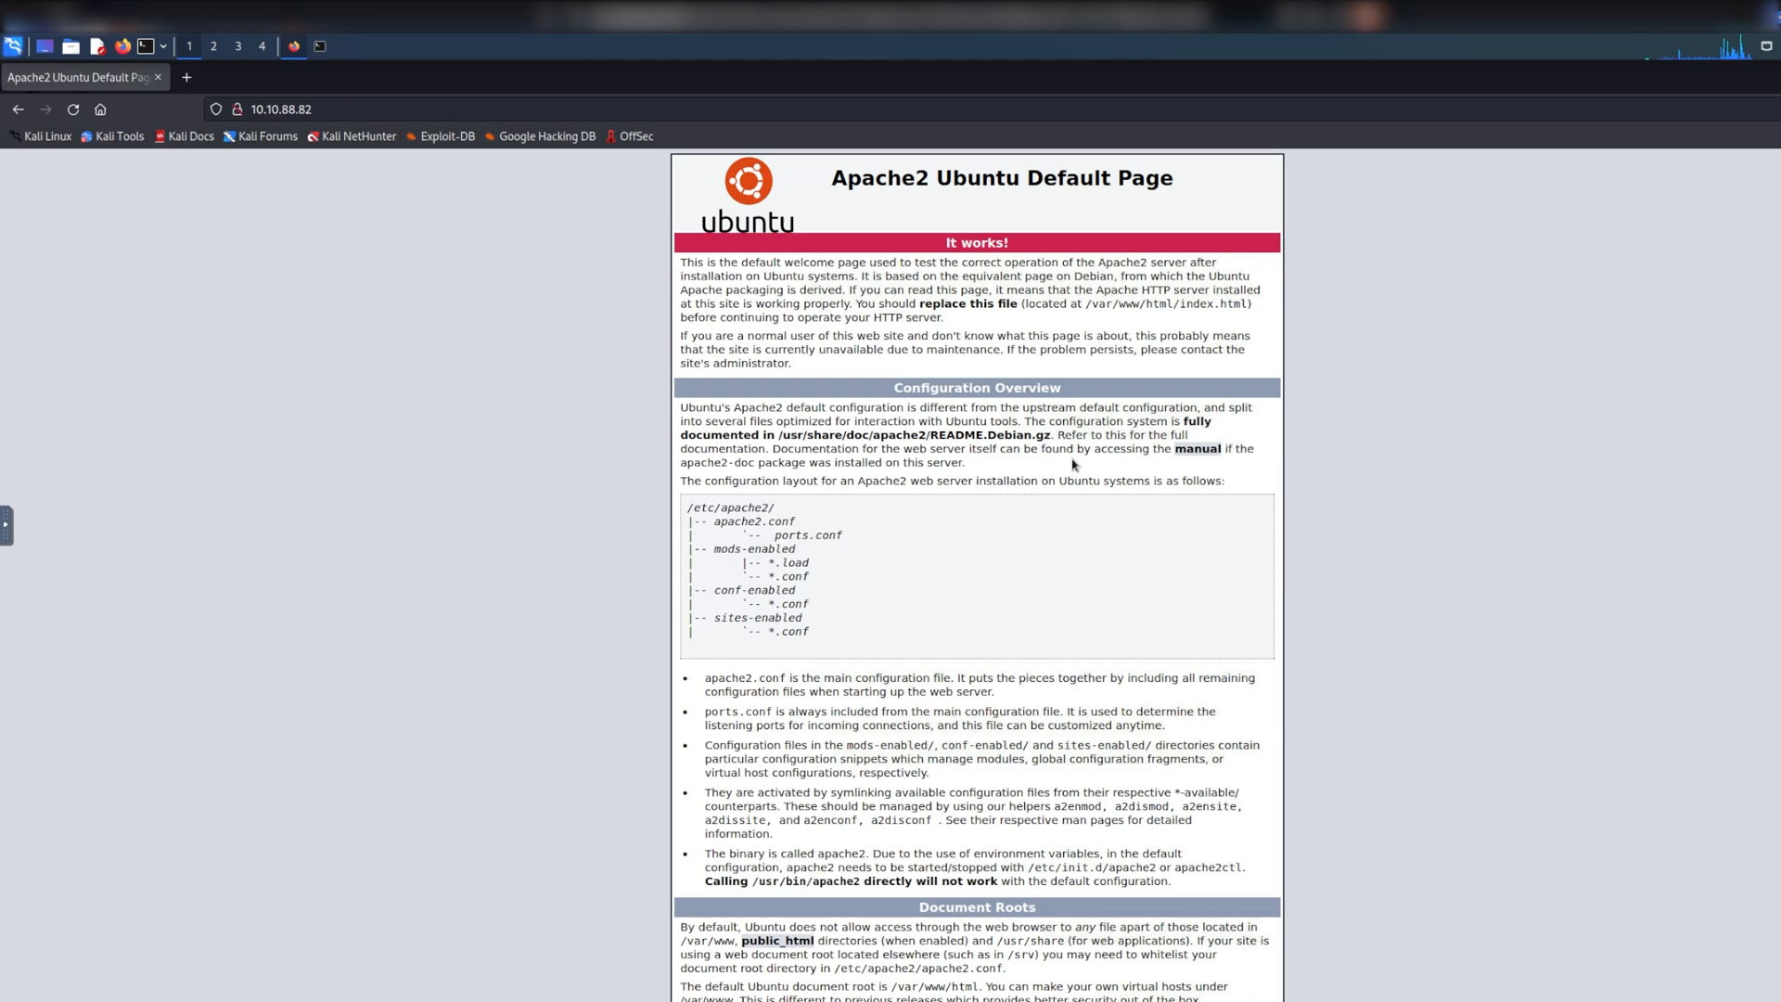
{"action": "scroll", "scroll_direction": "down", "scroll_amount": 3}
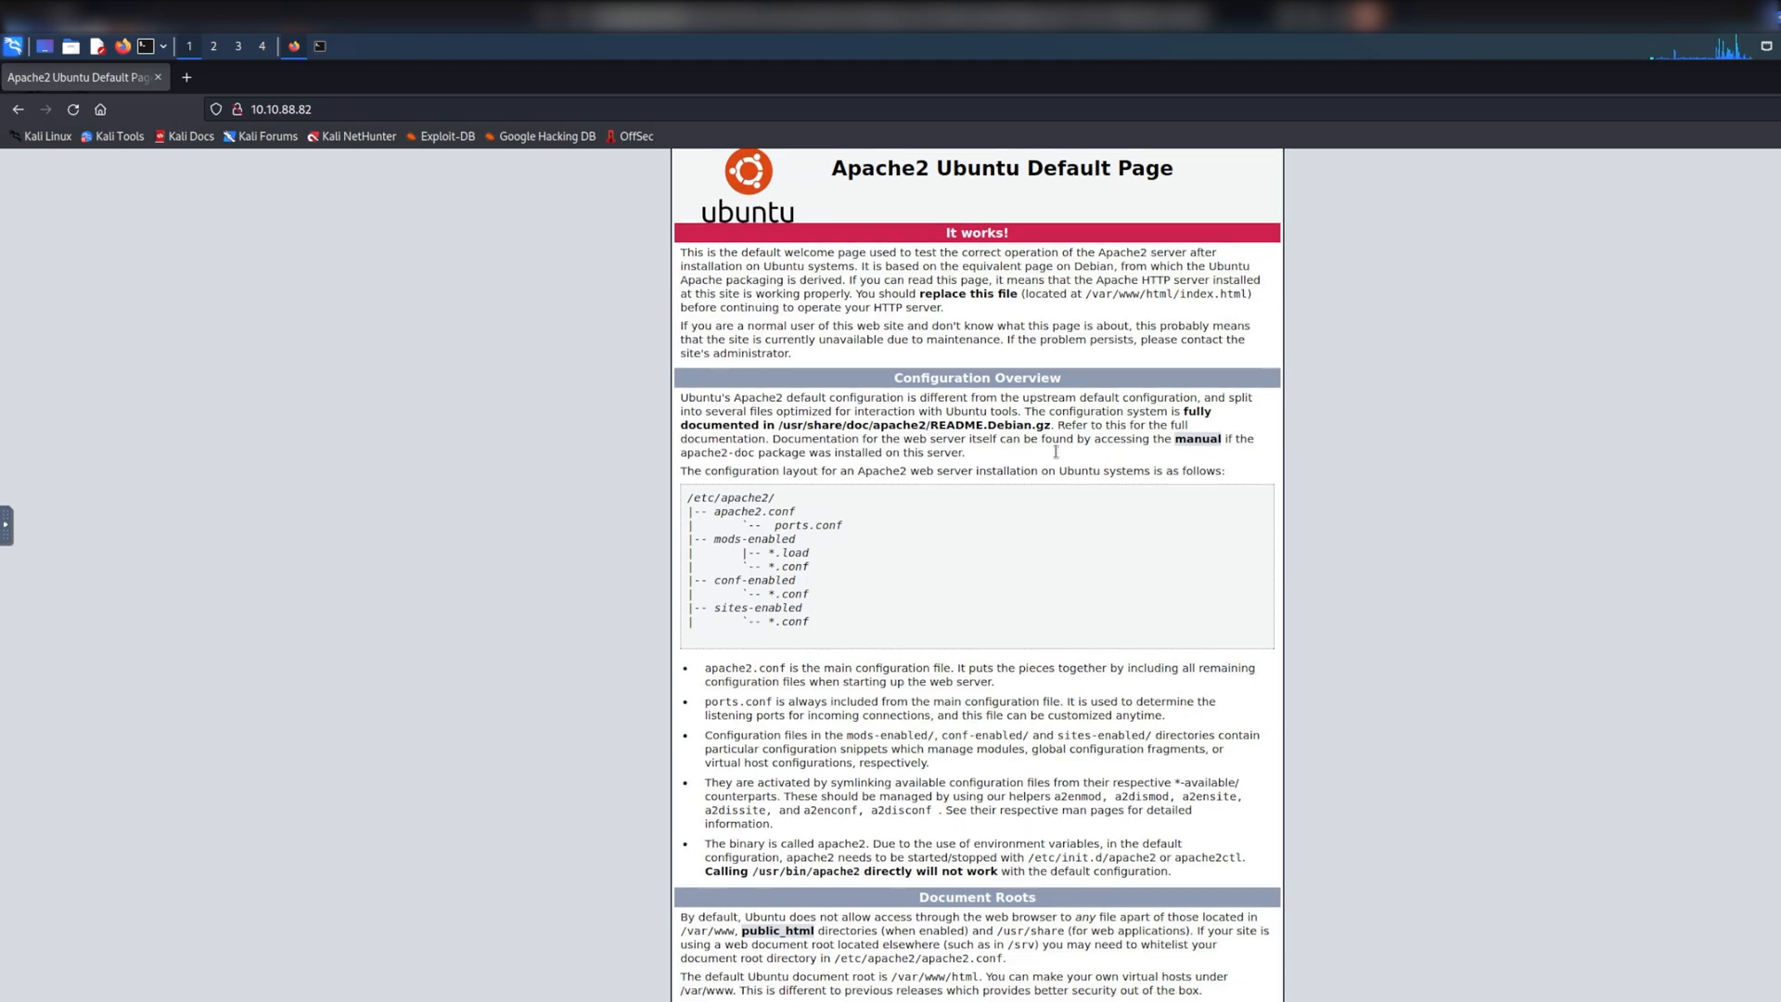
{"action": "scroll", "scroll_direction": "down", "scroll_amount": 3}
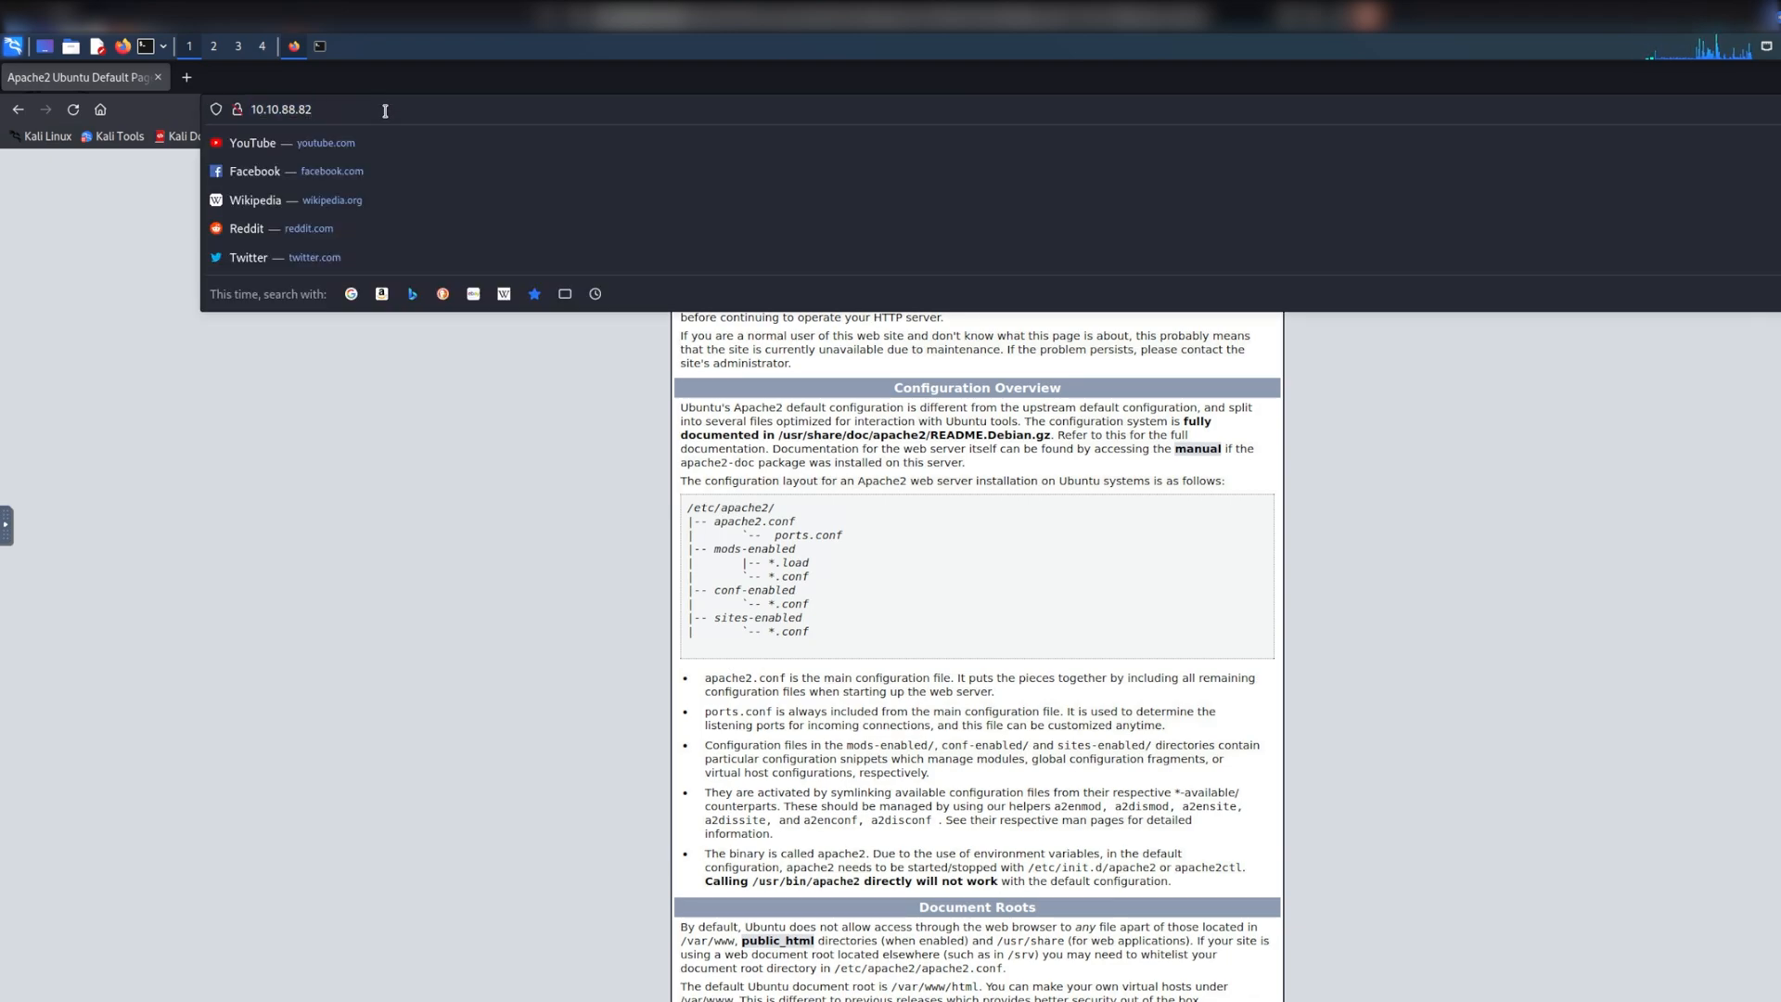
Browse to port 8000 and read the Bolt site's latest entries revealing admin credentials.
{"action": "type", "text": ":8000/"}
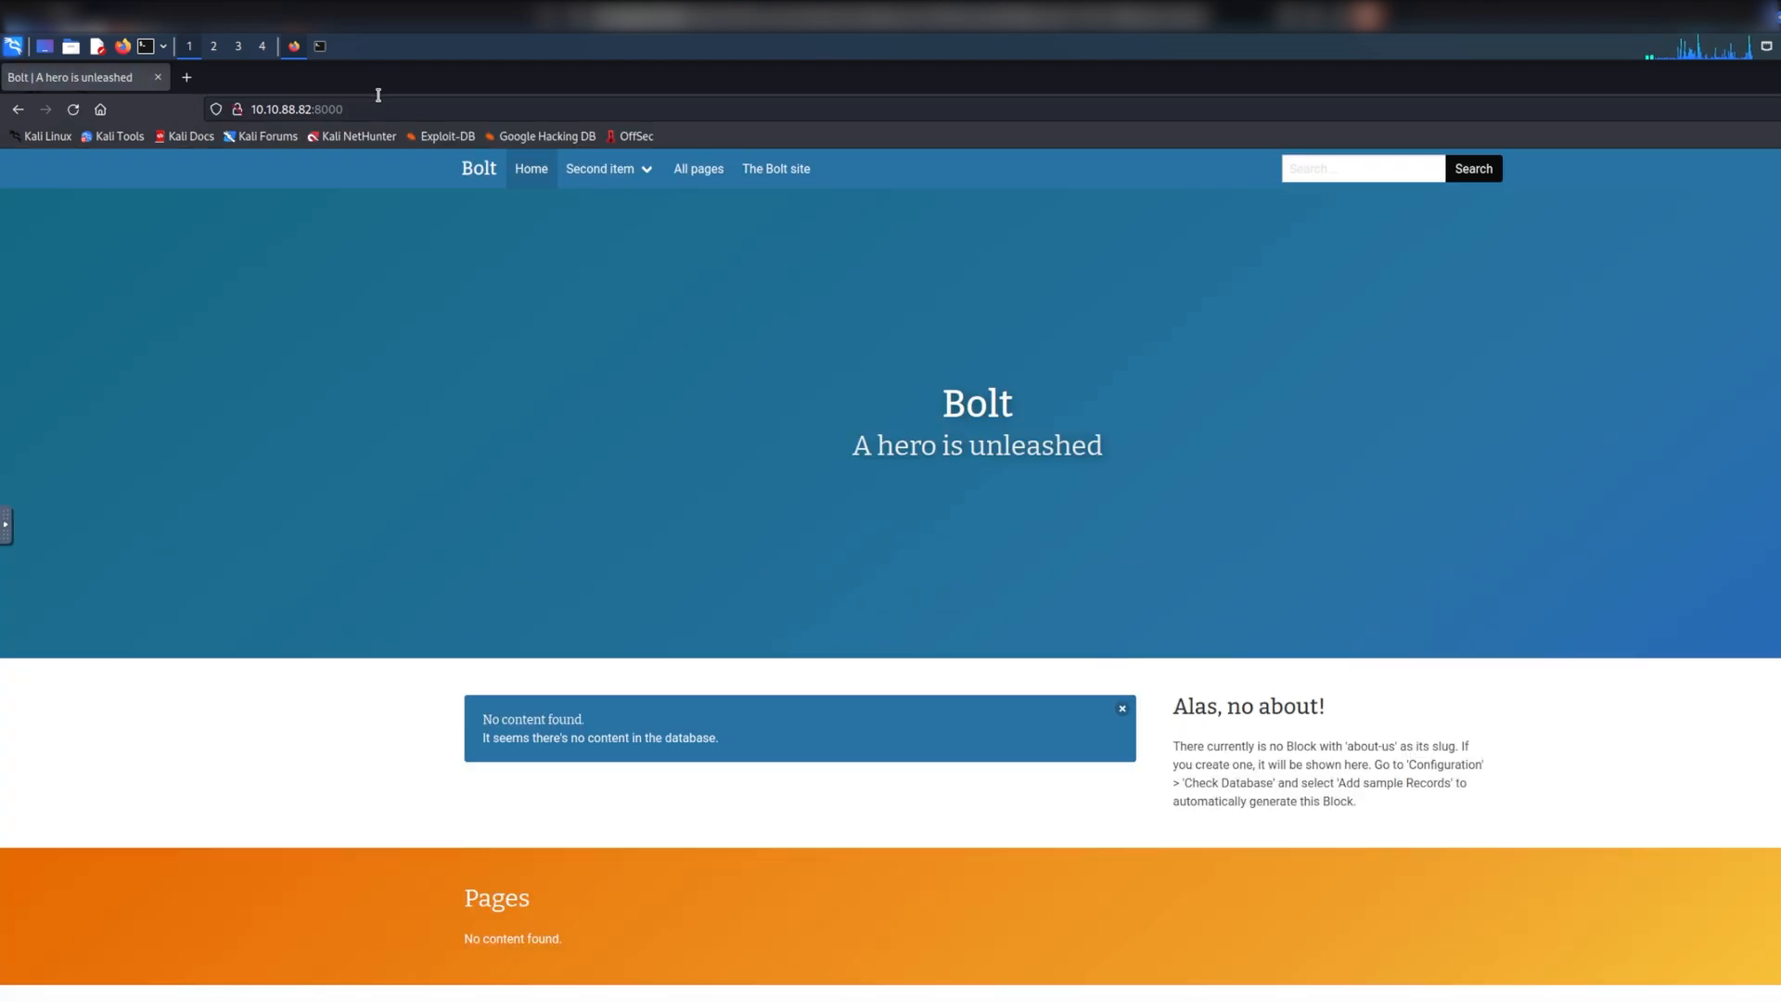
{"action": "scroll", "scroll_direction": "down", "scroll_amount": 3}
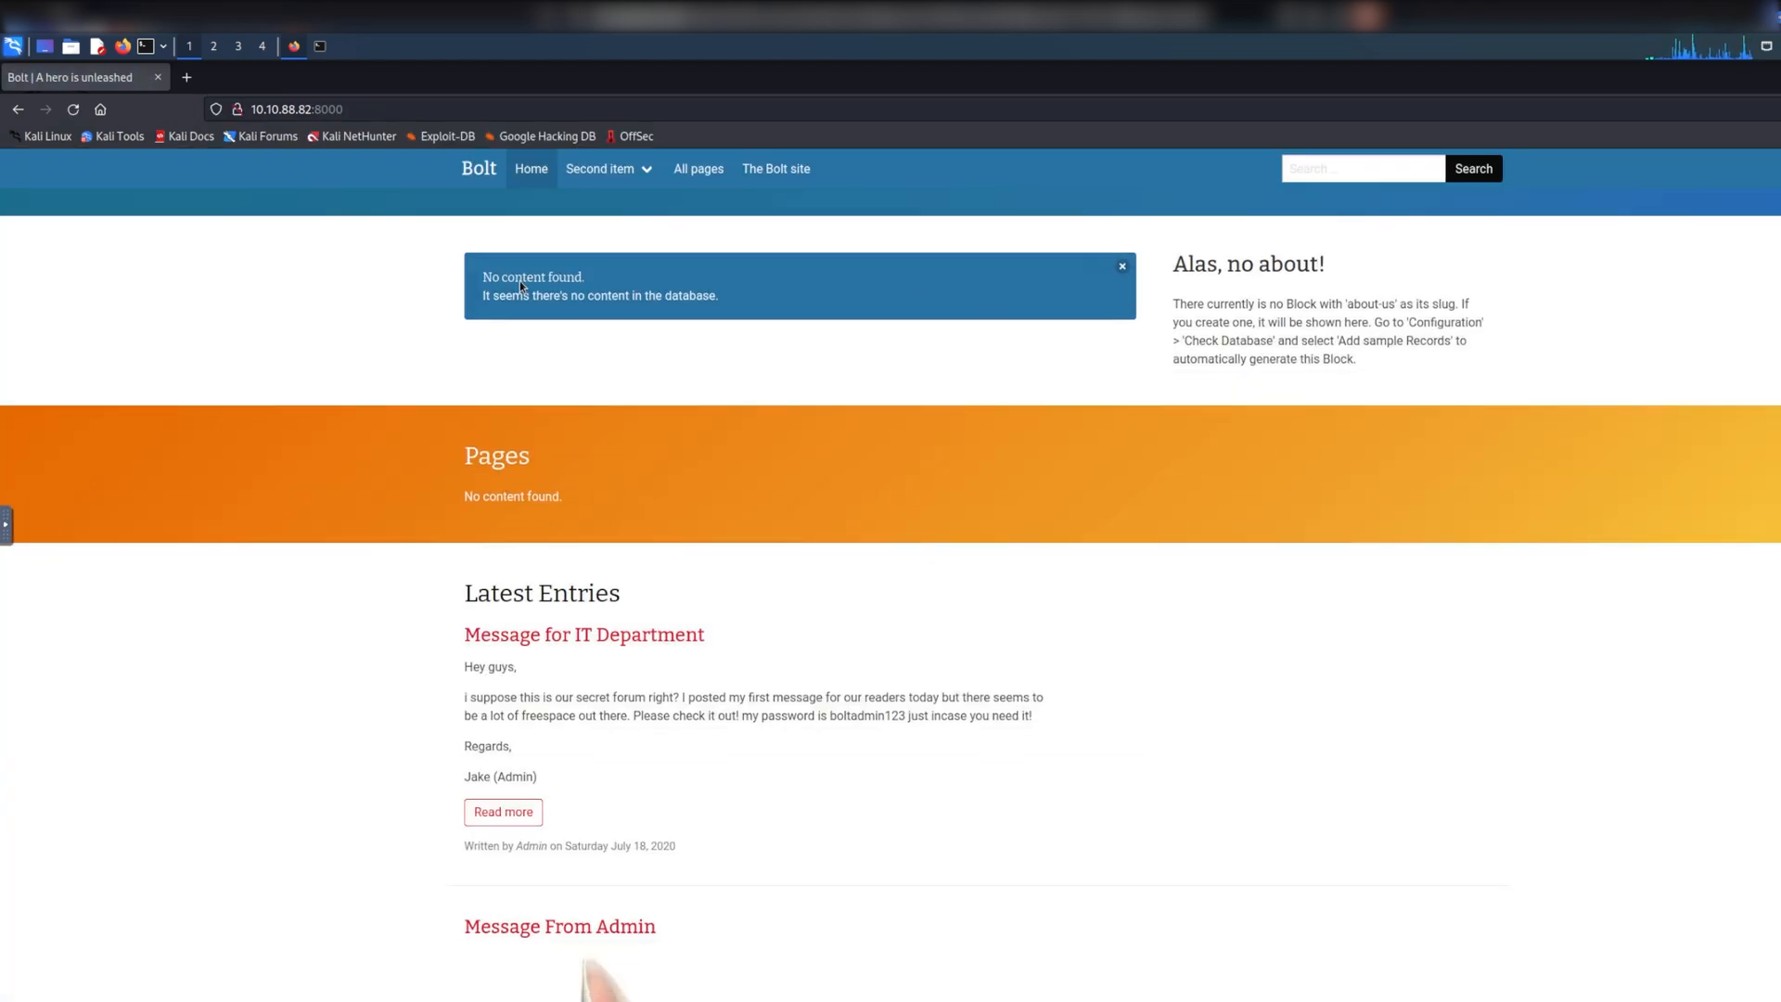
{"action": "scroll", "scroll_direction": "down", "scroll_amount": 3}
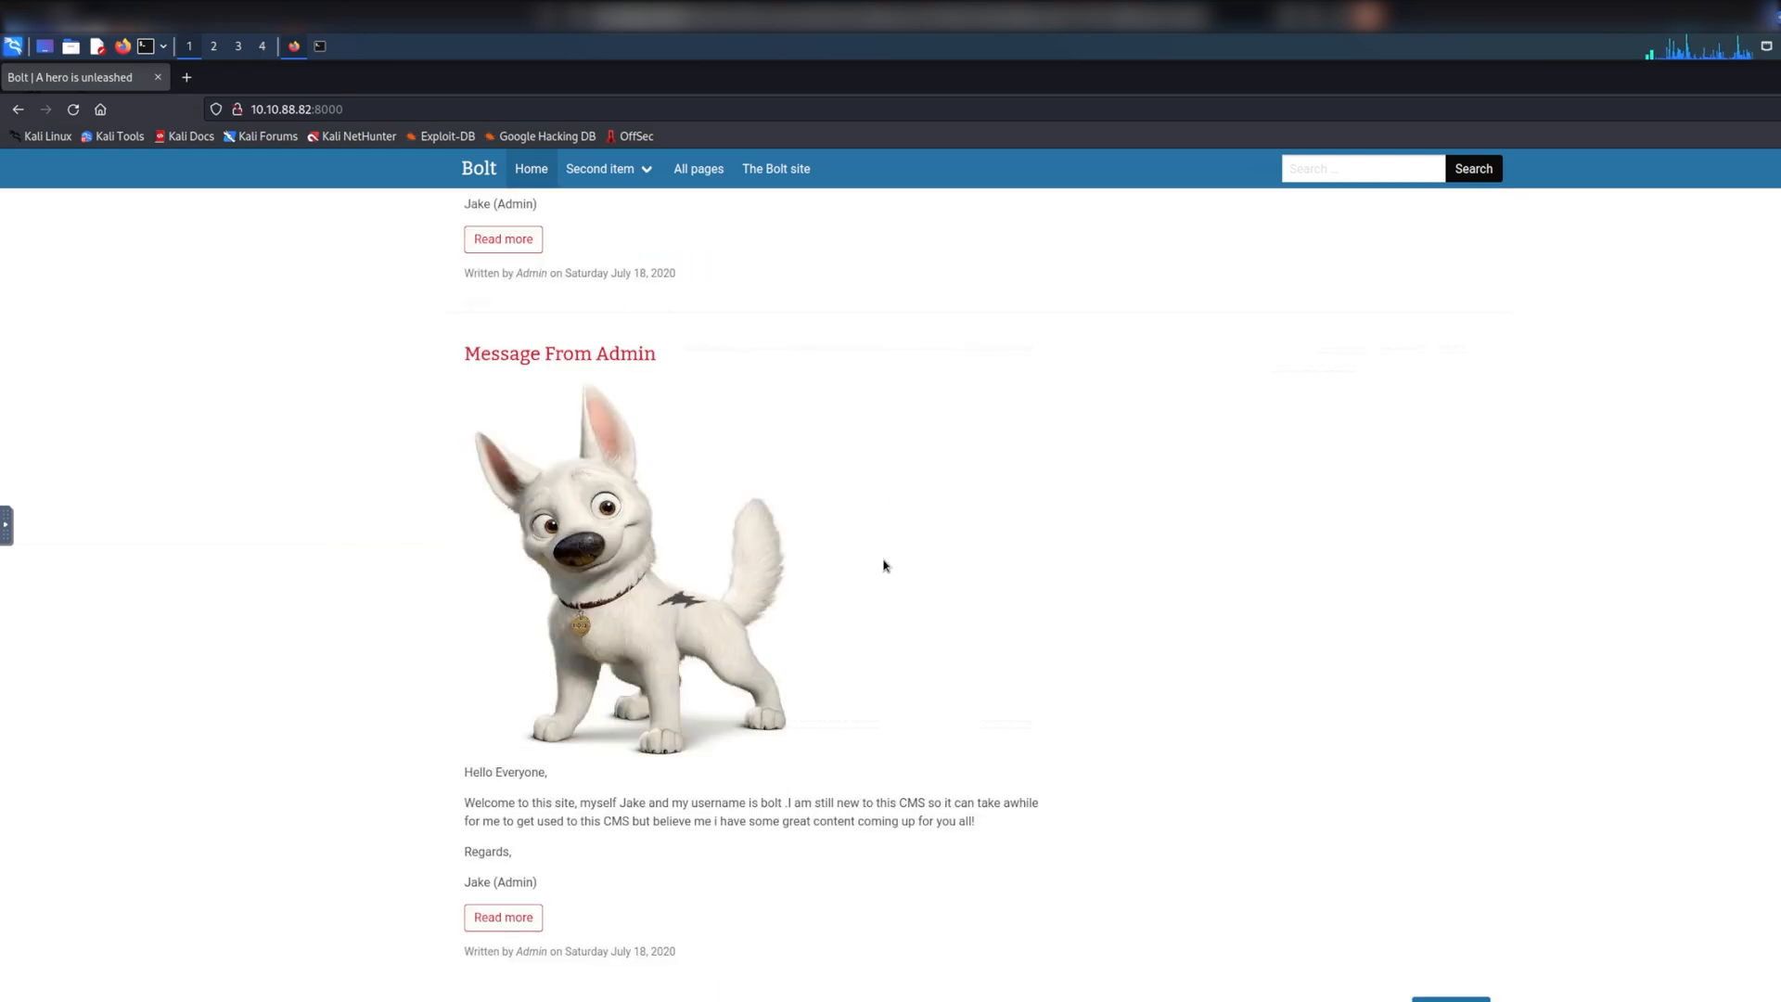
{"action": "left_click", "coordinate": [528, 169]}
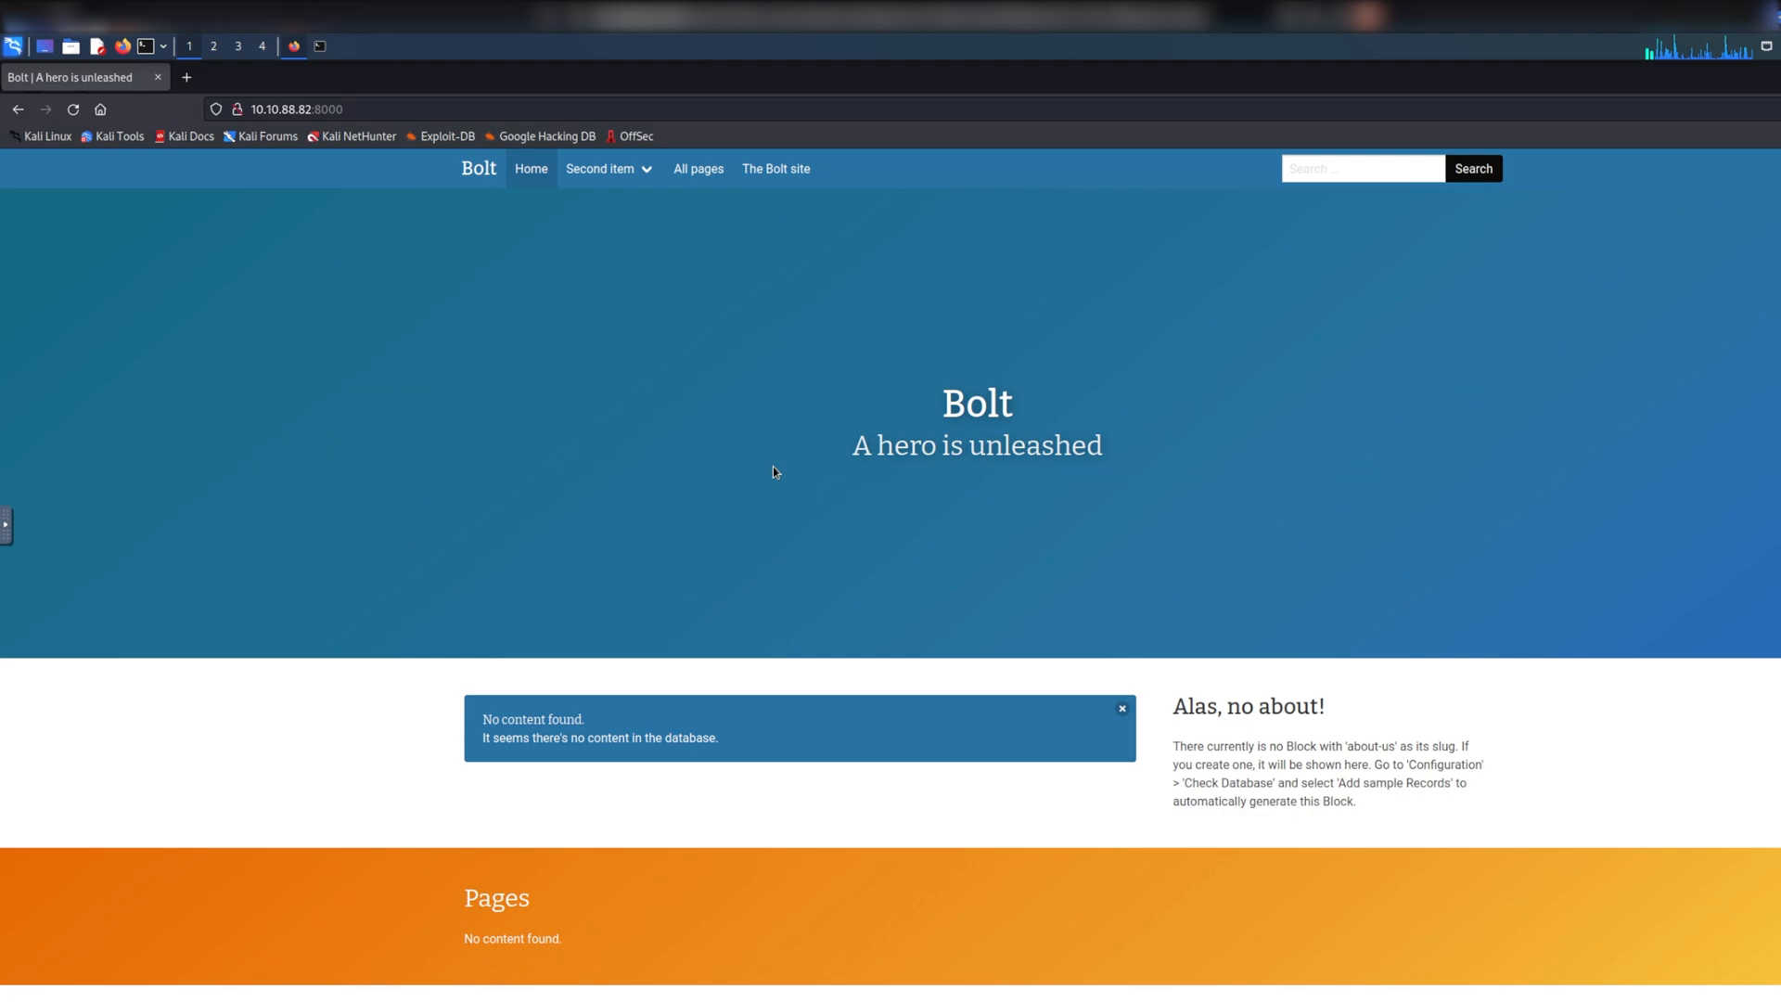
{"action": "mouse_move", "coordinate": [991, 240]}
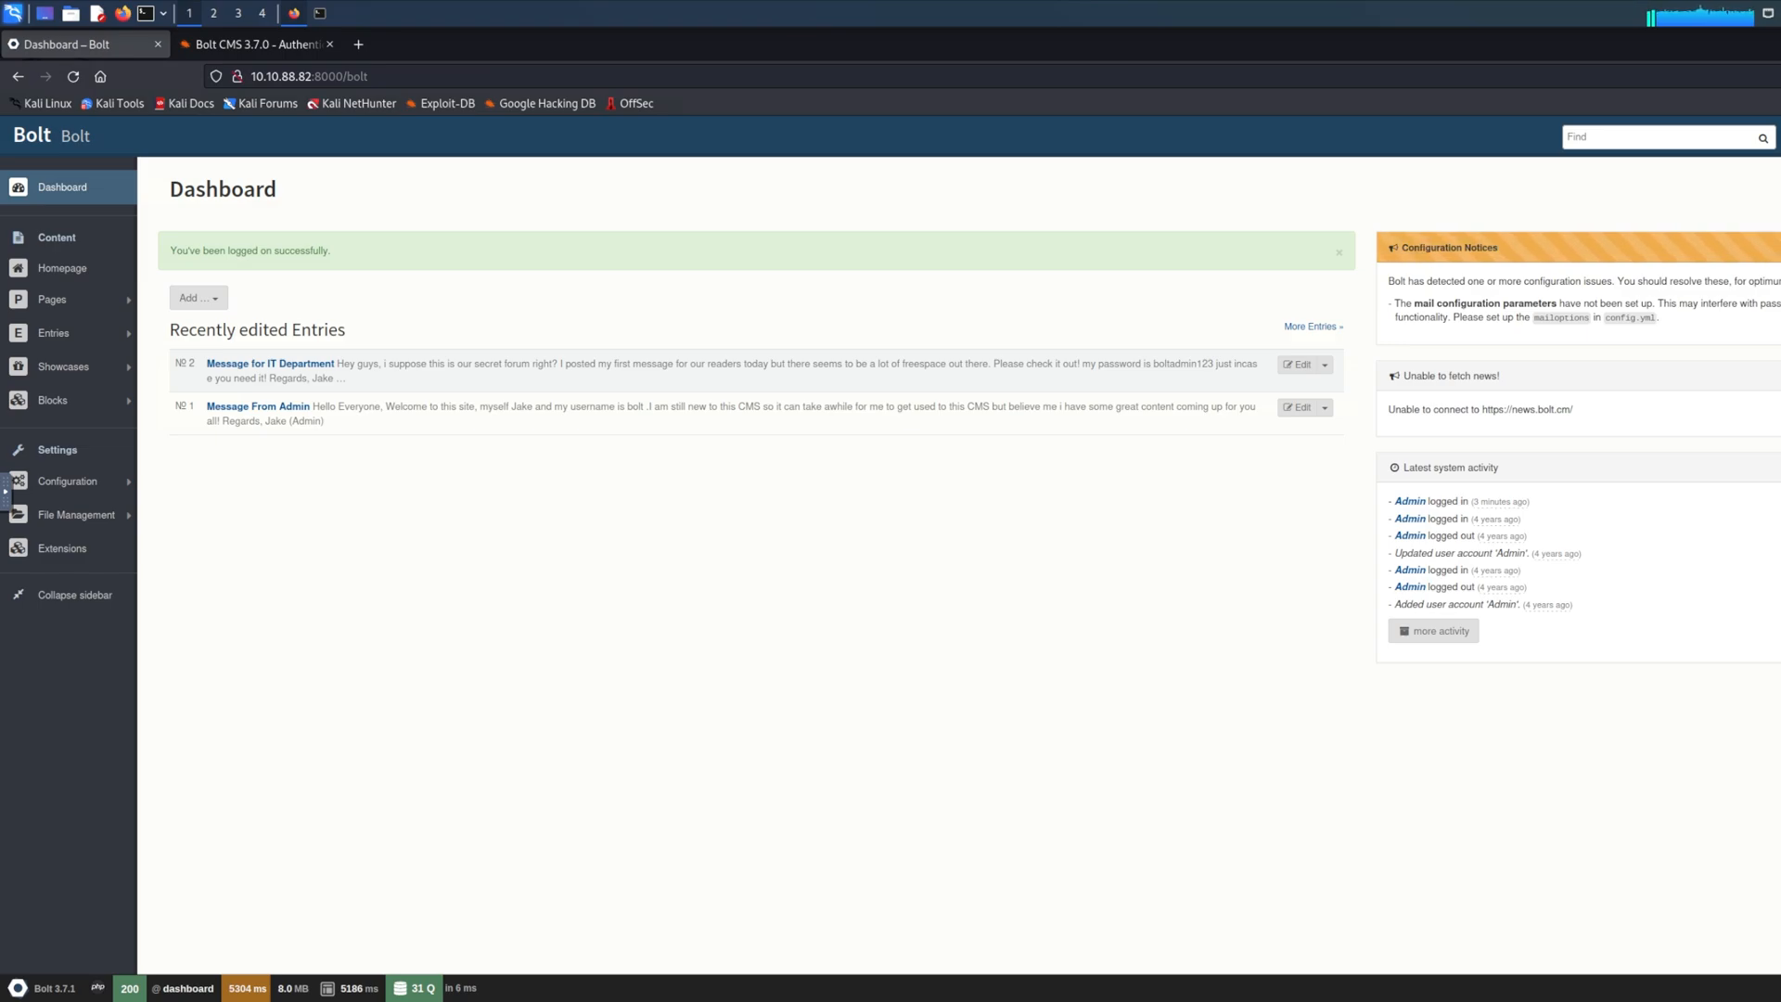
Note Bolt version 3.7.1 on the admin dashboard and start a fresh tab for searching.
{"action": "scroll", "scroll_direction": "down", "scroll_amount": 3}
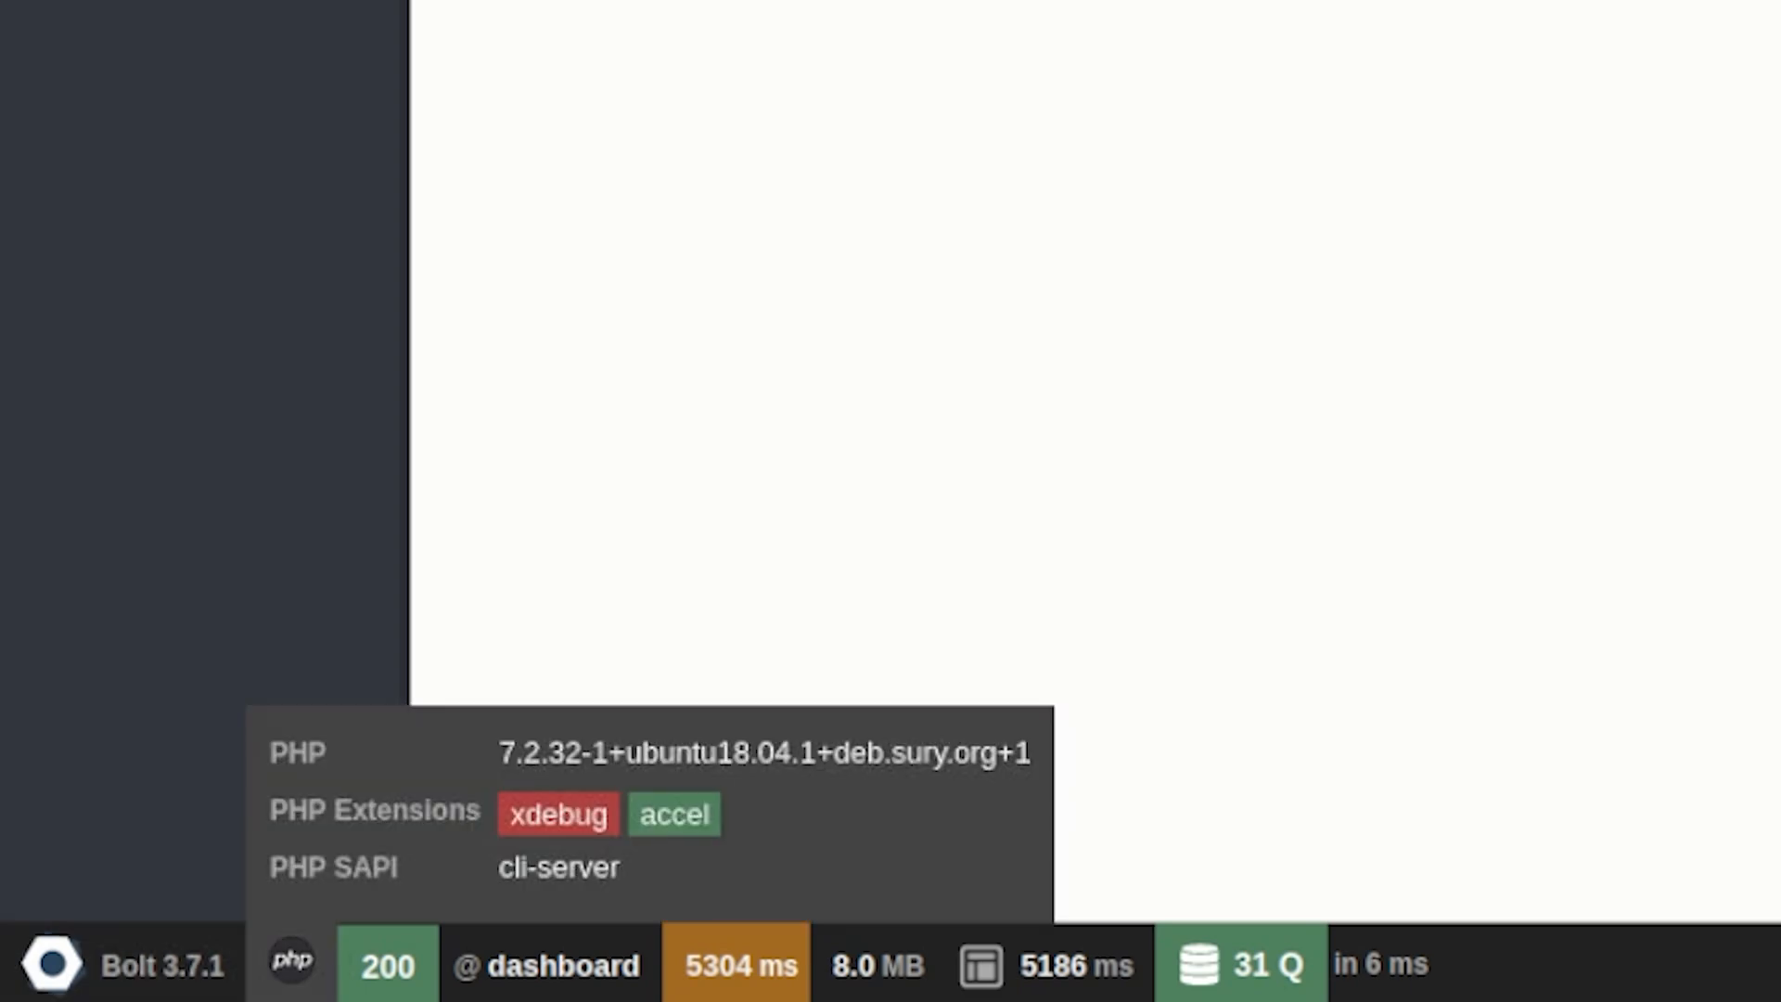
{"action": "left_click", "coordinate": [423, 44]}
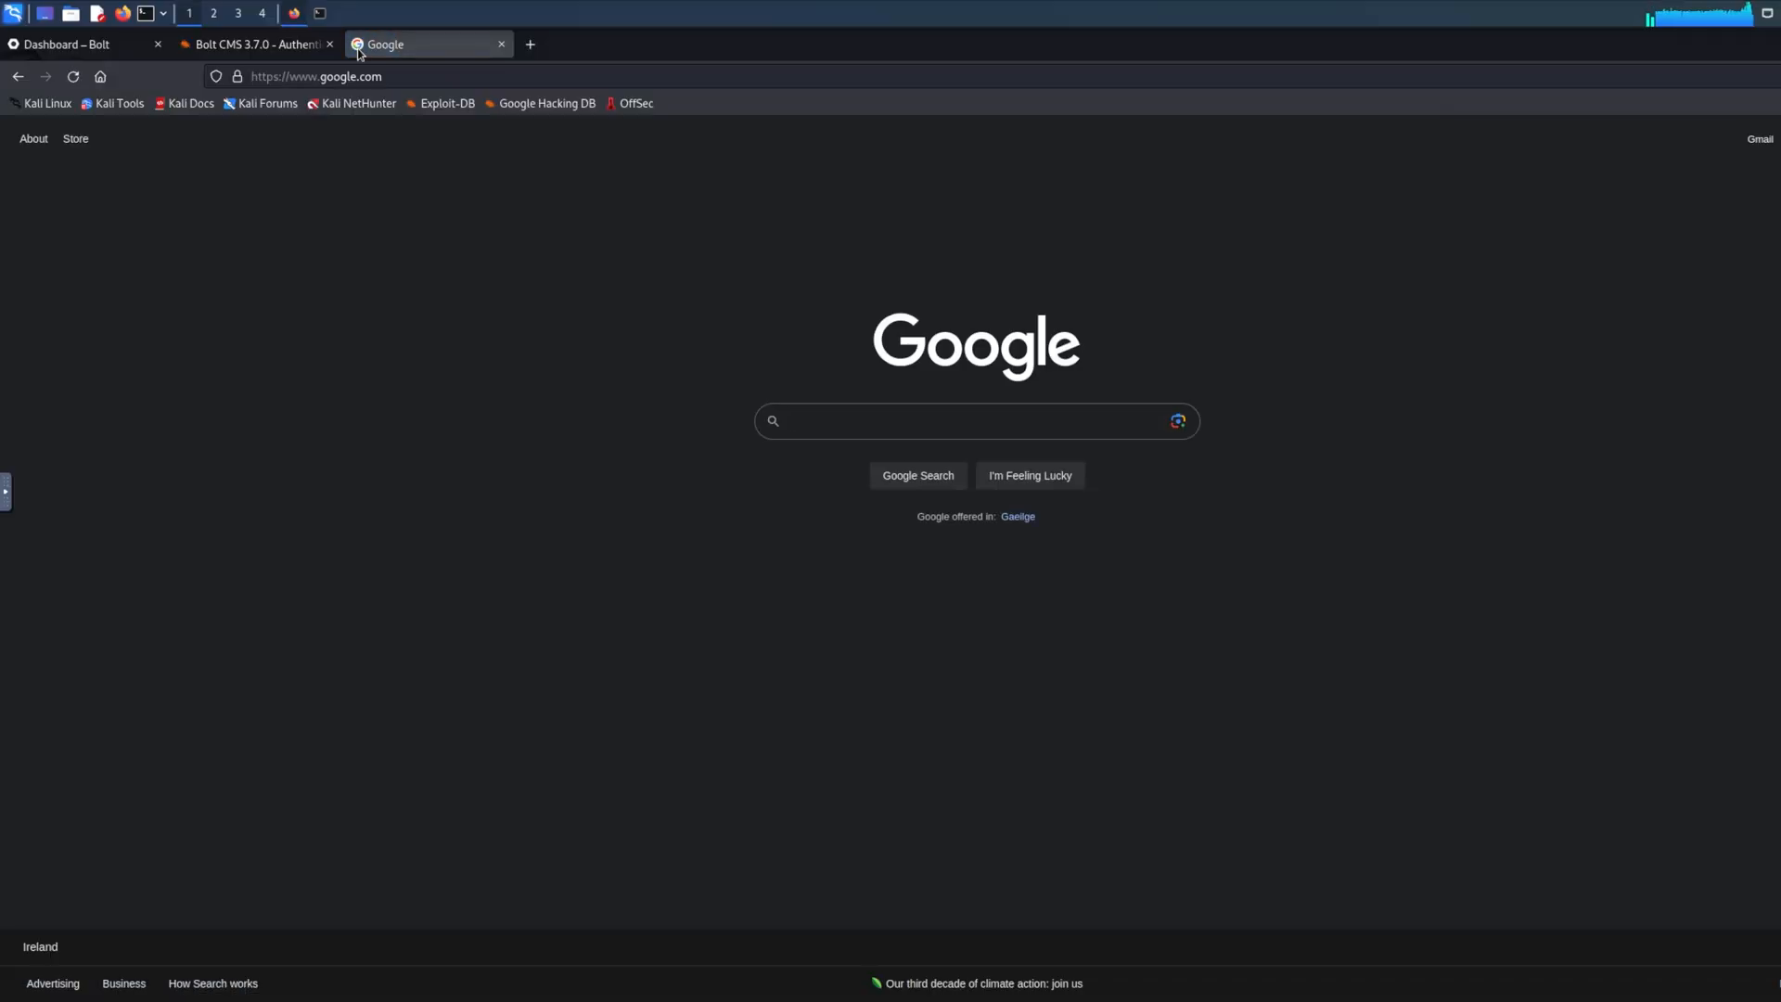
Search Google for 'bolt cms exploit 3.7.1'.
{"action": "type", "text": "bolt cms exploit 3.7.1"}
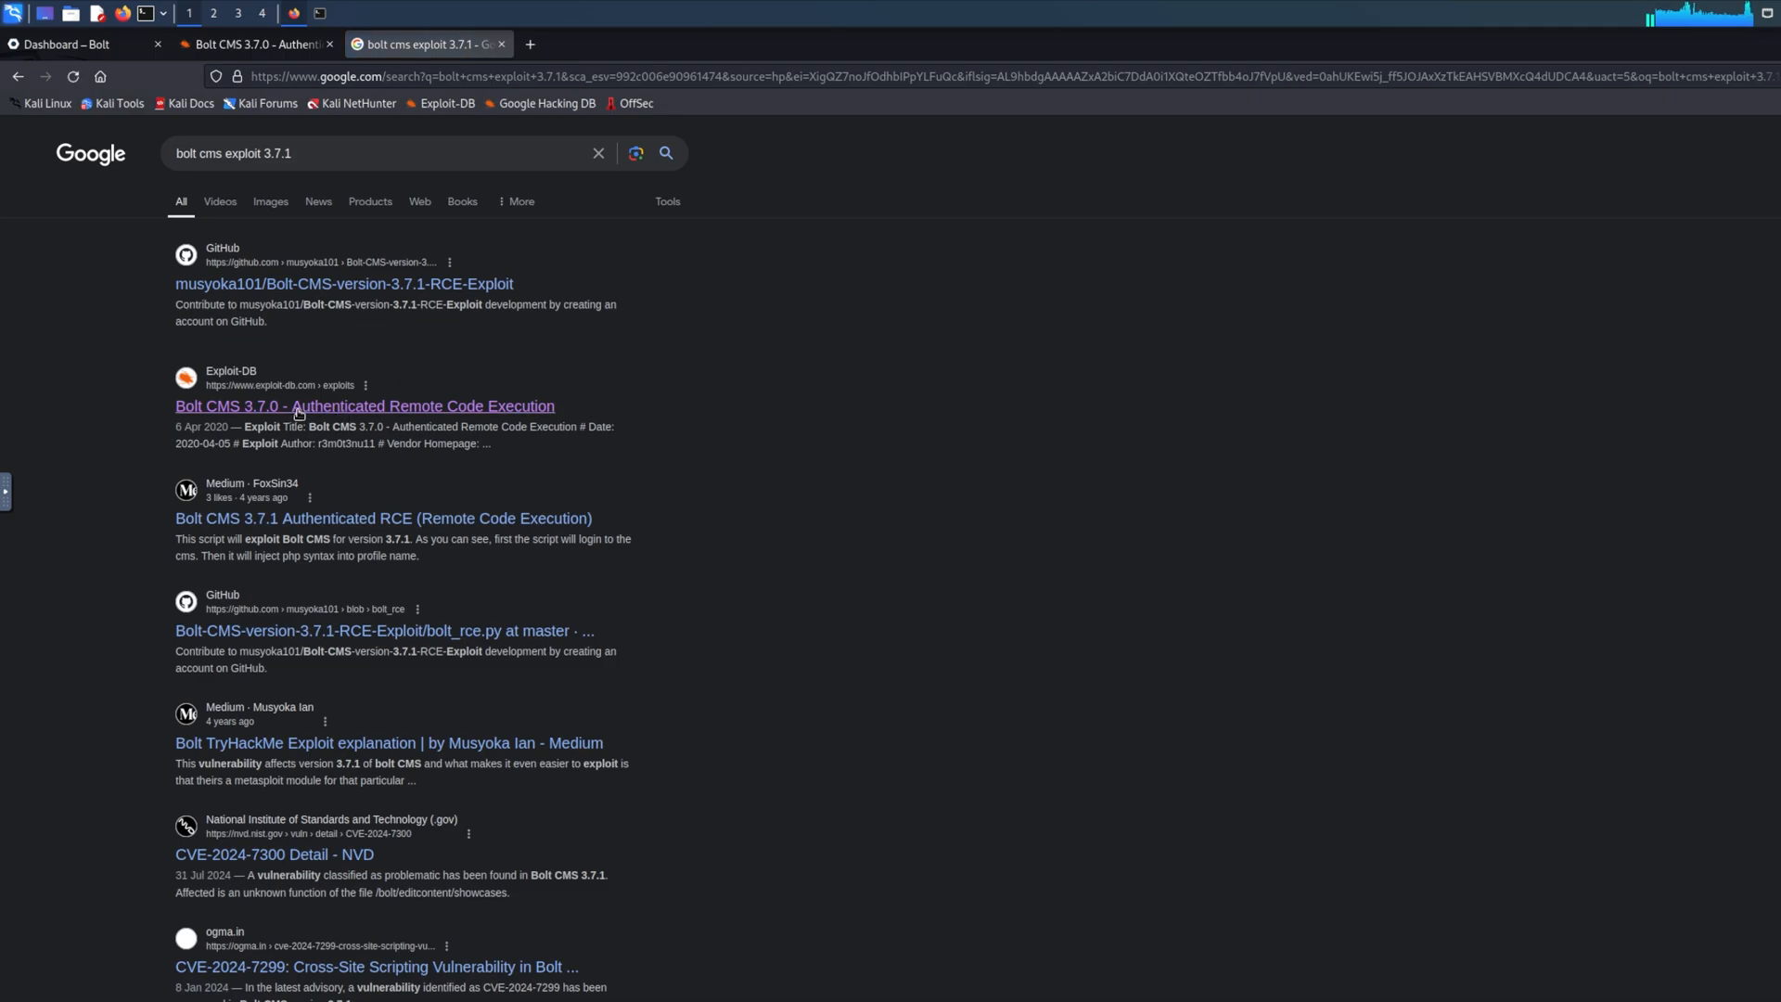
{"action": "mouse_move", "coordinate": [363, 407]}
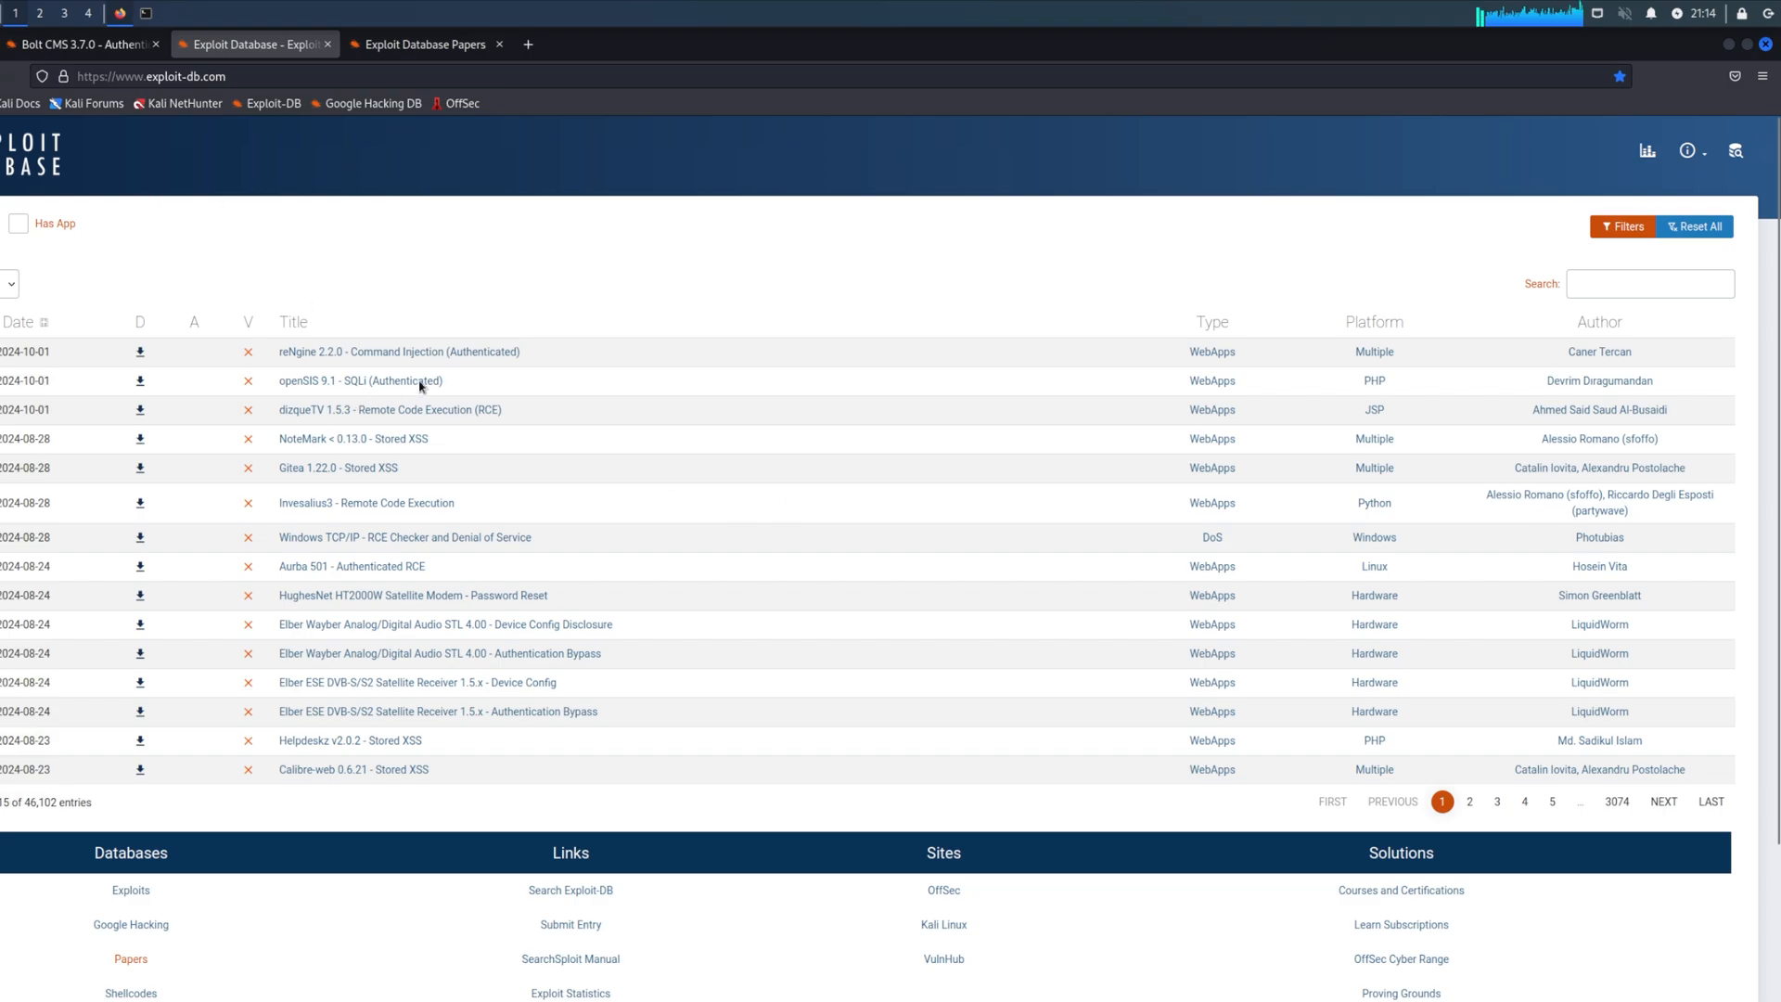
Search Exploit-DB first for 'wordpress', then for 'bolt cms'.
{"action": "left_click", "coordinate": [1651, 282]}
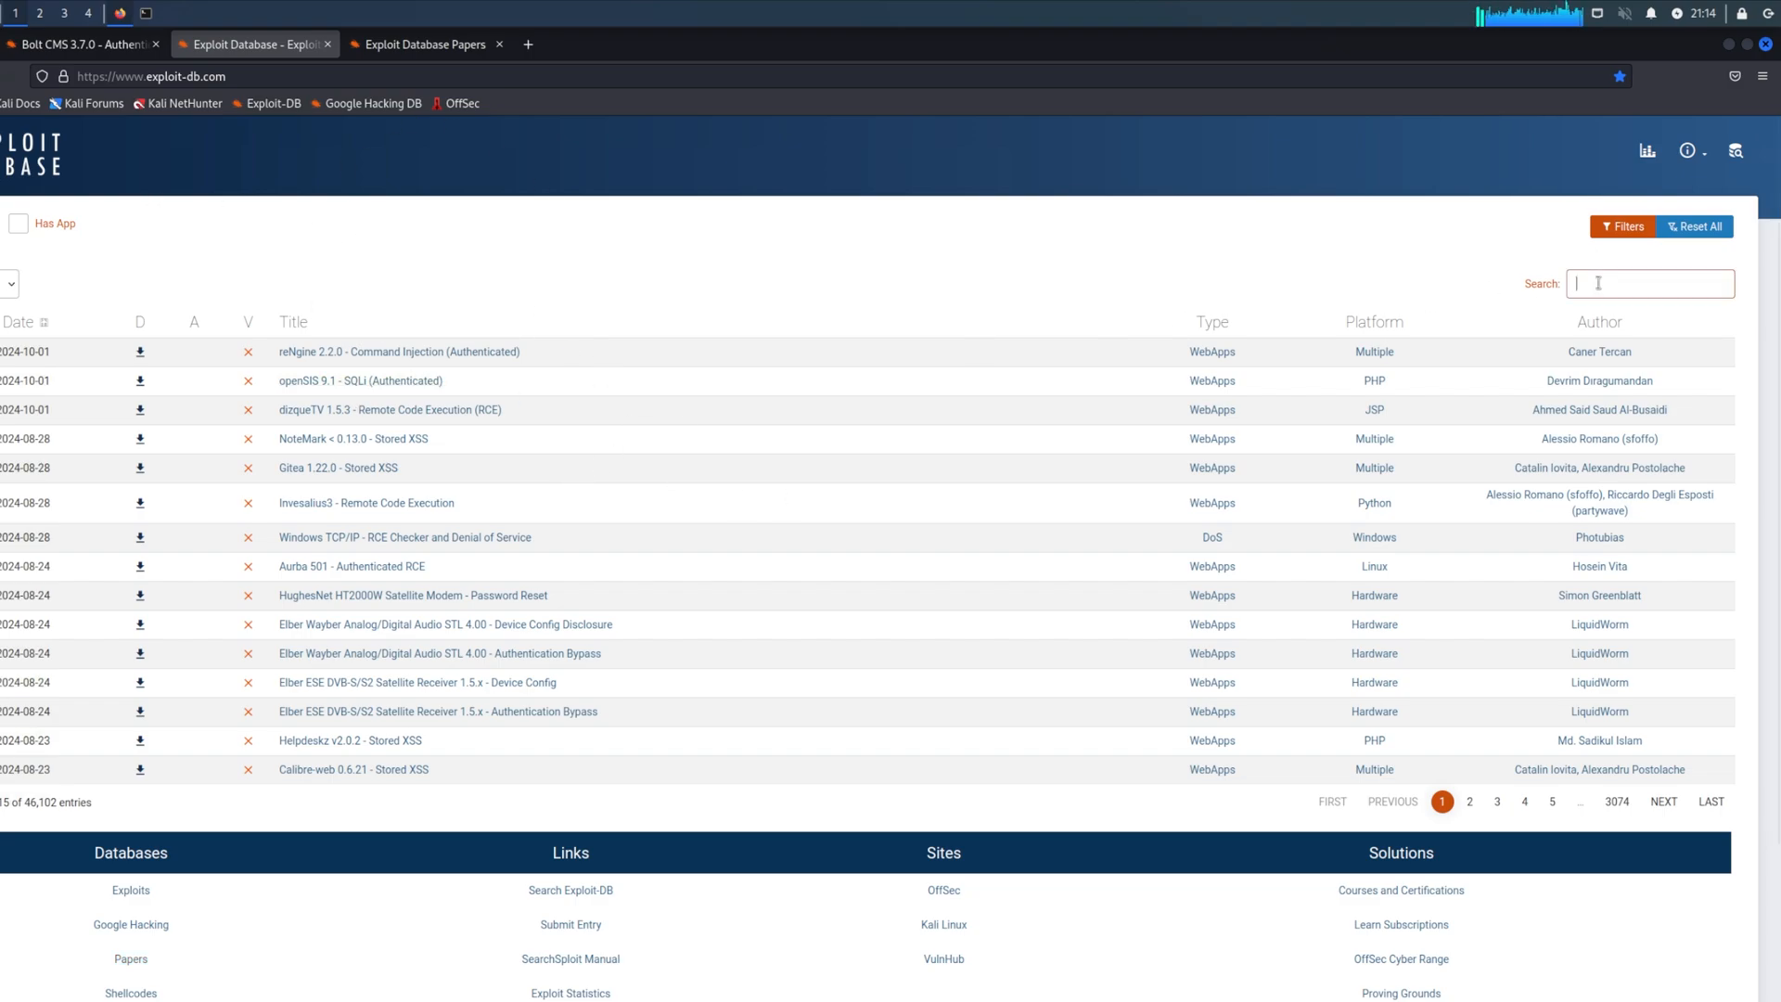
{"action": "type", "text": "wordpress"}
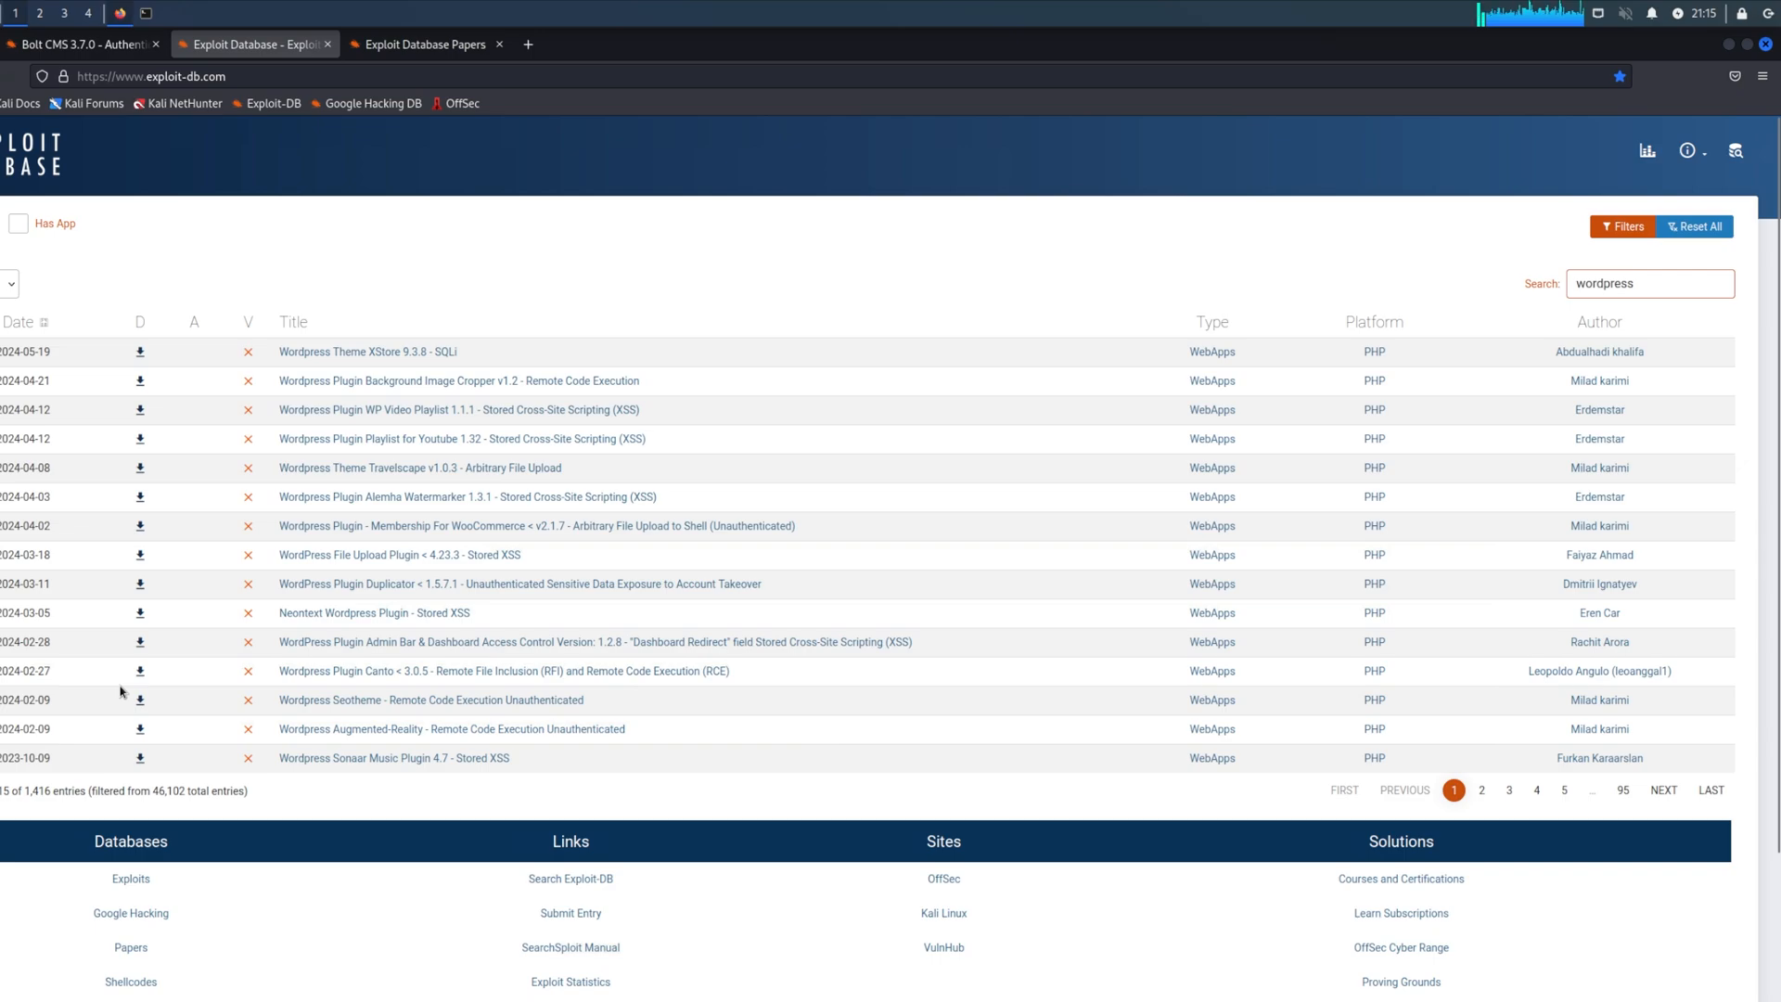
{"action": "mouse_move", "coordinate": [1100, 567]}
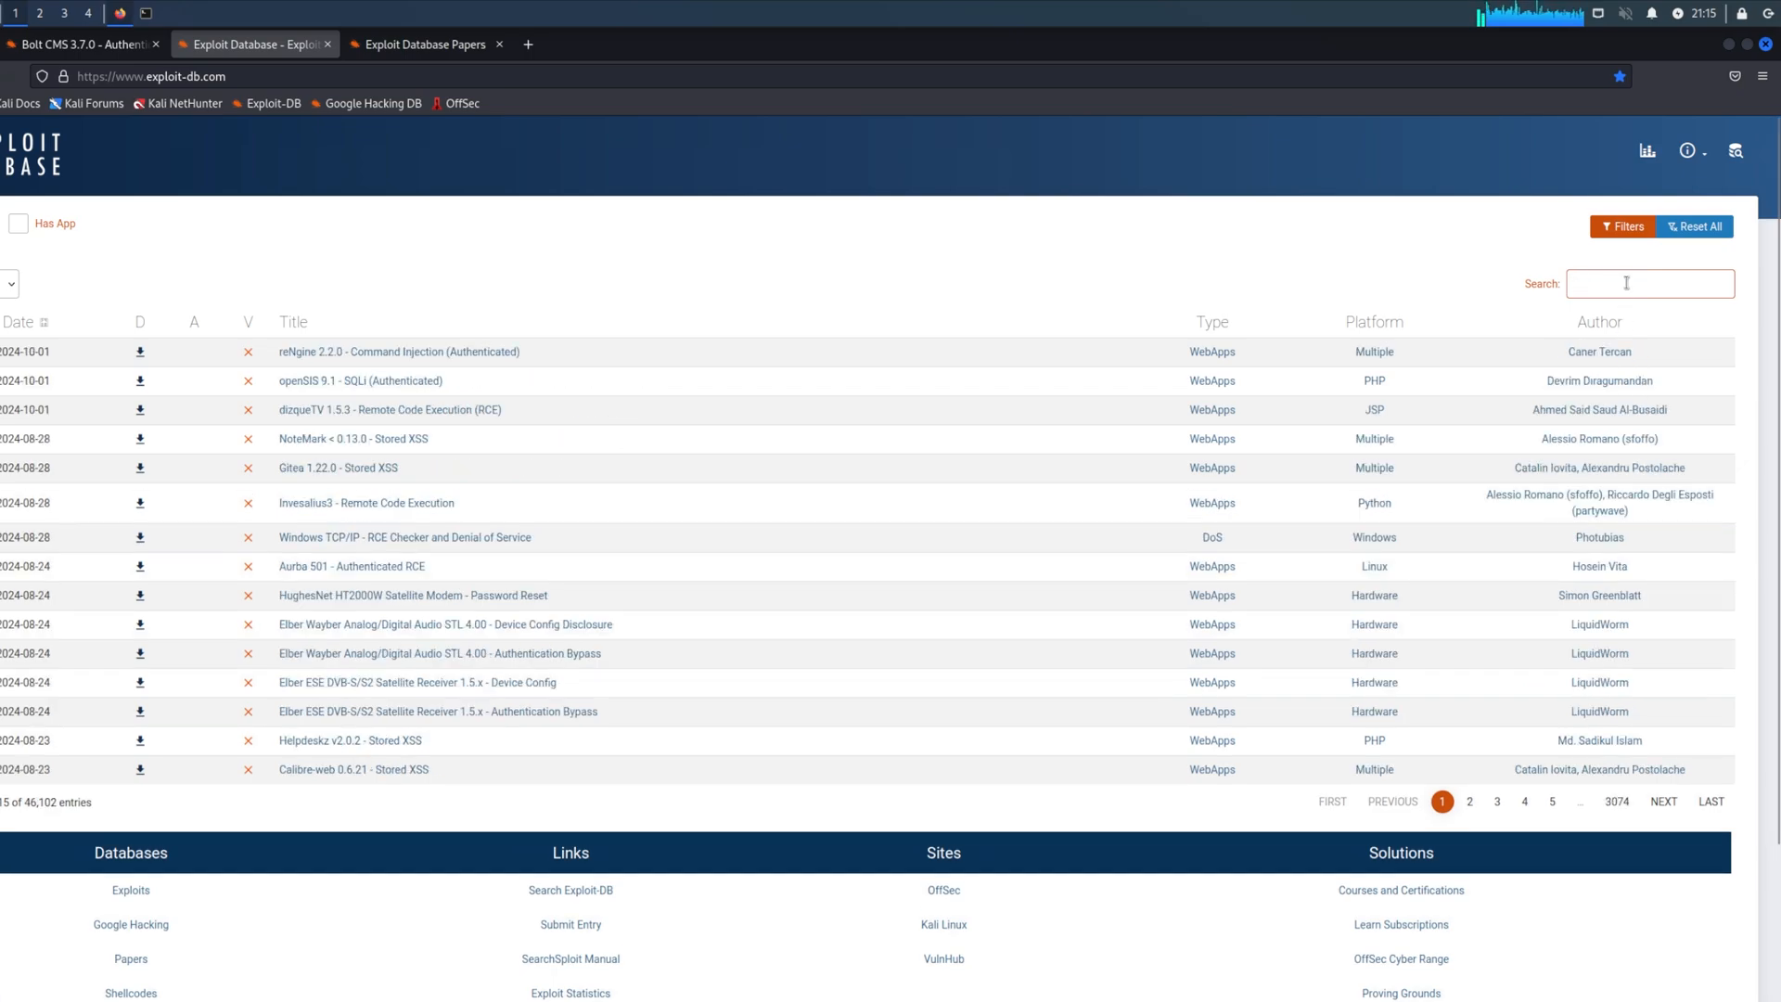
{"action": "left_click", "coordinate": [1651, 282]}
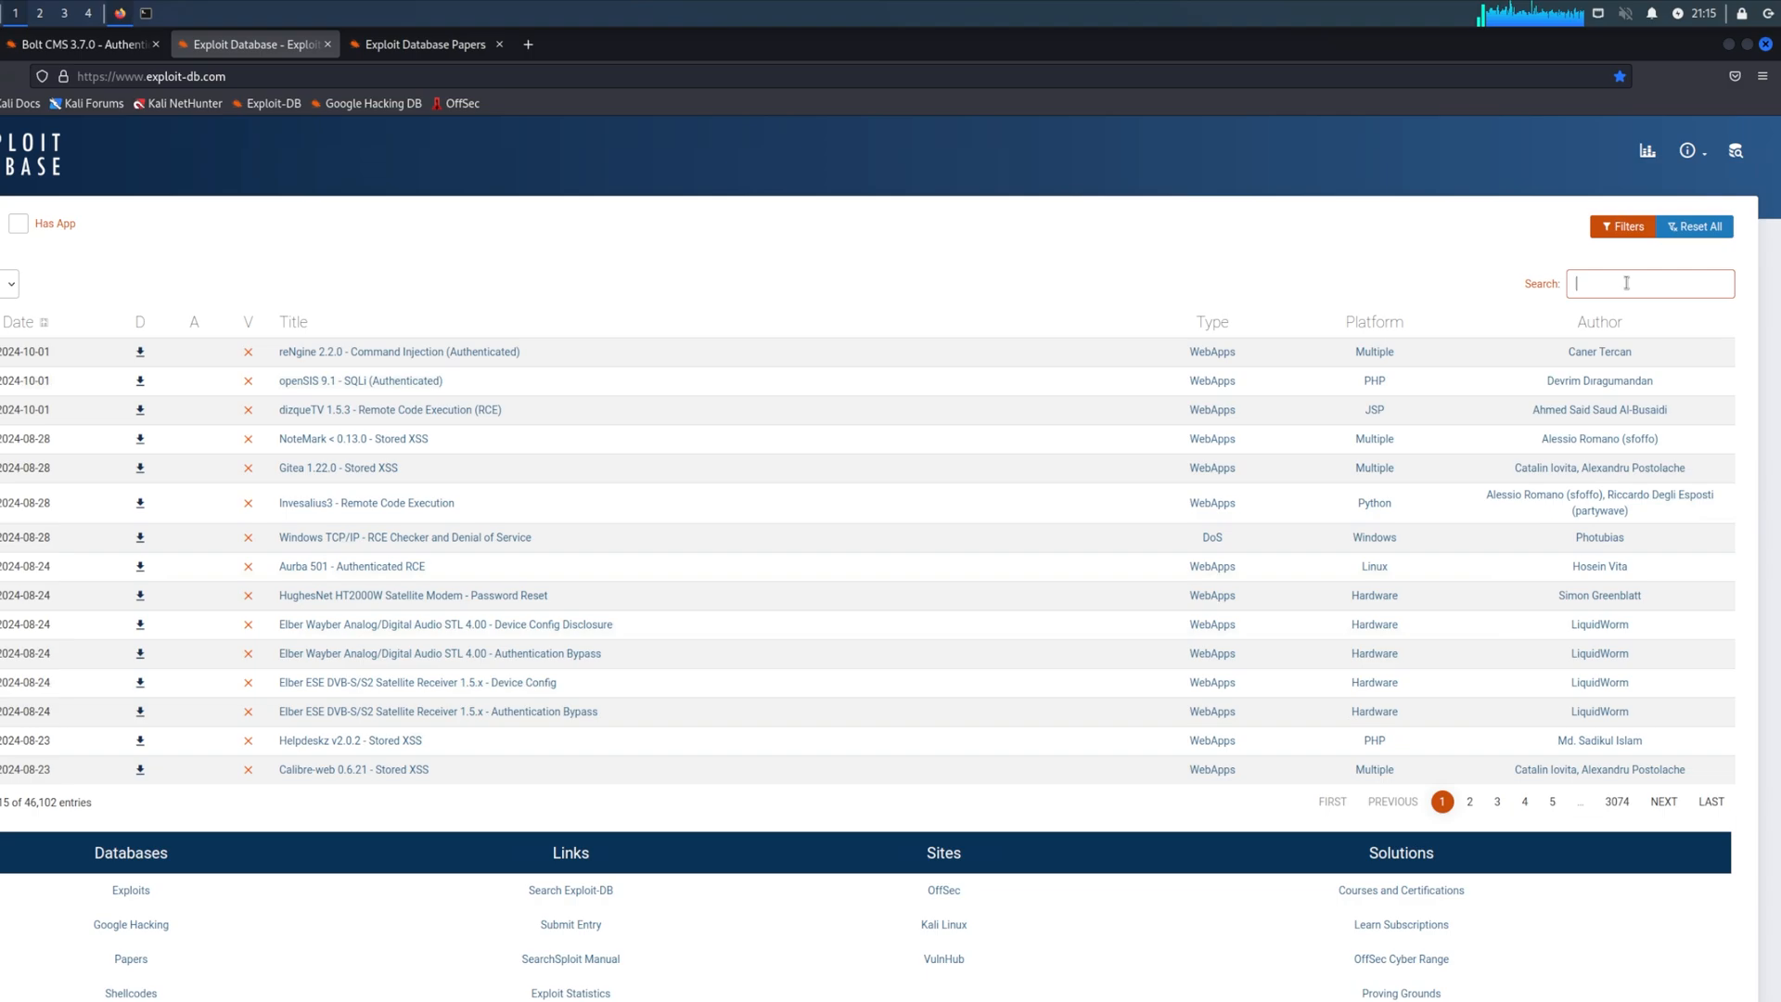
{"action": "type", "text": "bolt cms"}
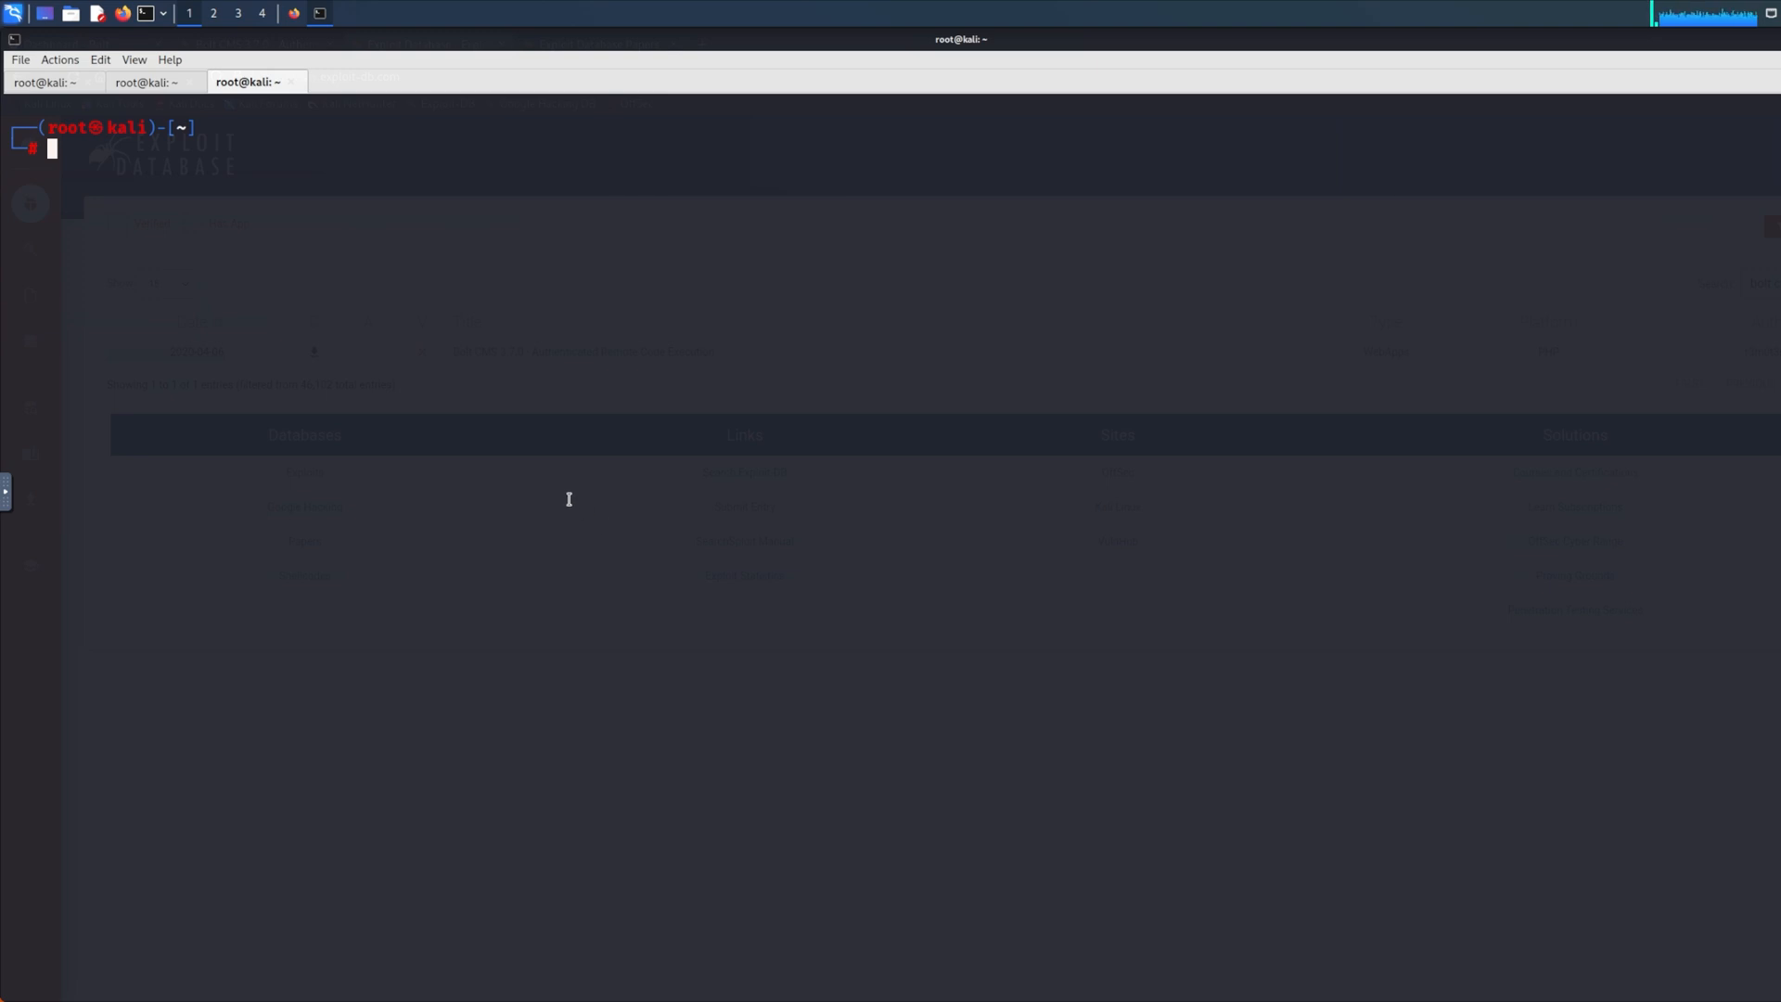
Run searchsploit for bolt cms 3.7 and highlight the 3.7.0 Authenticated Remote Code Execution entry.
{"action": "type", "text": "searchsploit bolt cms 3.7"}
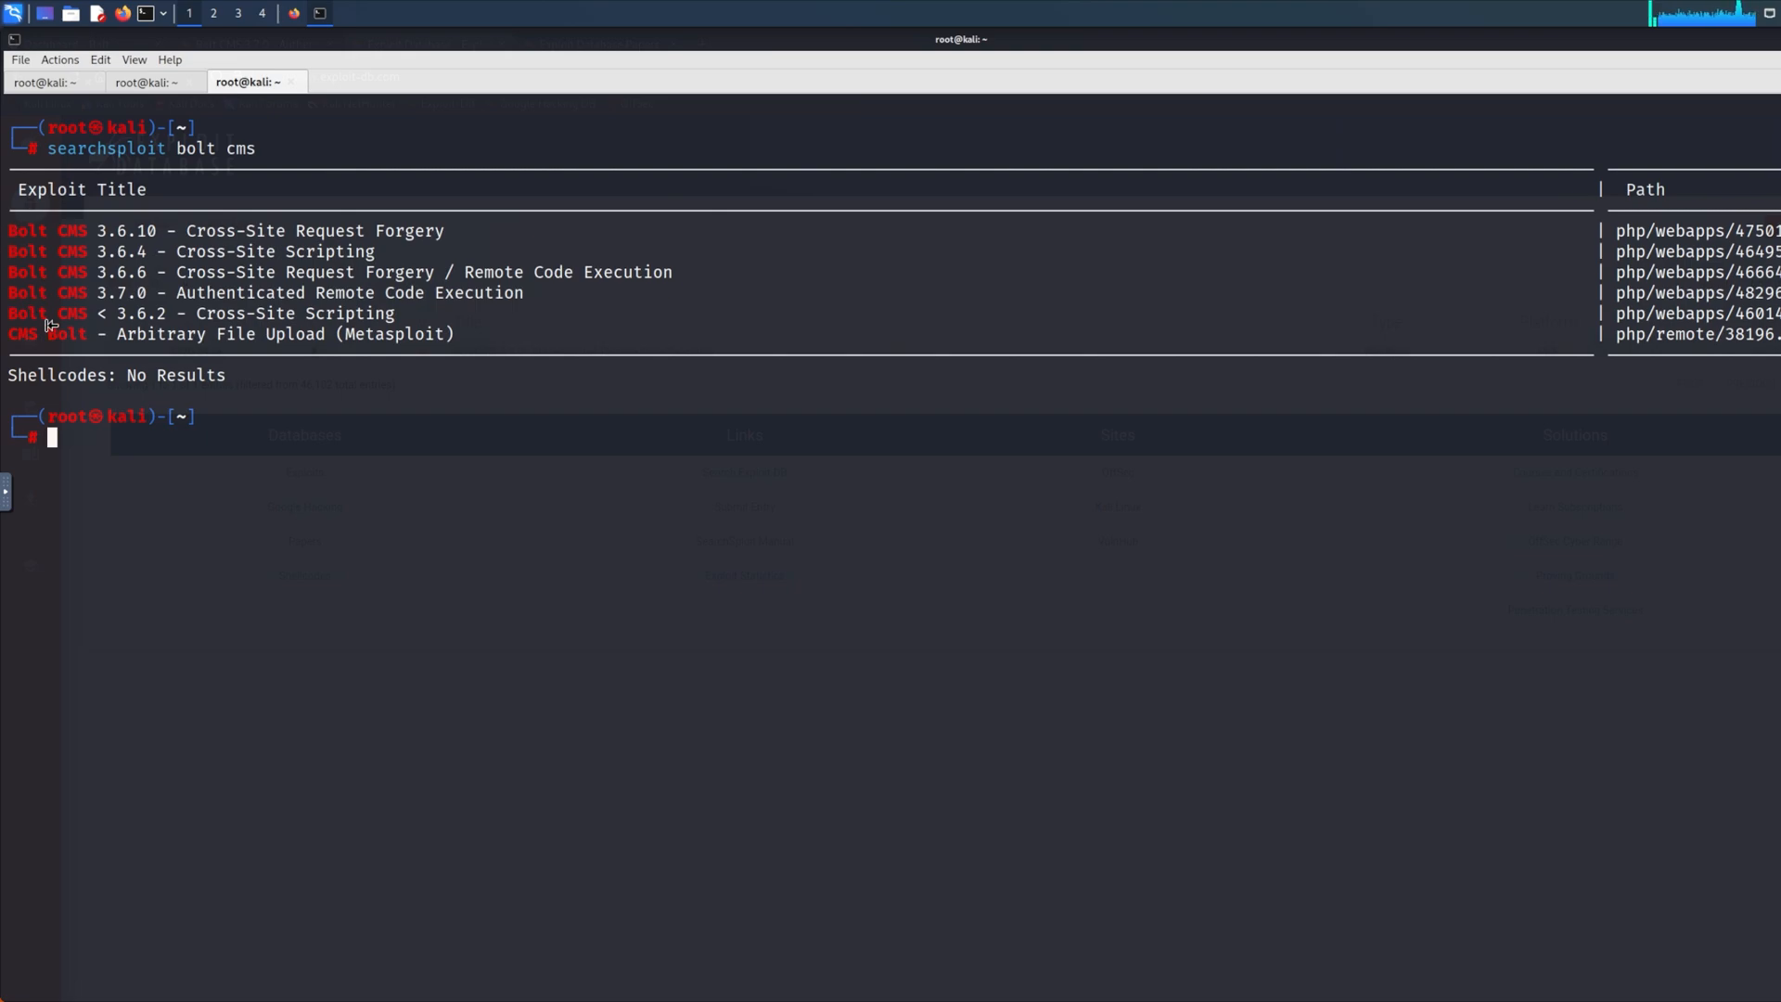
{"action": "mouse_move", "coordinate": [523, 293]}
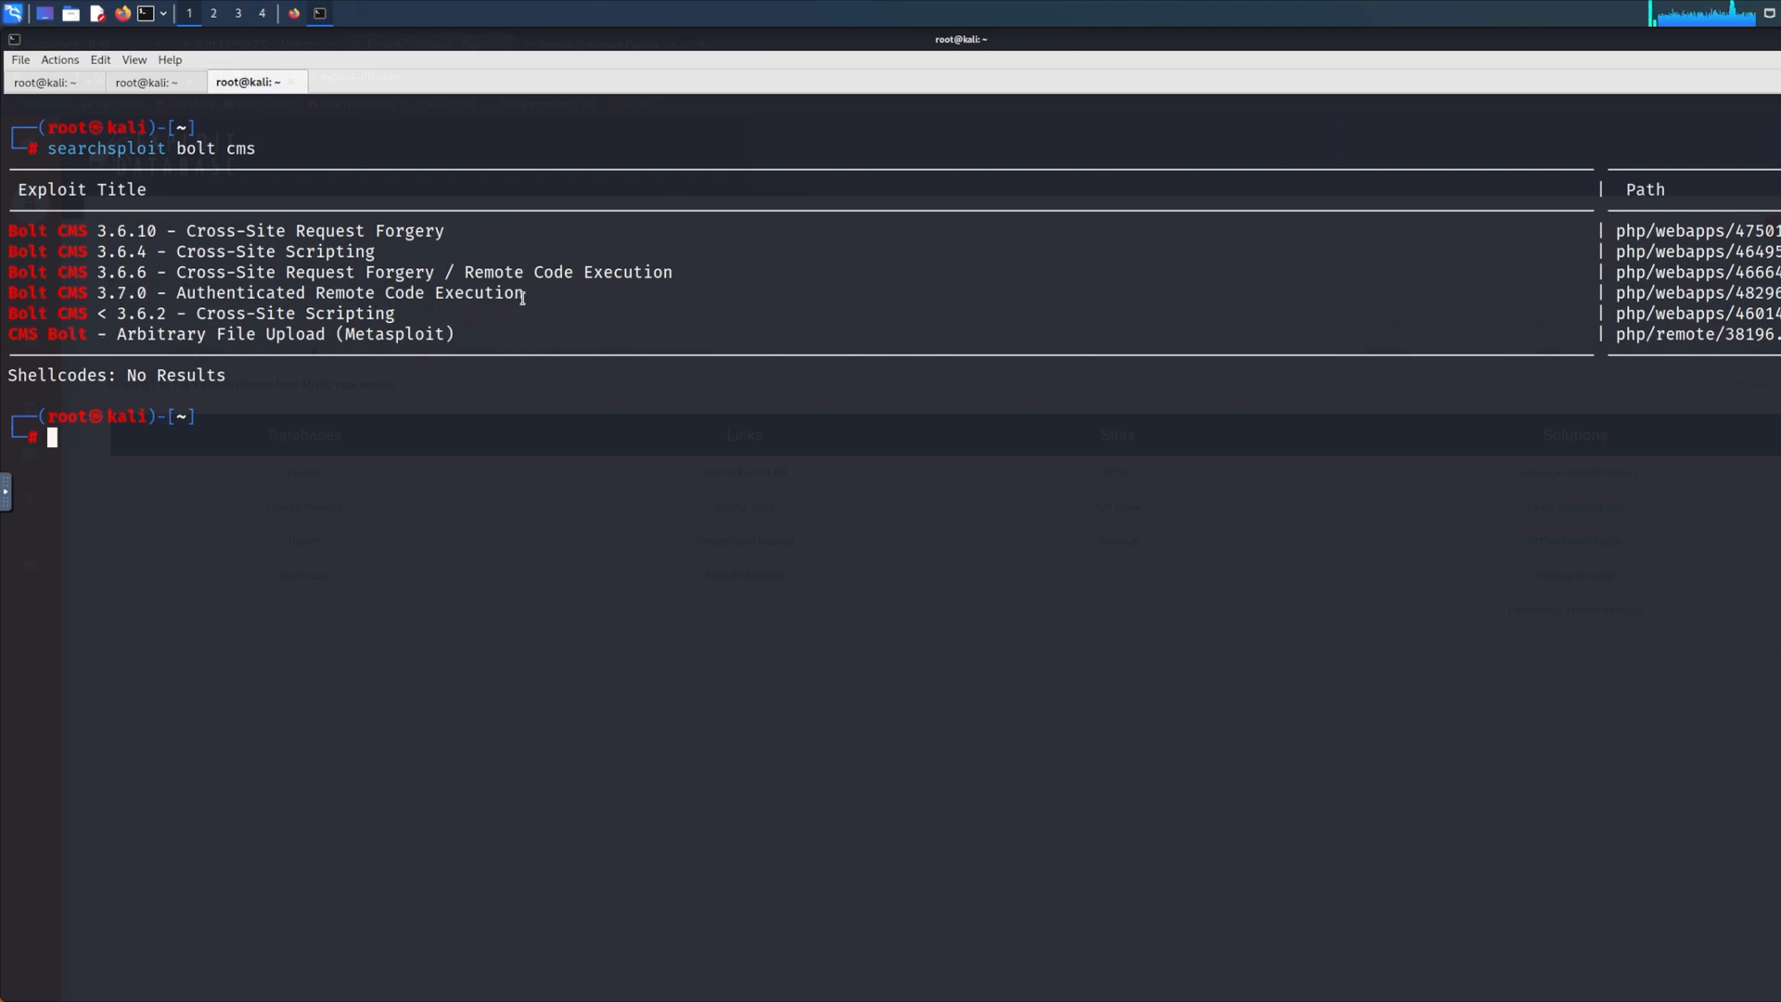
{"action": "left_click_drag", "start_coordinate": [102, 291], "coordinate": [523, 292]}
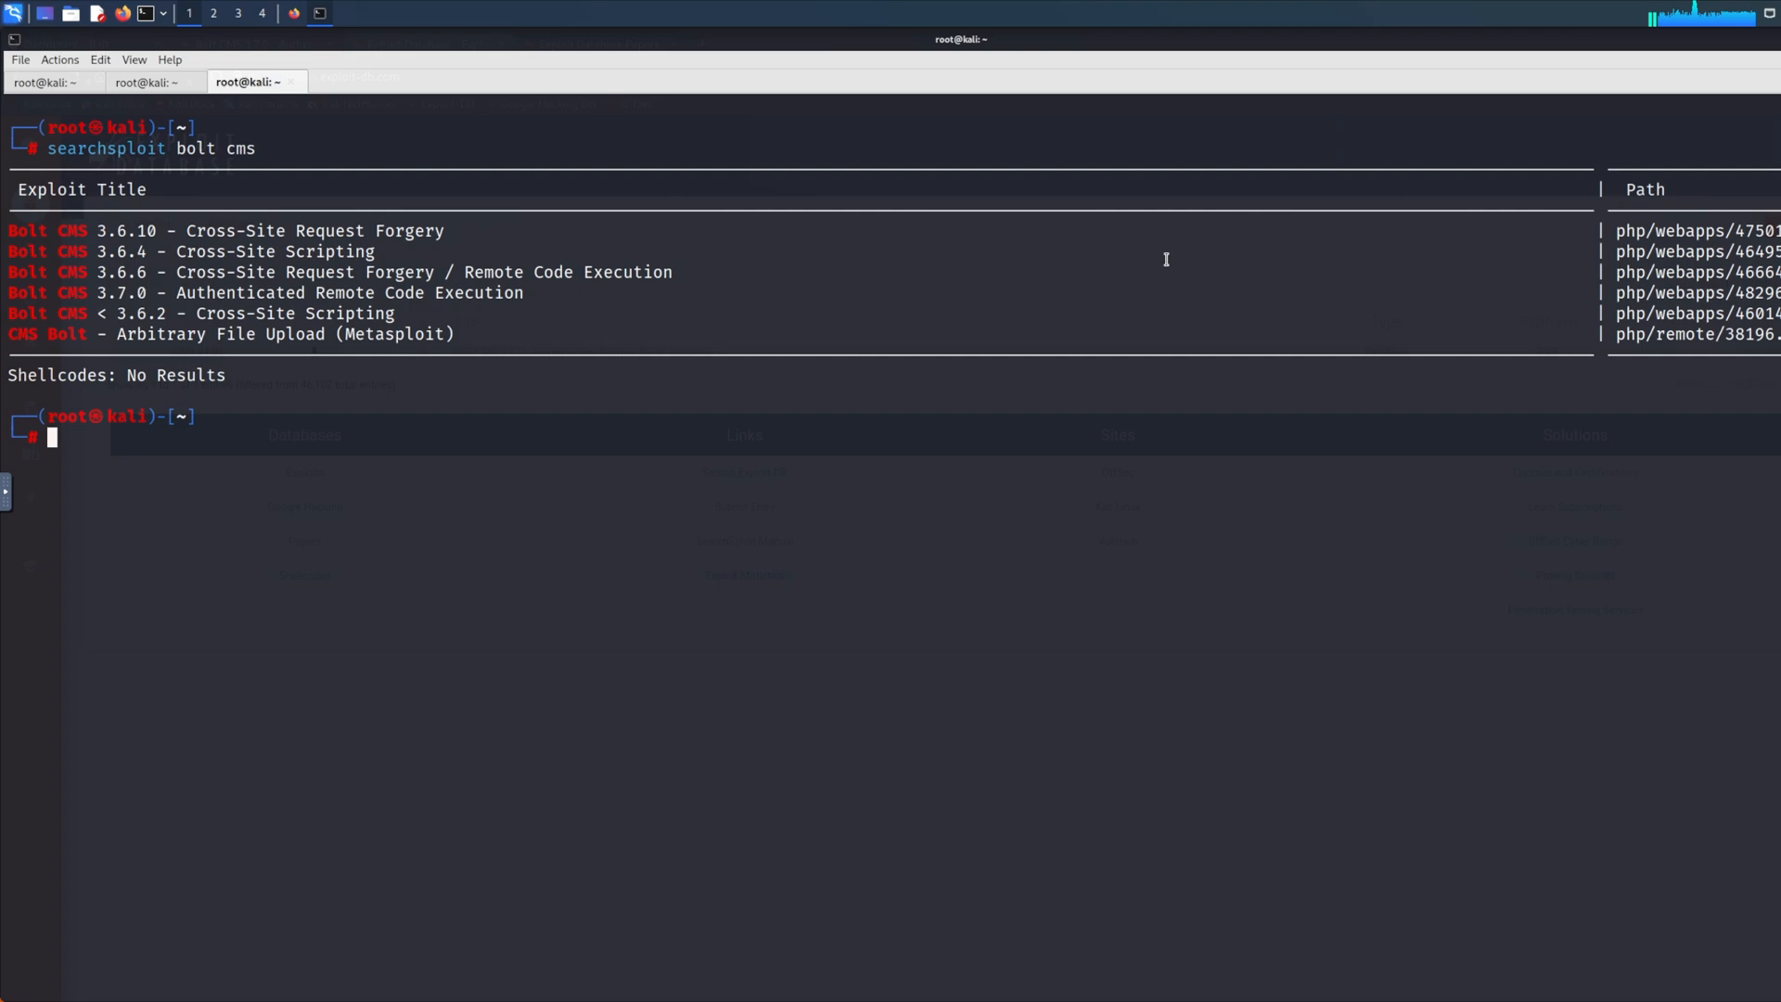
{"action": "mouse_move", "coordinate": [896, 432]}
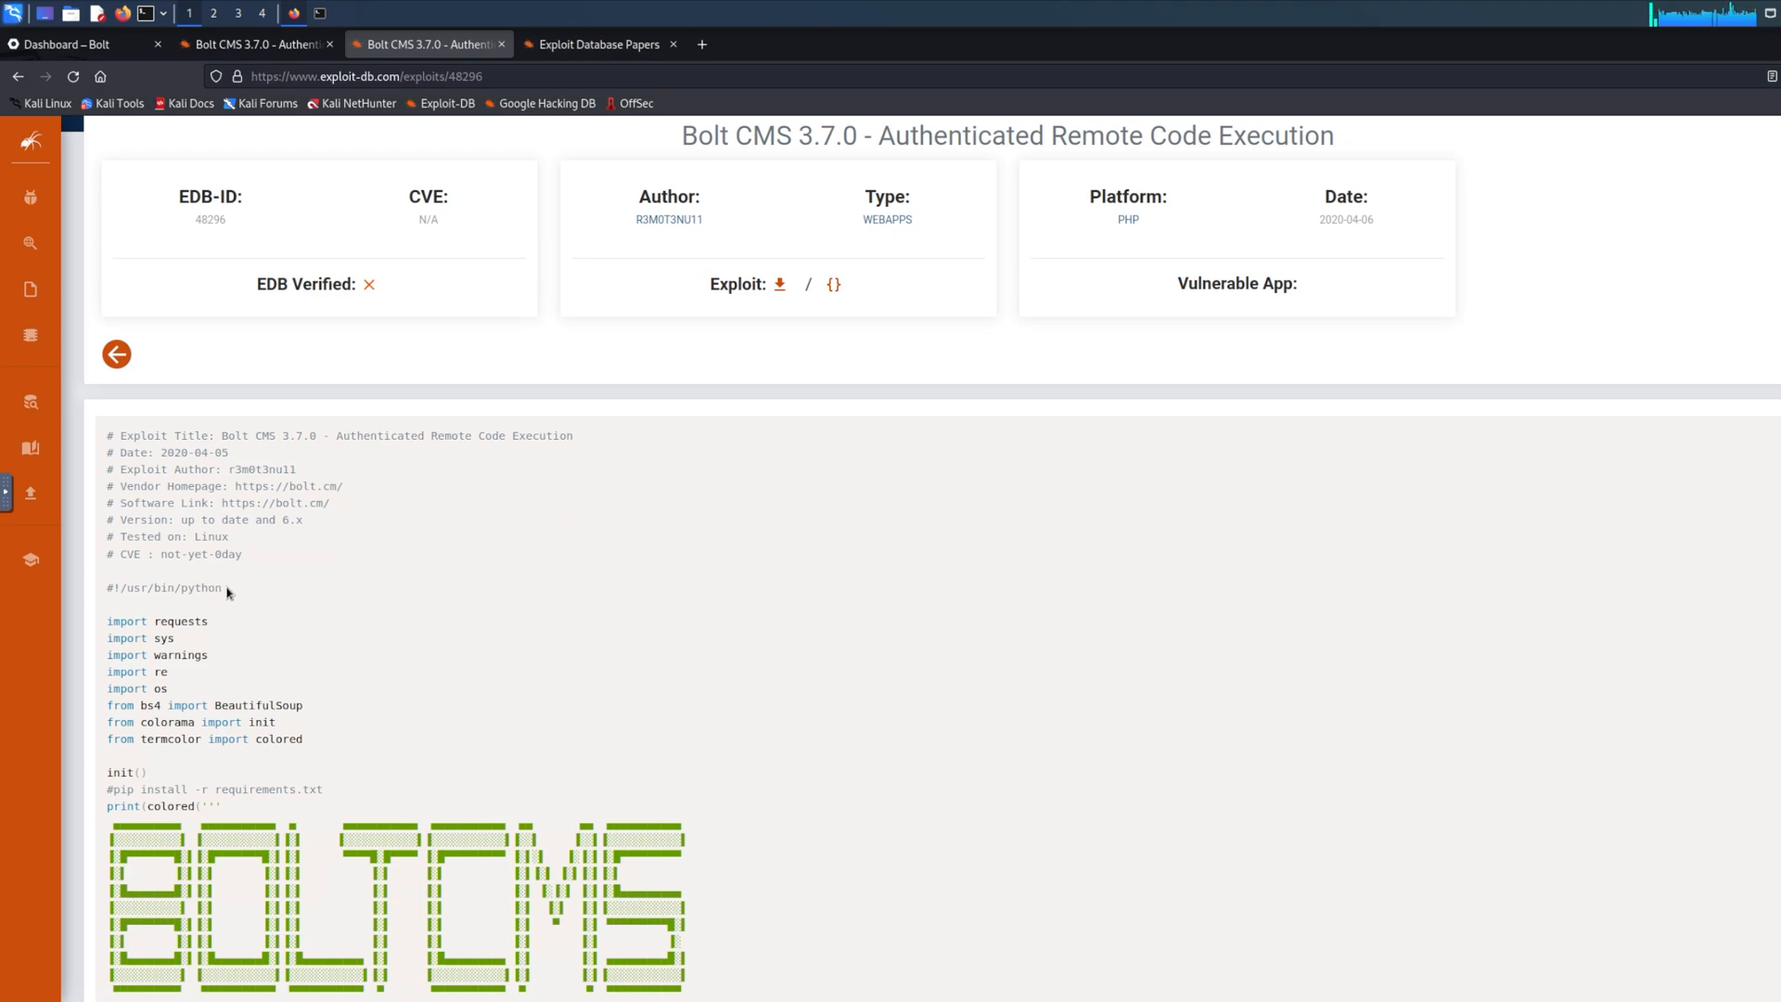
Select the Python source of Exploit-DB entry 48296 for Bolt CMS 3.7.0 to copy it.
{"action": "double_click", "coordinate": [163, 588]}
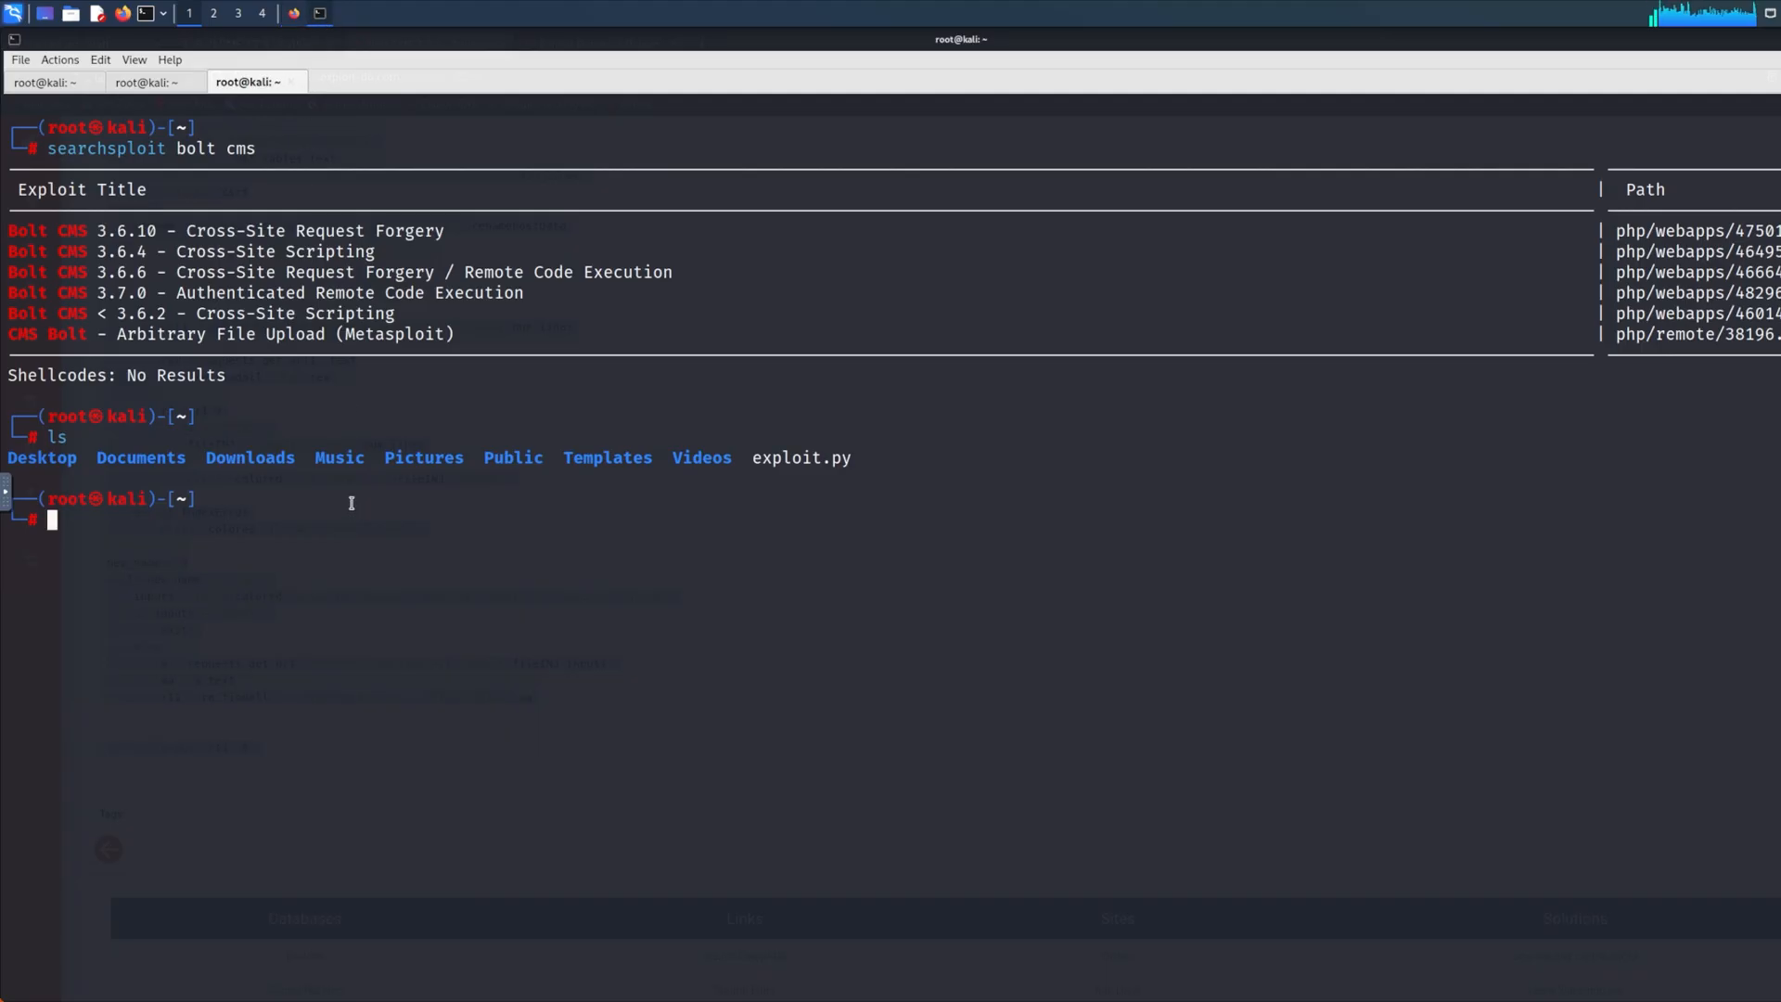
Create exploit2.py with sudo nano, paste the Bolt CMS 3.7.0 exploit code and exit the editor.
{"action": "type", "text": "sudo nano exploit"}
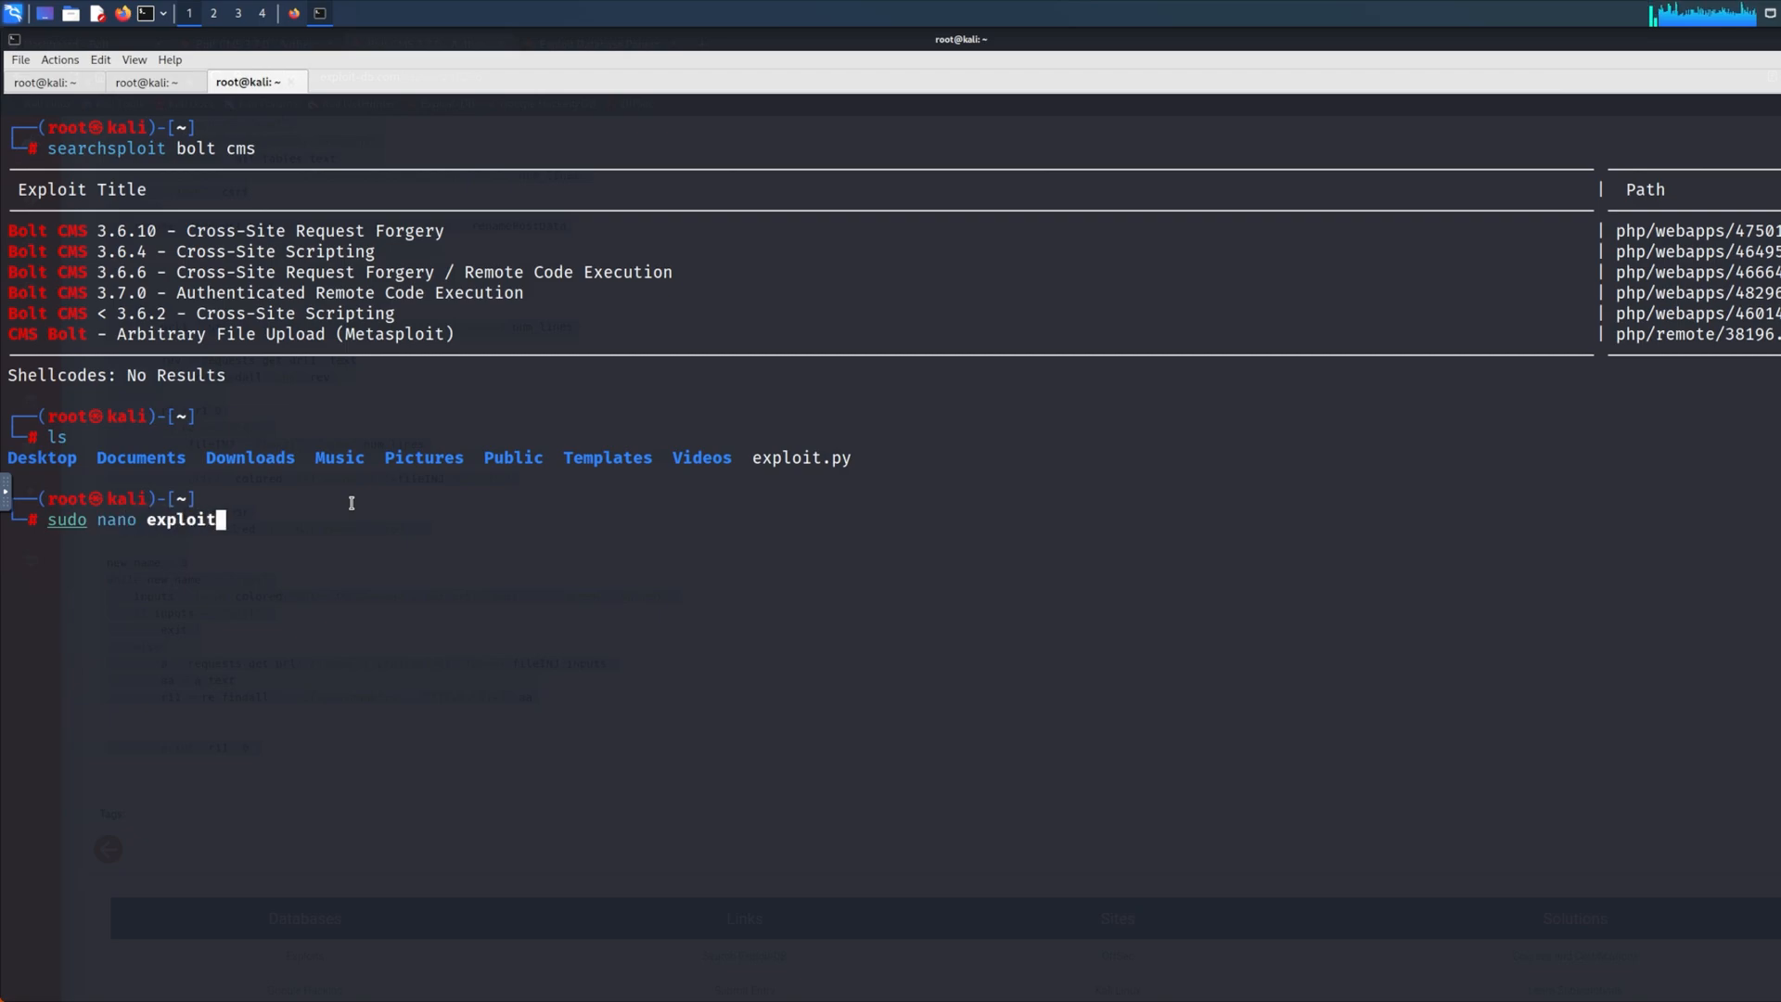
{"action": "type", "text": "2.py"}
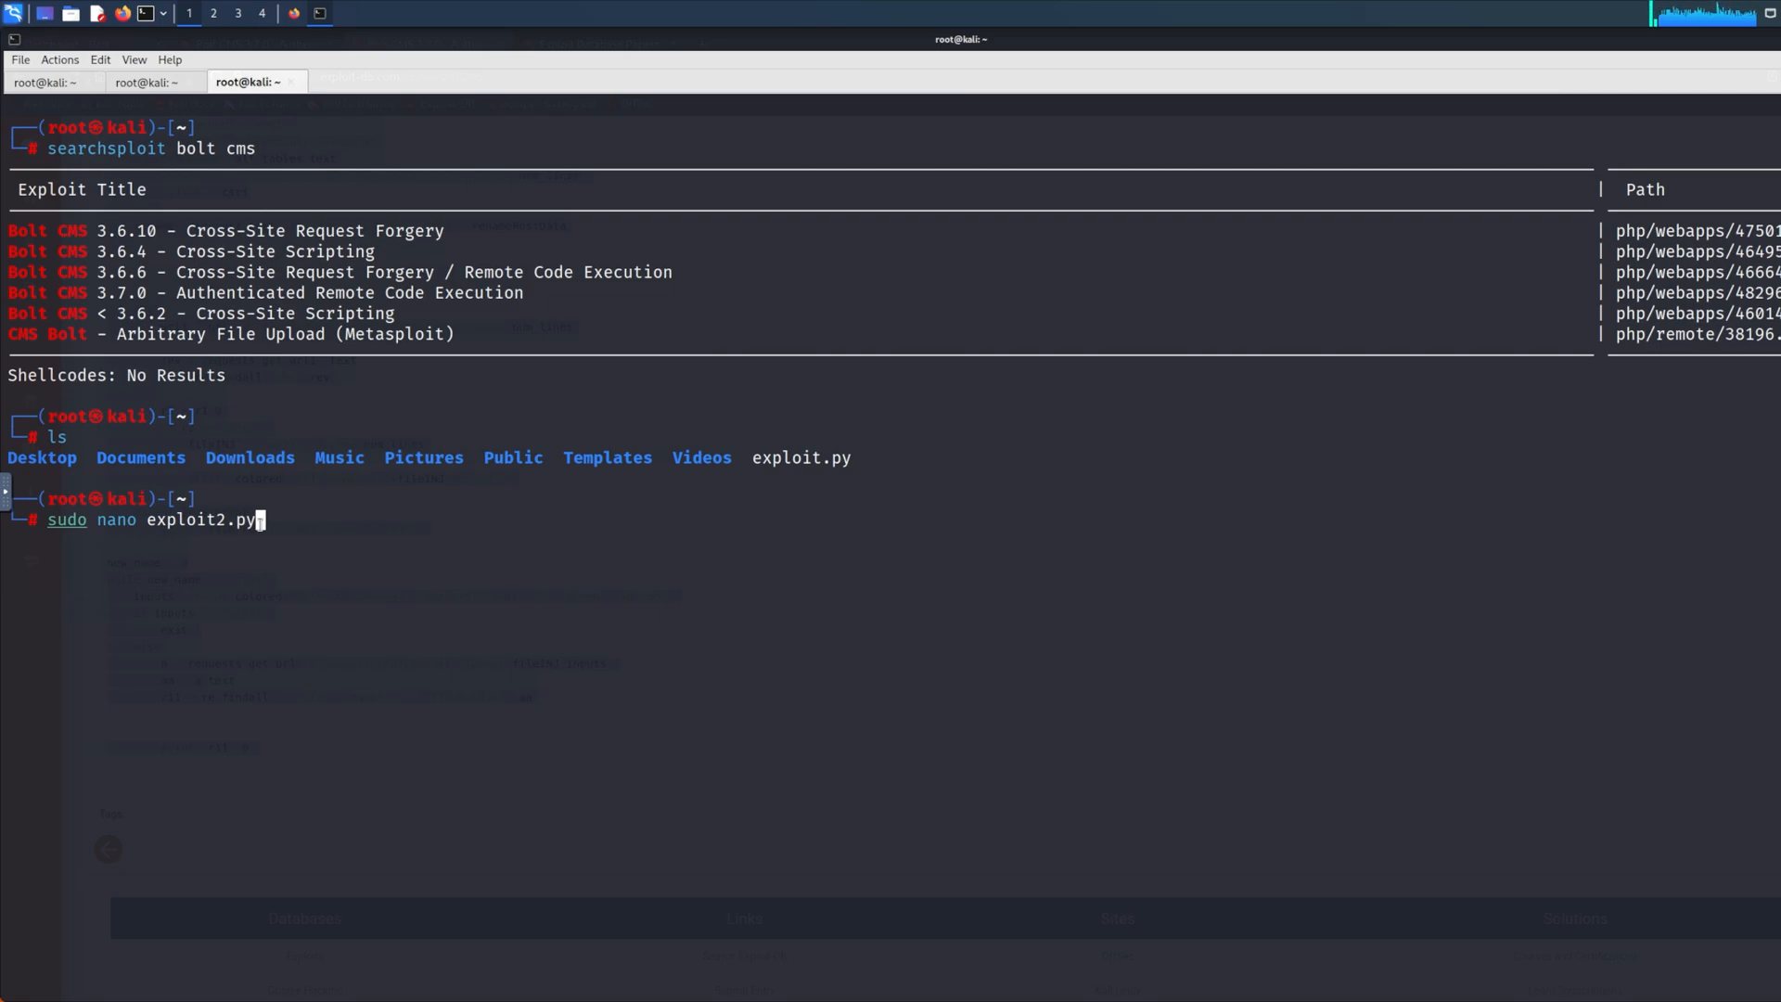
{"action": "key", "text": "Return"}
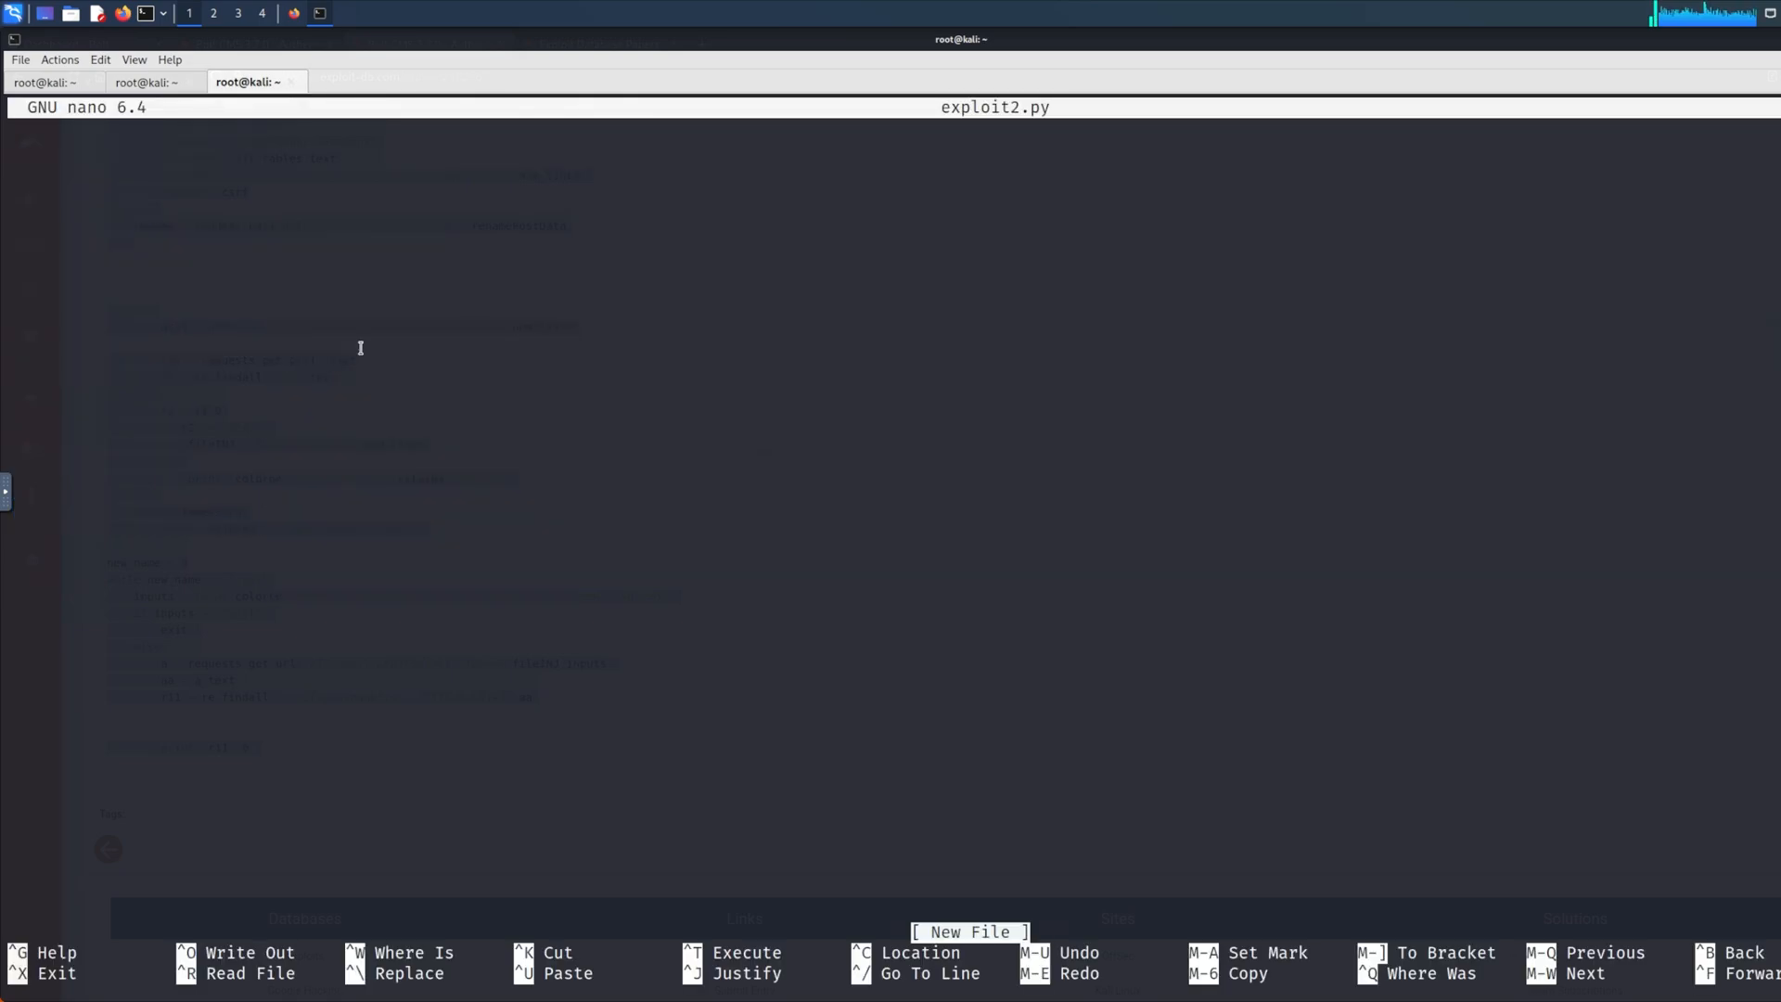
{"action": "key", "text": "ctrl+x"}
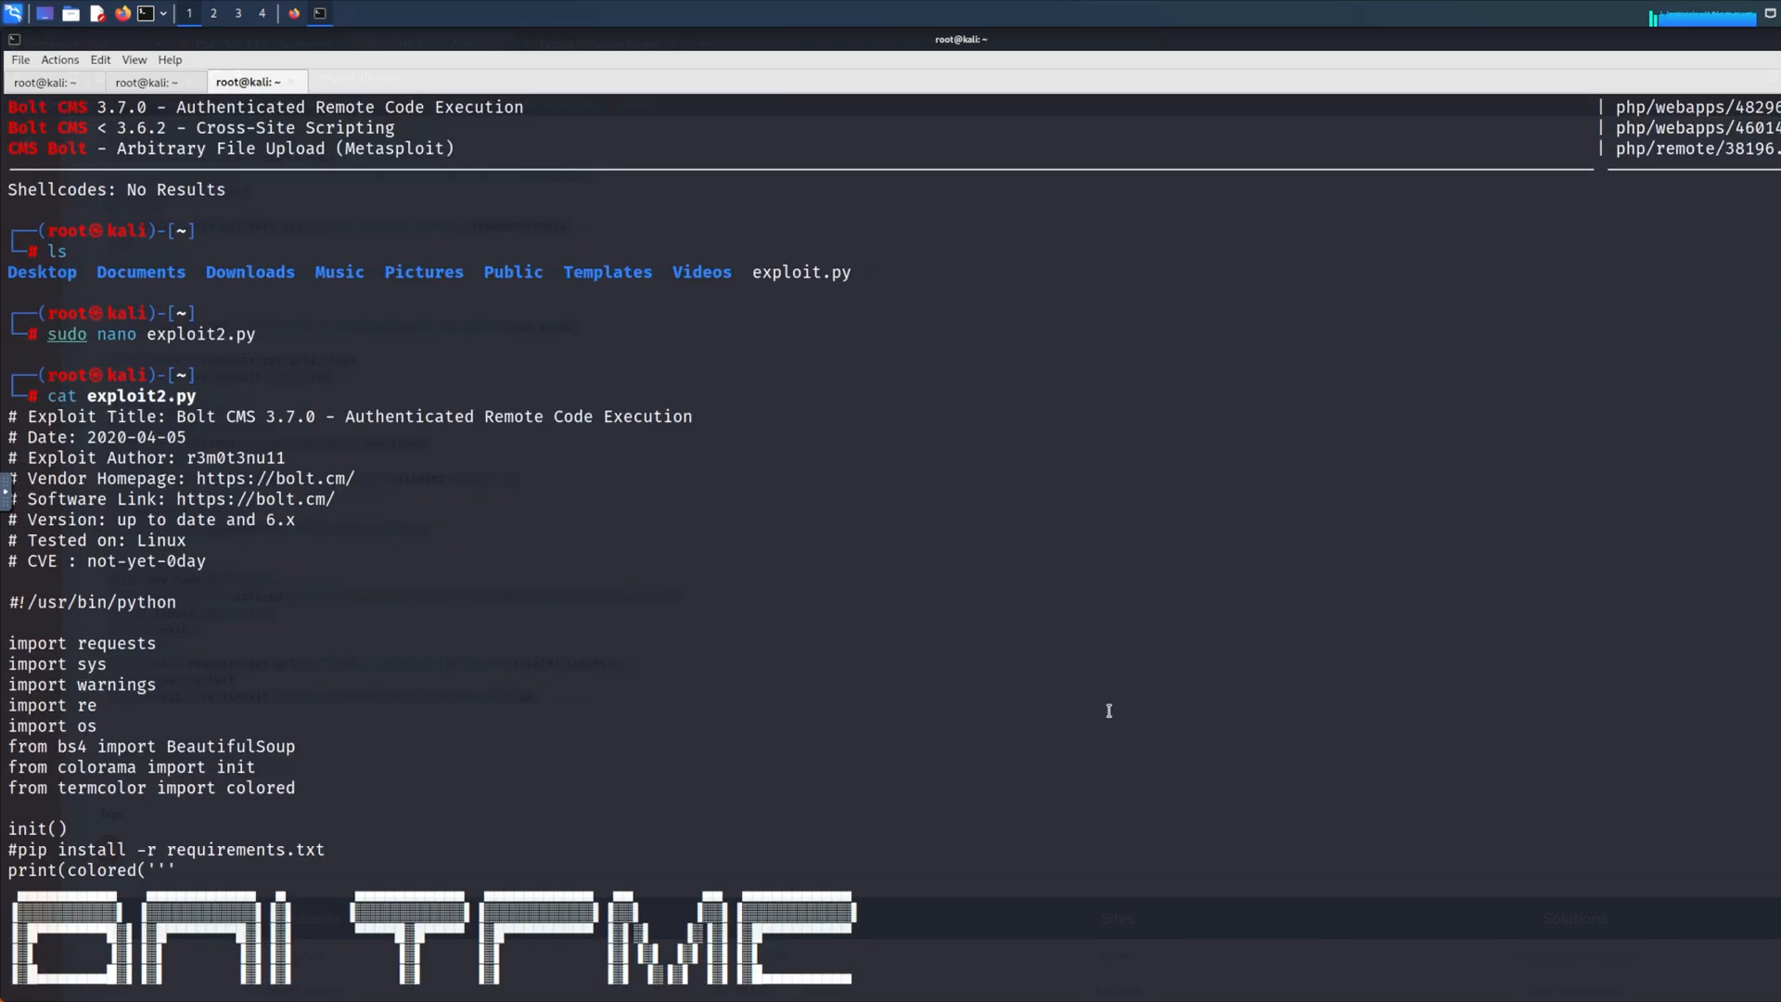
{"action": "mouse_move", "coordinate": [907, 585]}
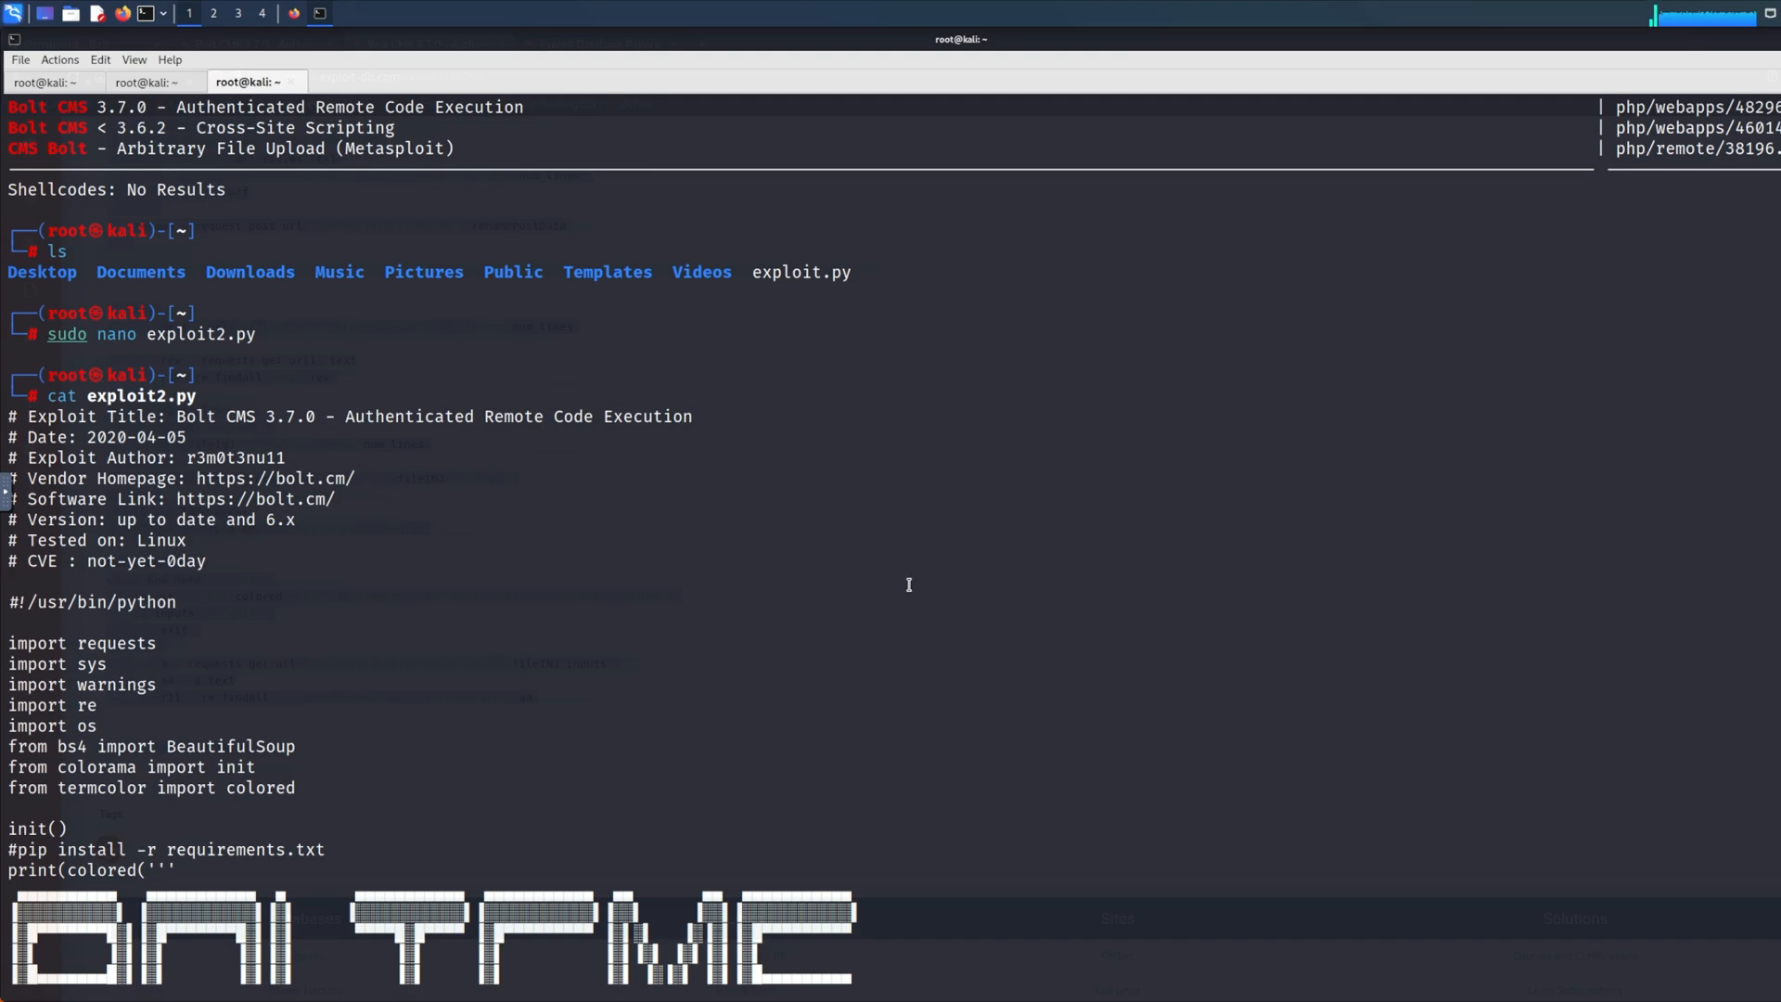
{"action": "mouse_move", "coordinate": [546, 510]}
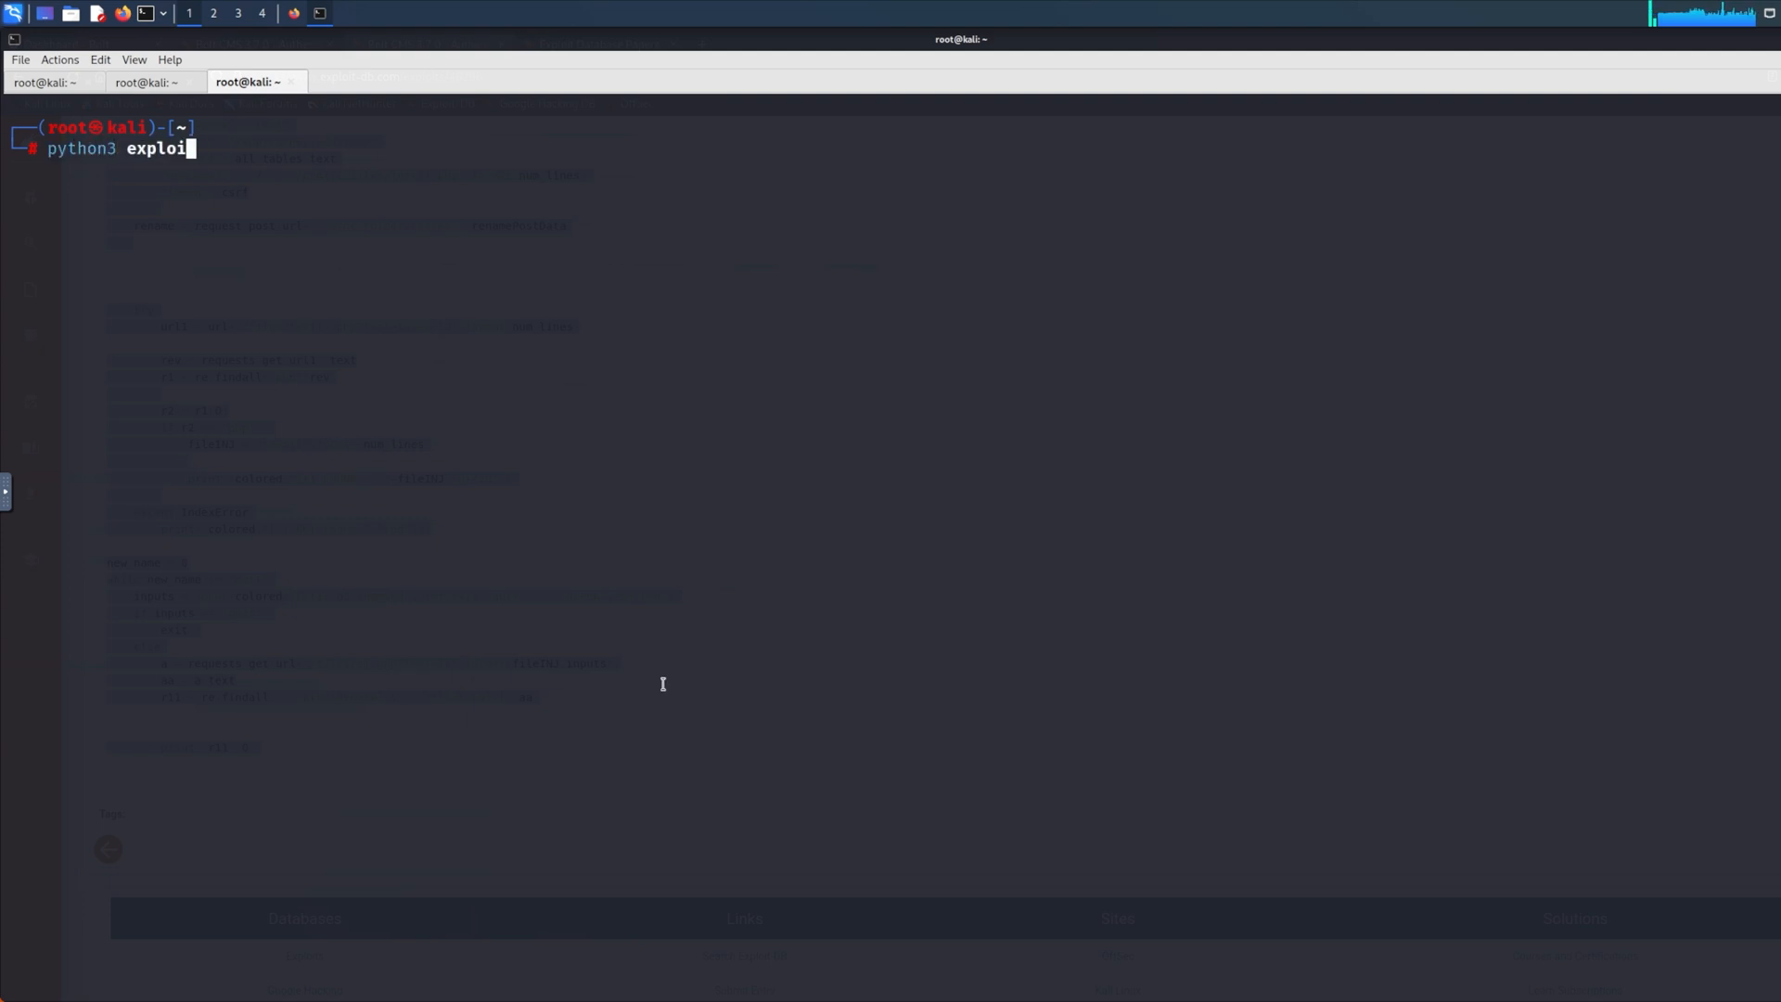
{"action": "type", "text": "t.py"}
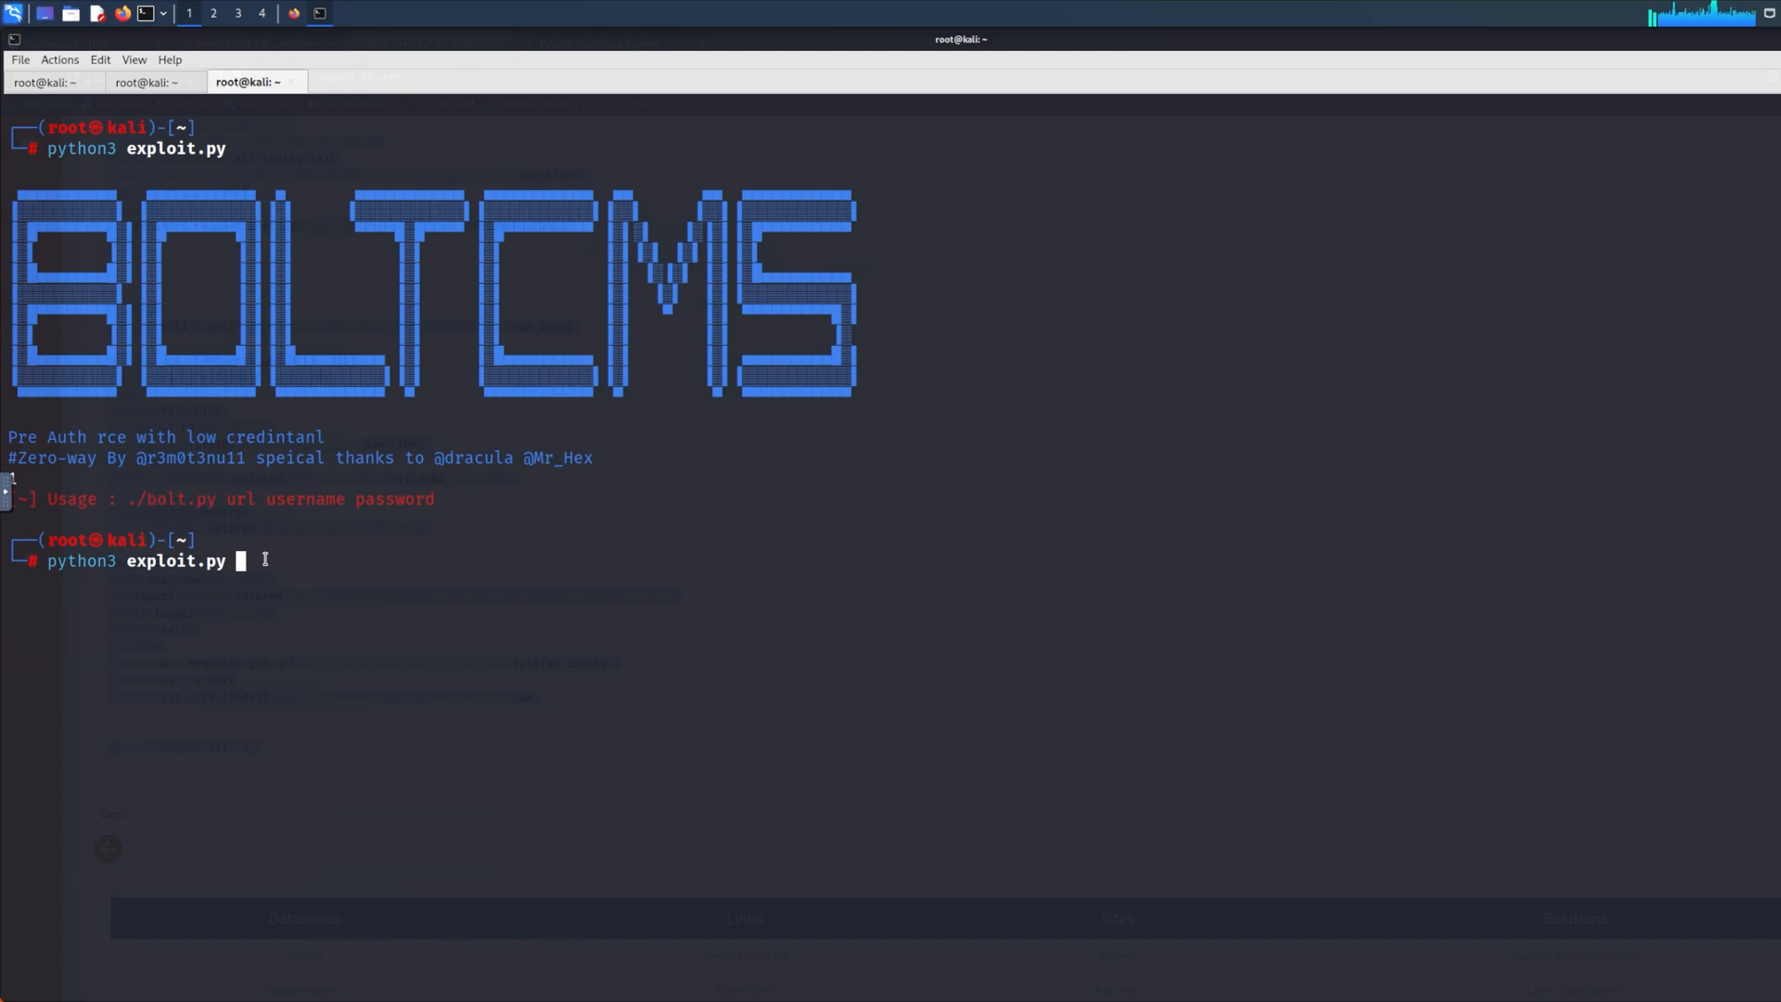
{"action": "type", "text": "http:/"}
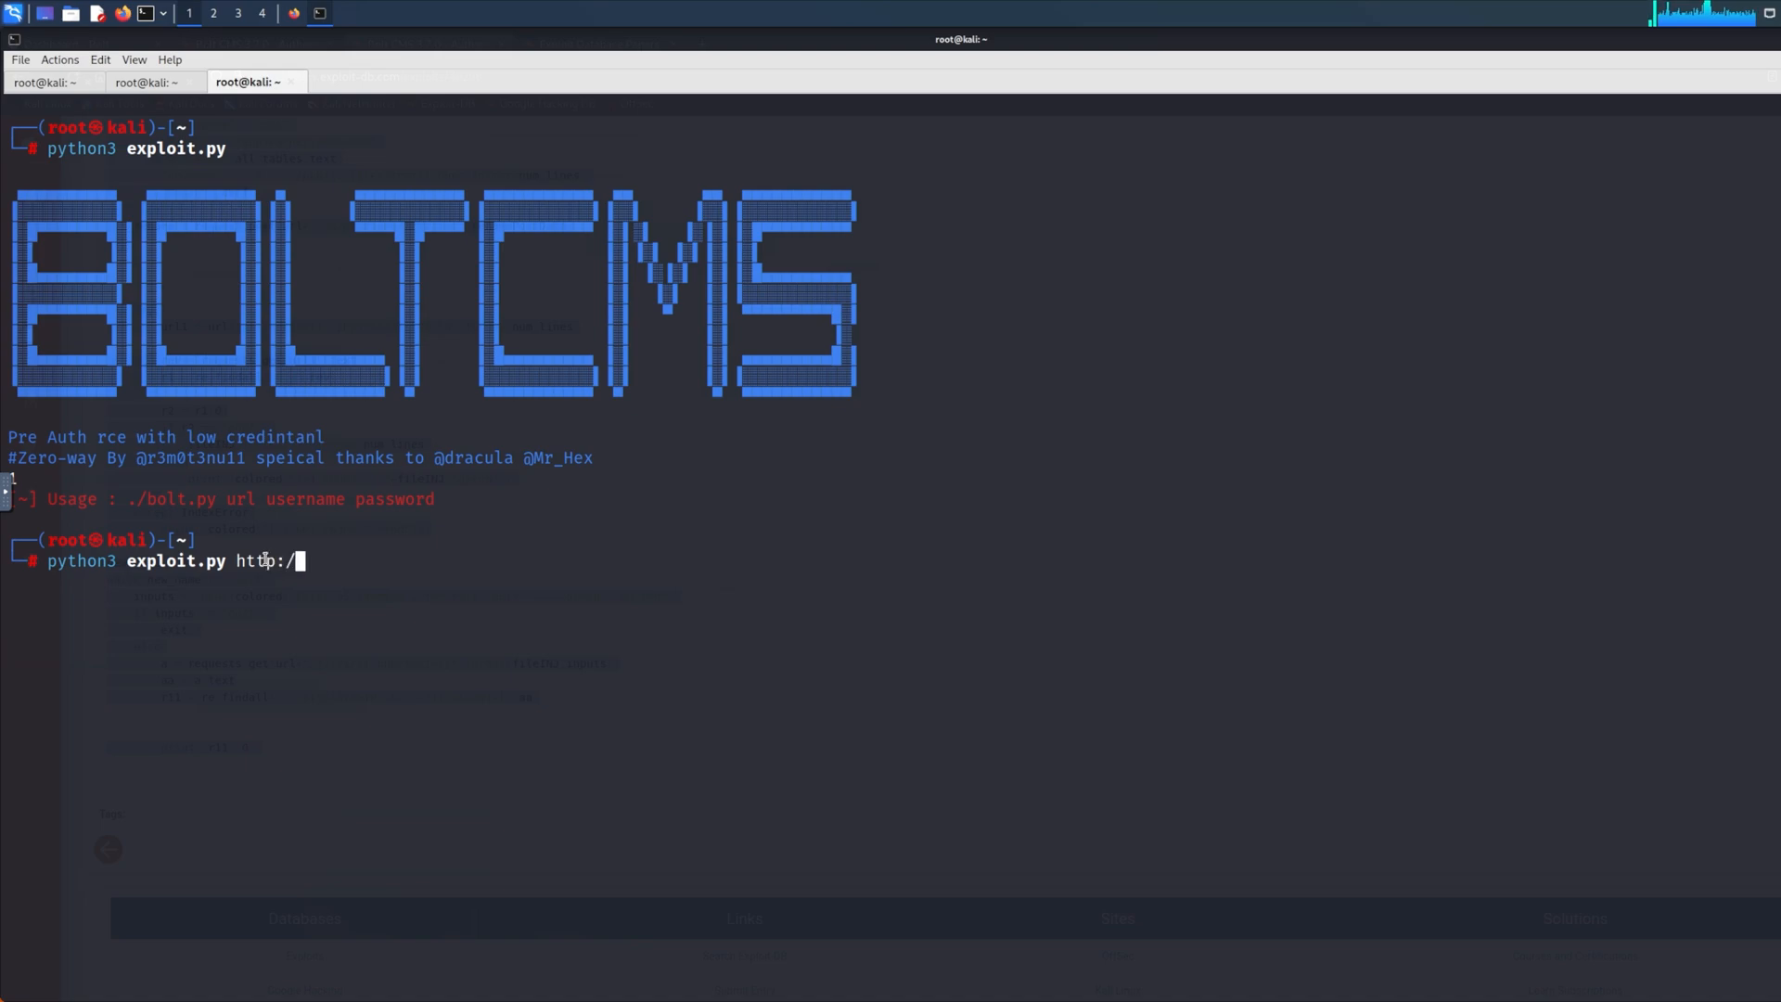
{"action": "type", "text": "/10.10."}
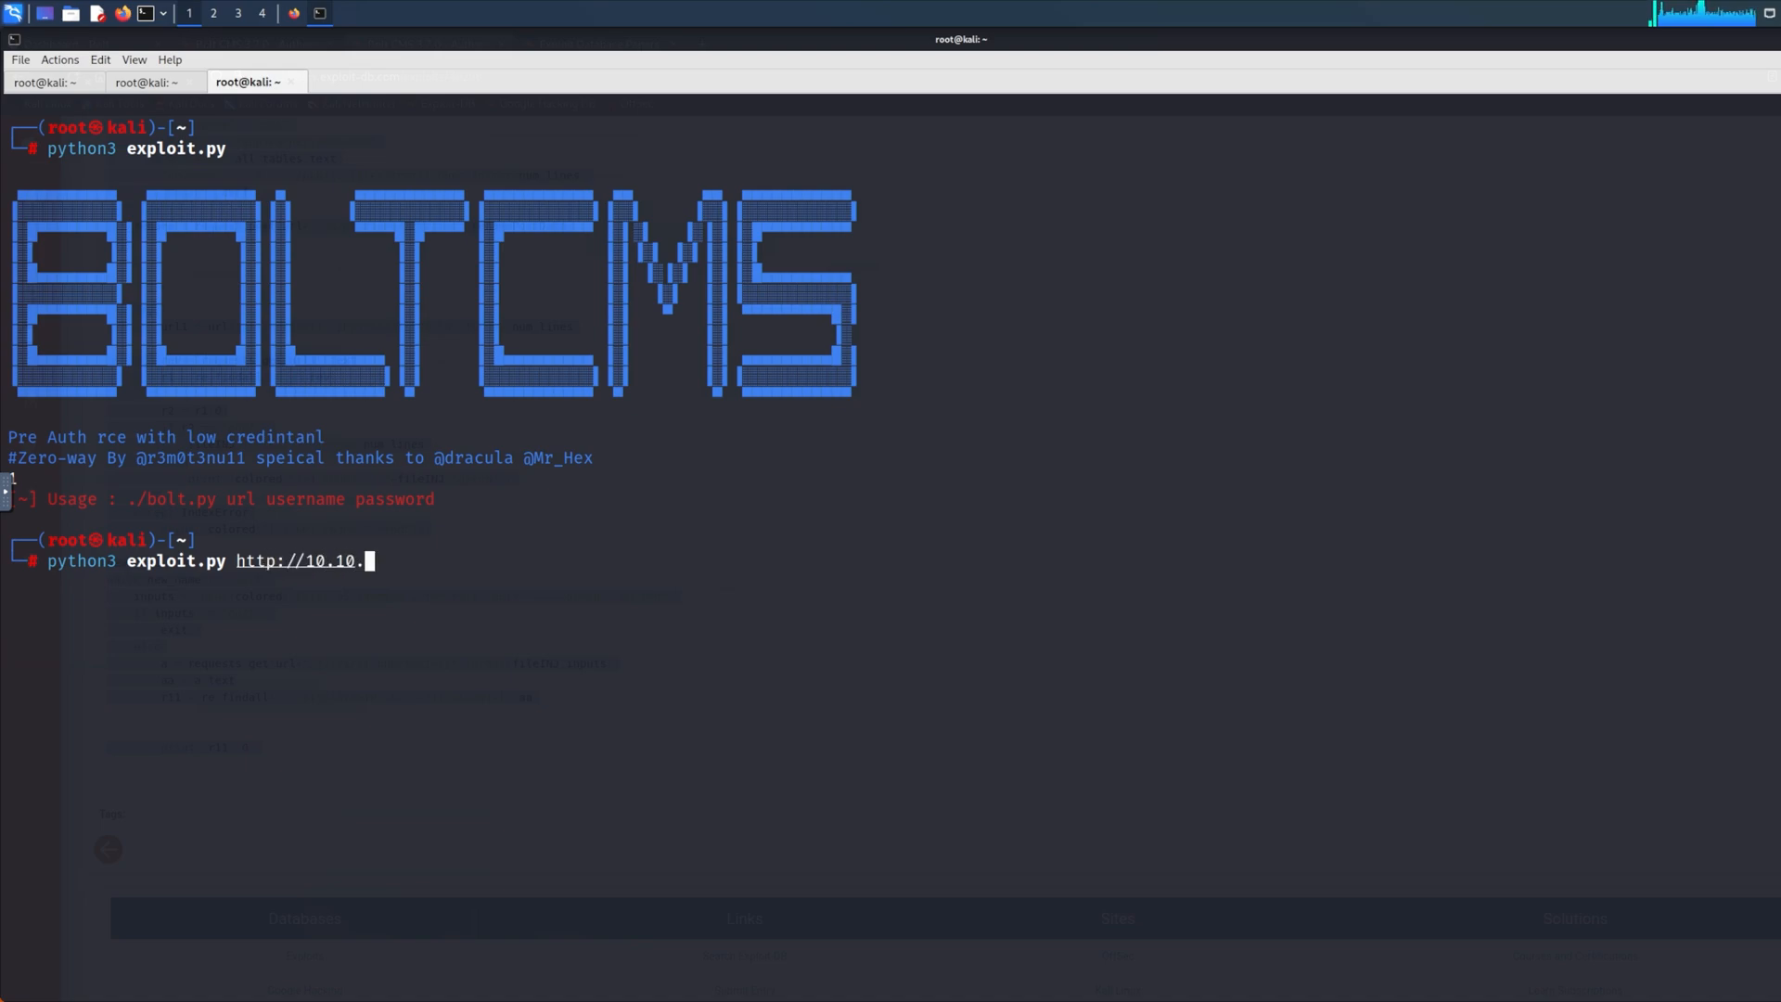
{"action": "type", "text": "88.82"}
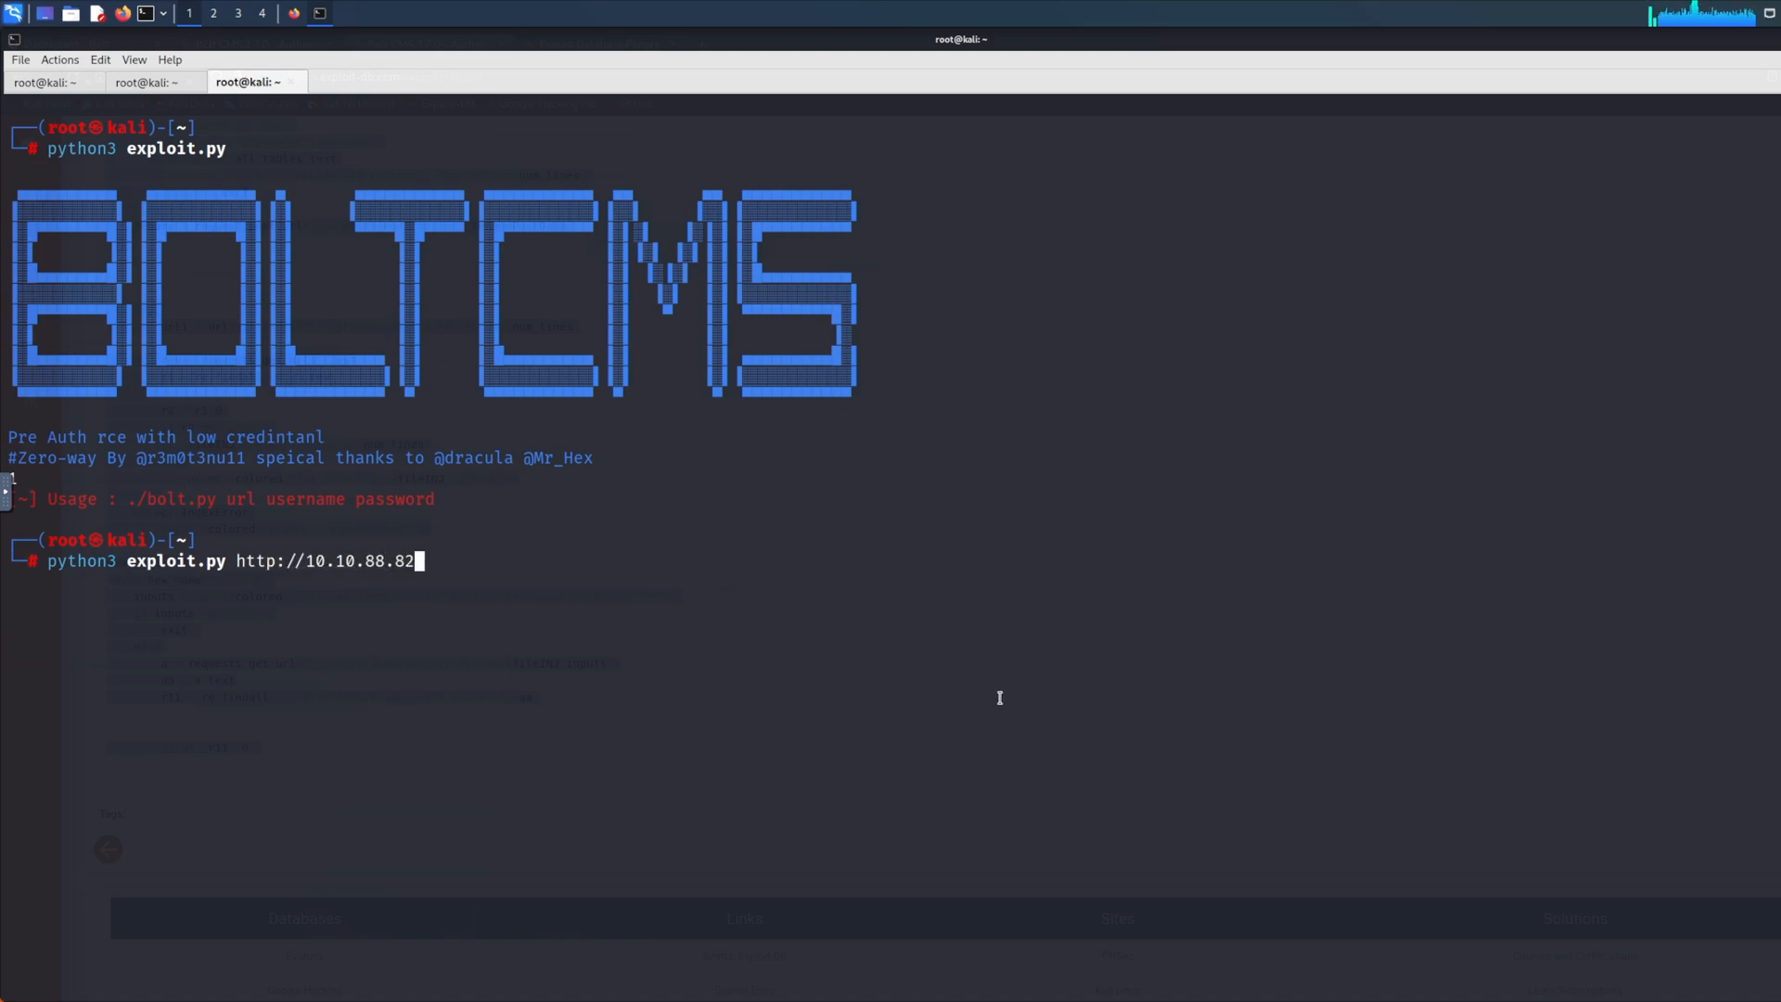
{"action": "type", "text": ":8000"}
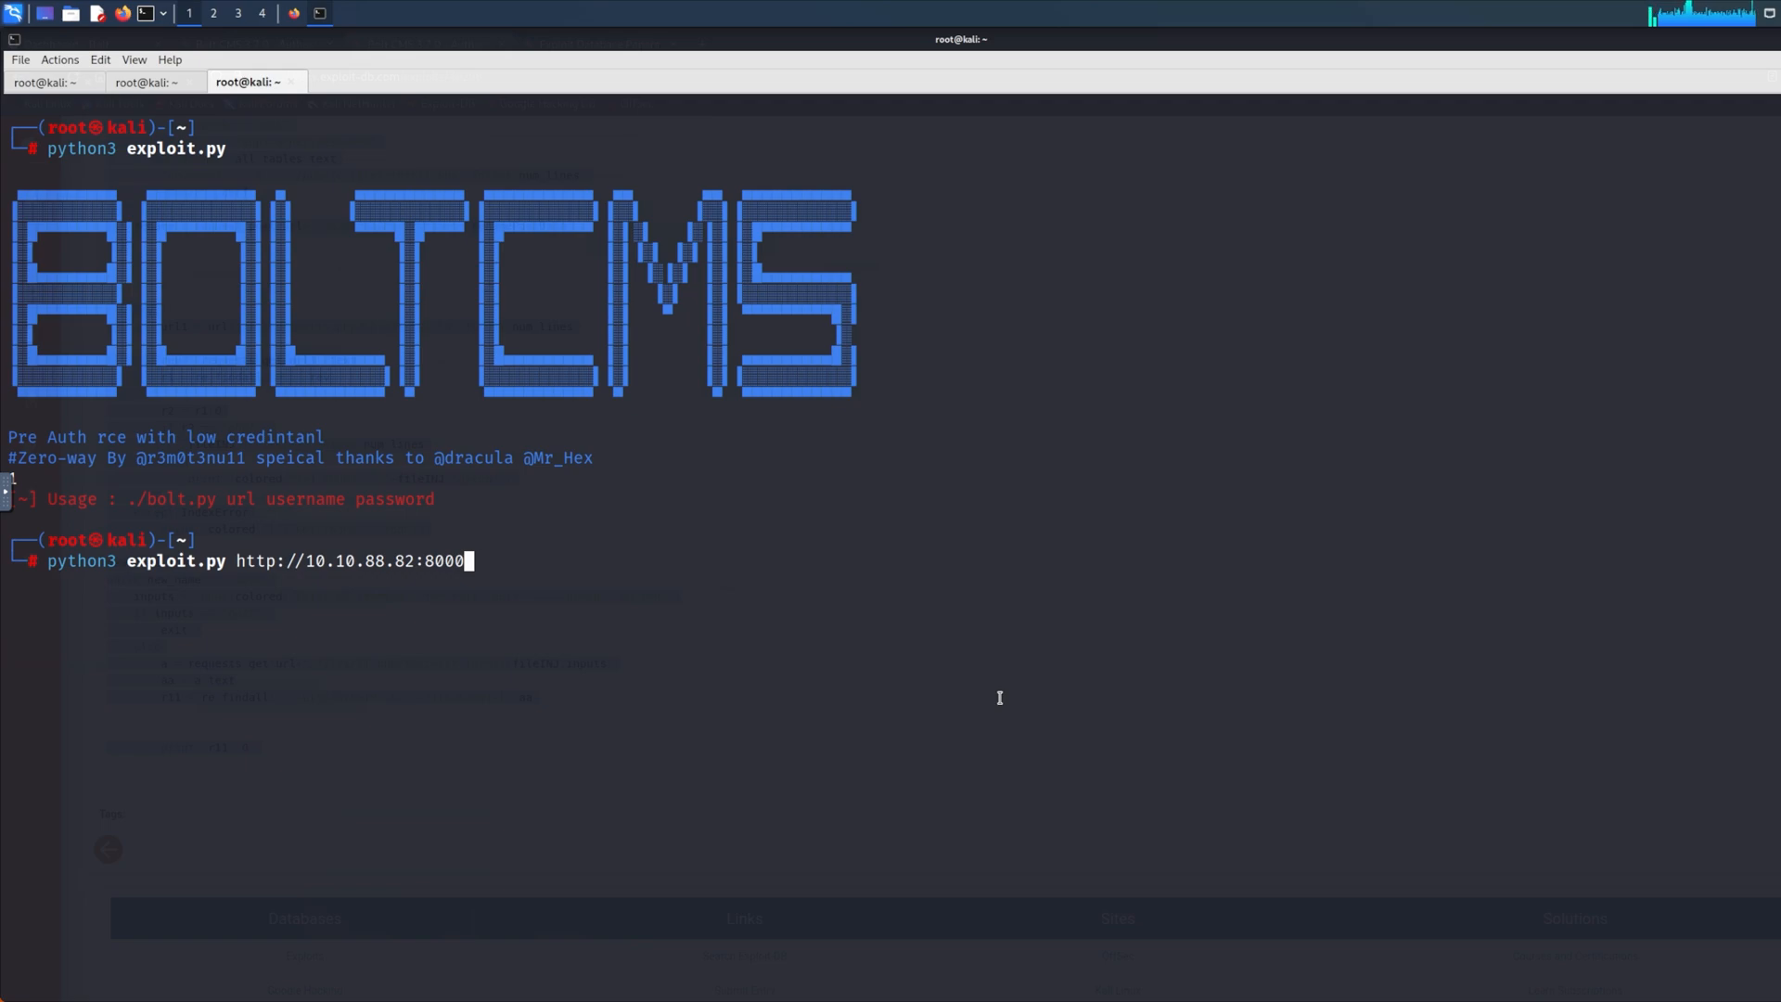
{"action": "mouse_move", "coordinate": [968, 684]}
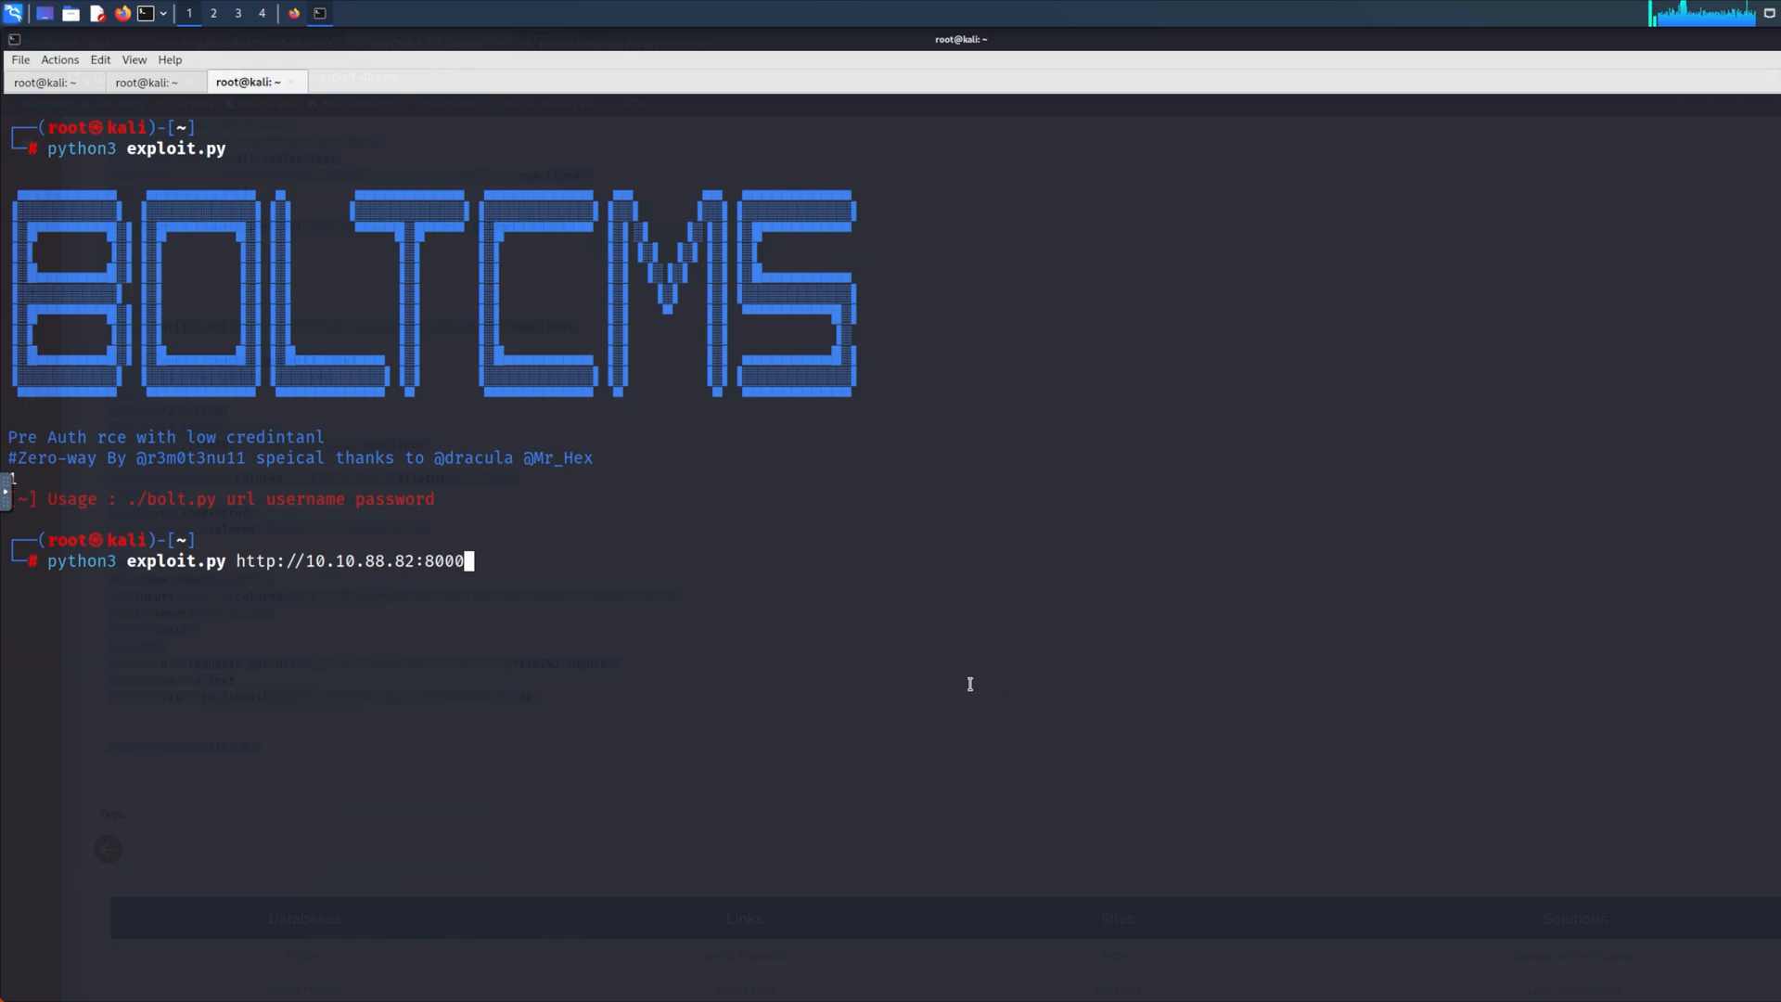
{"action": "mouse_move", "coordinate": [441, 549]}
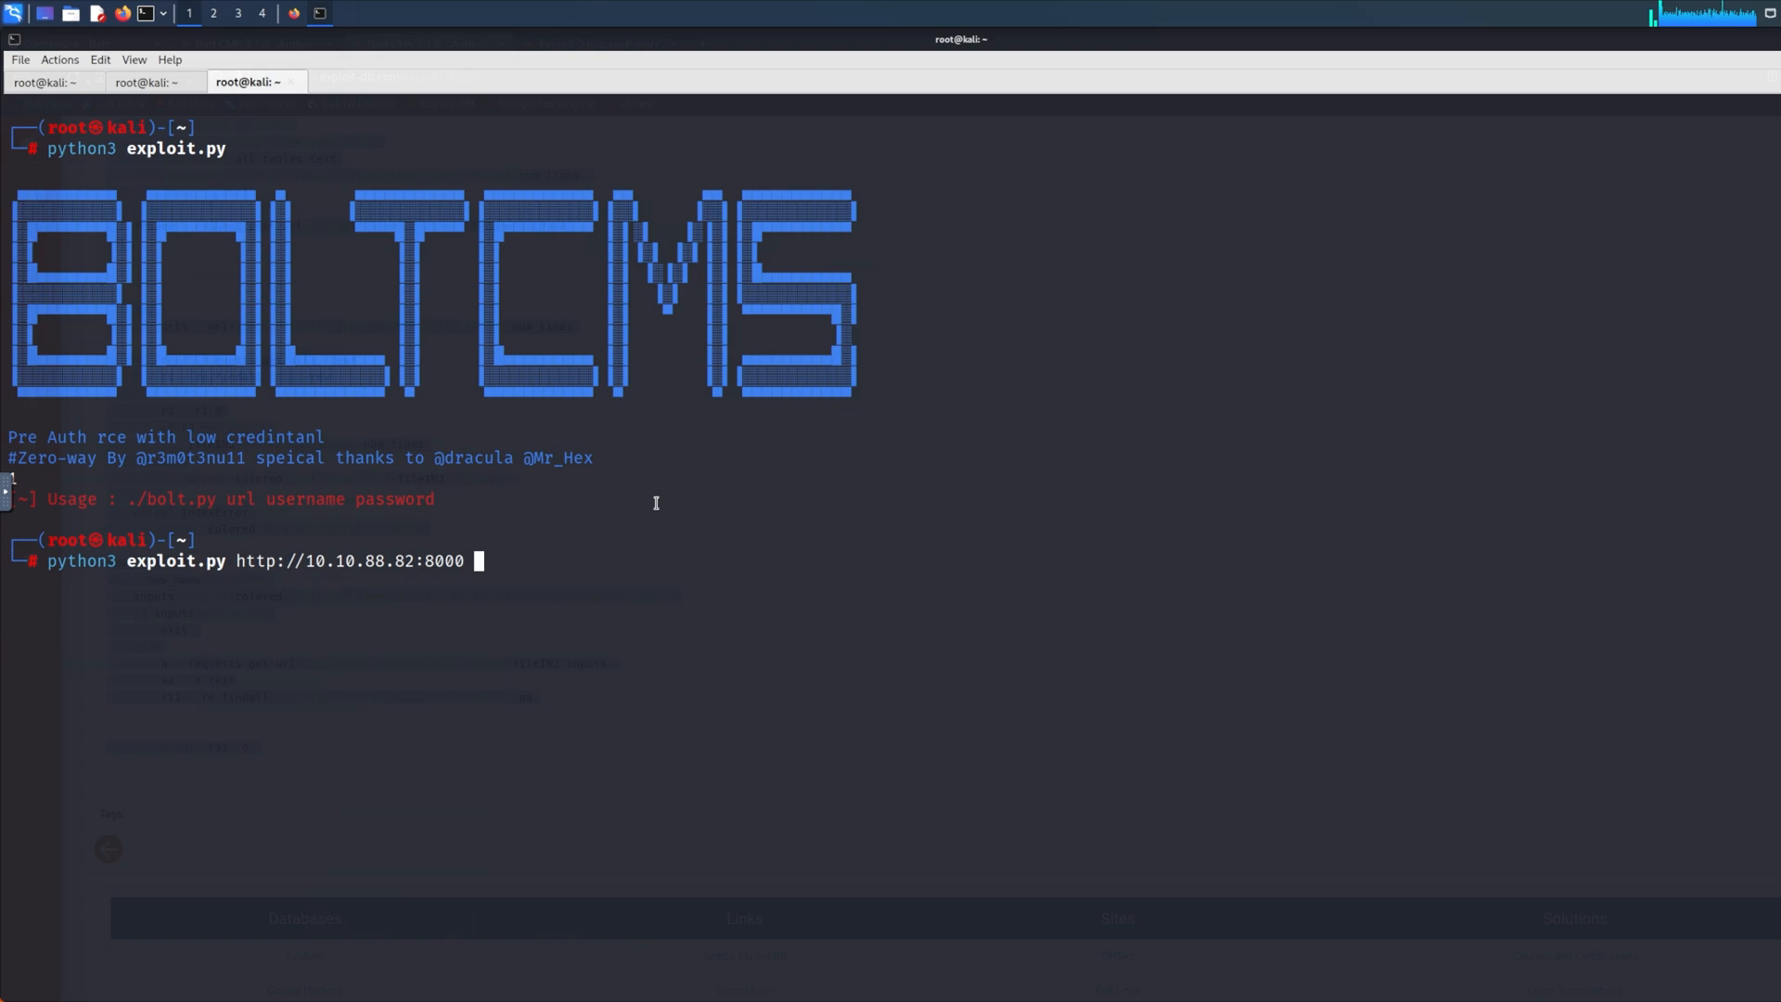
{"action": "mouse_move", "coordinate": [532, 567]}
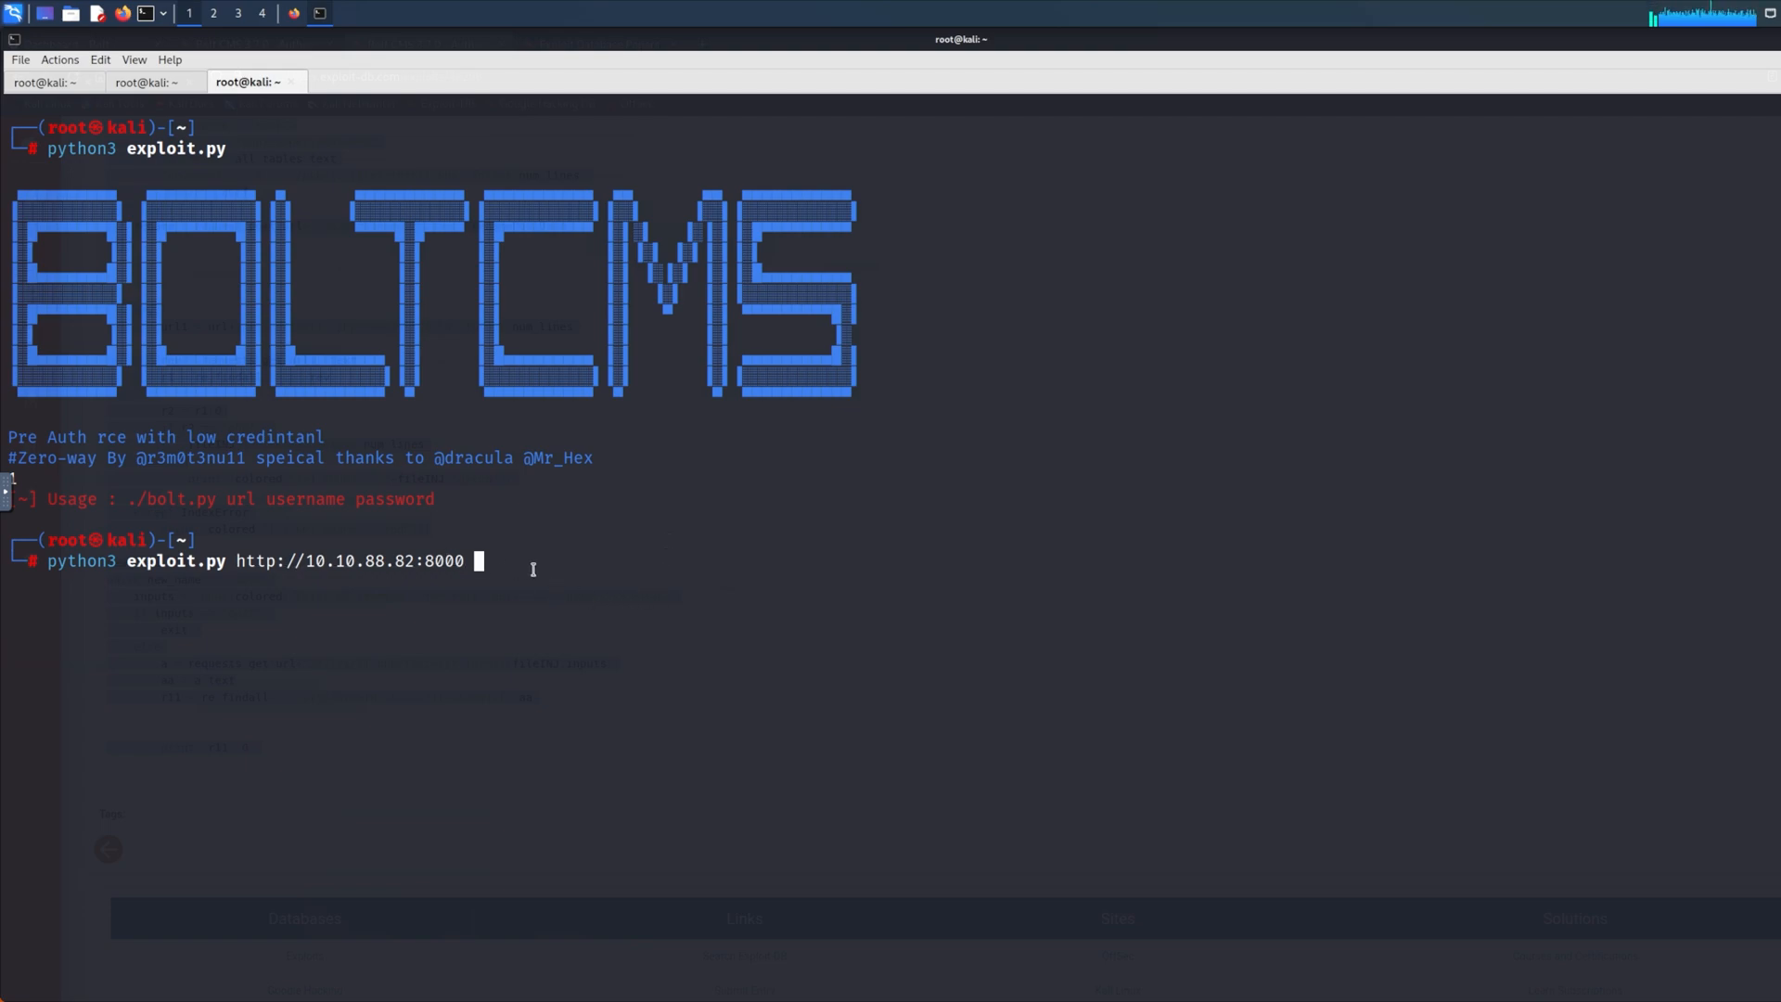
{"action": "type", "text": "bolt"}
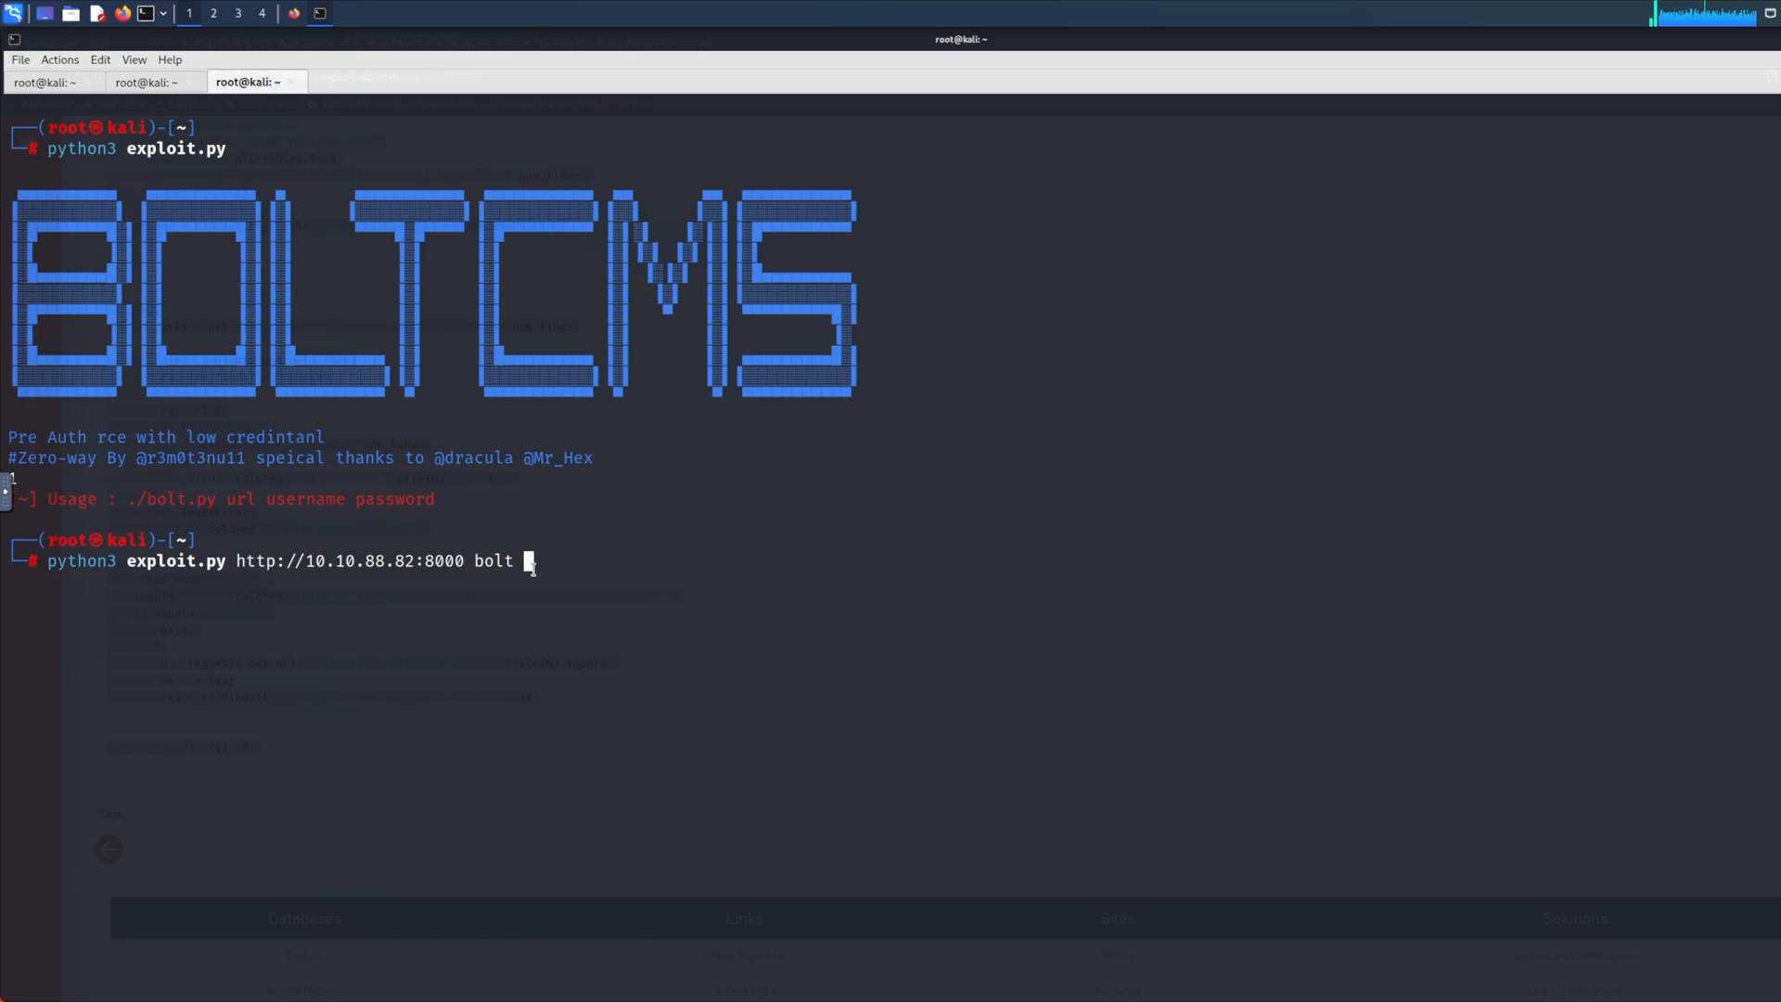
{"action": "type", "text": "boltadmin123"}
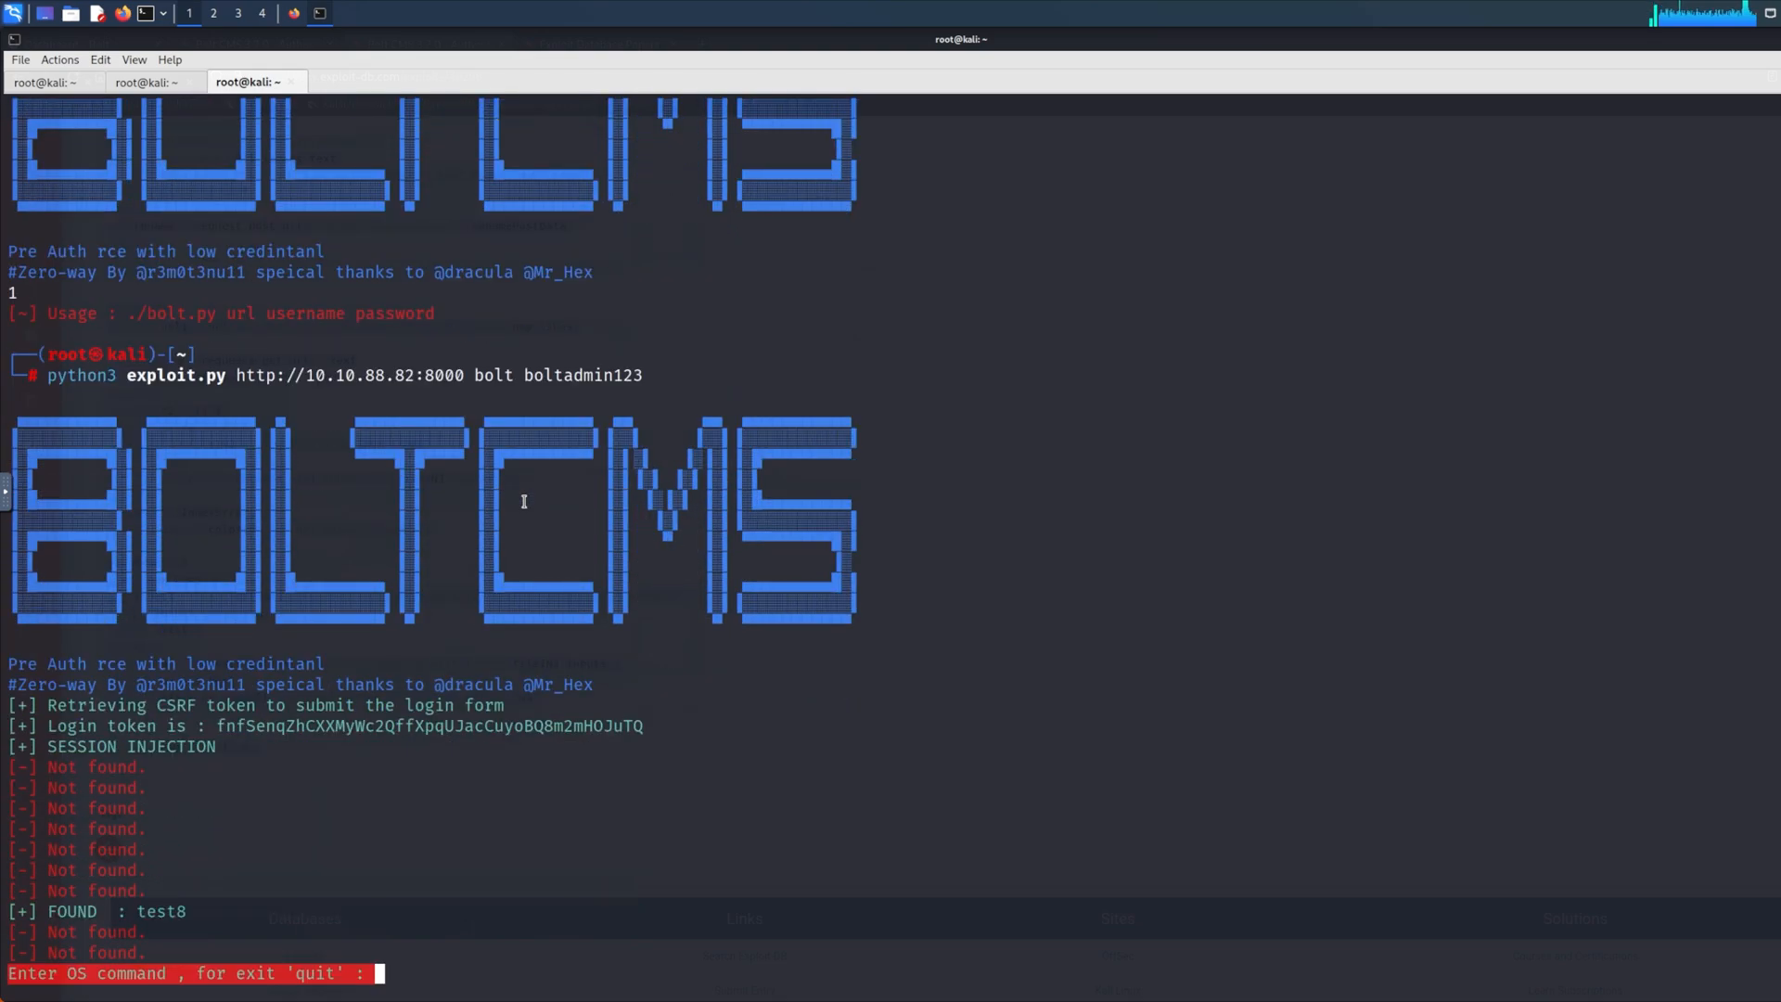
{"action": "mouse_move", "coordinate": [534, 922]}
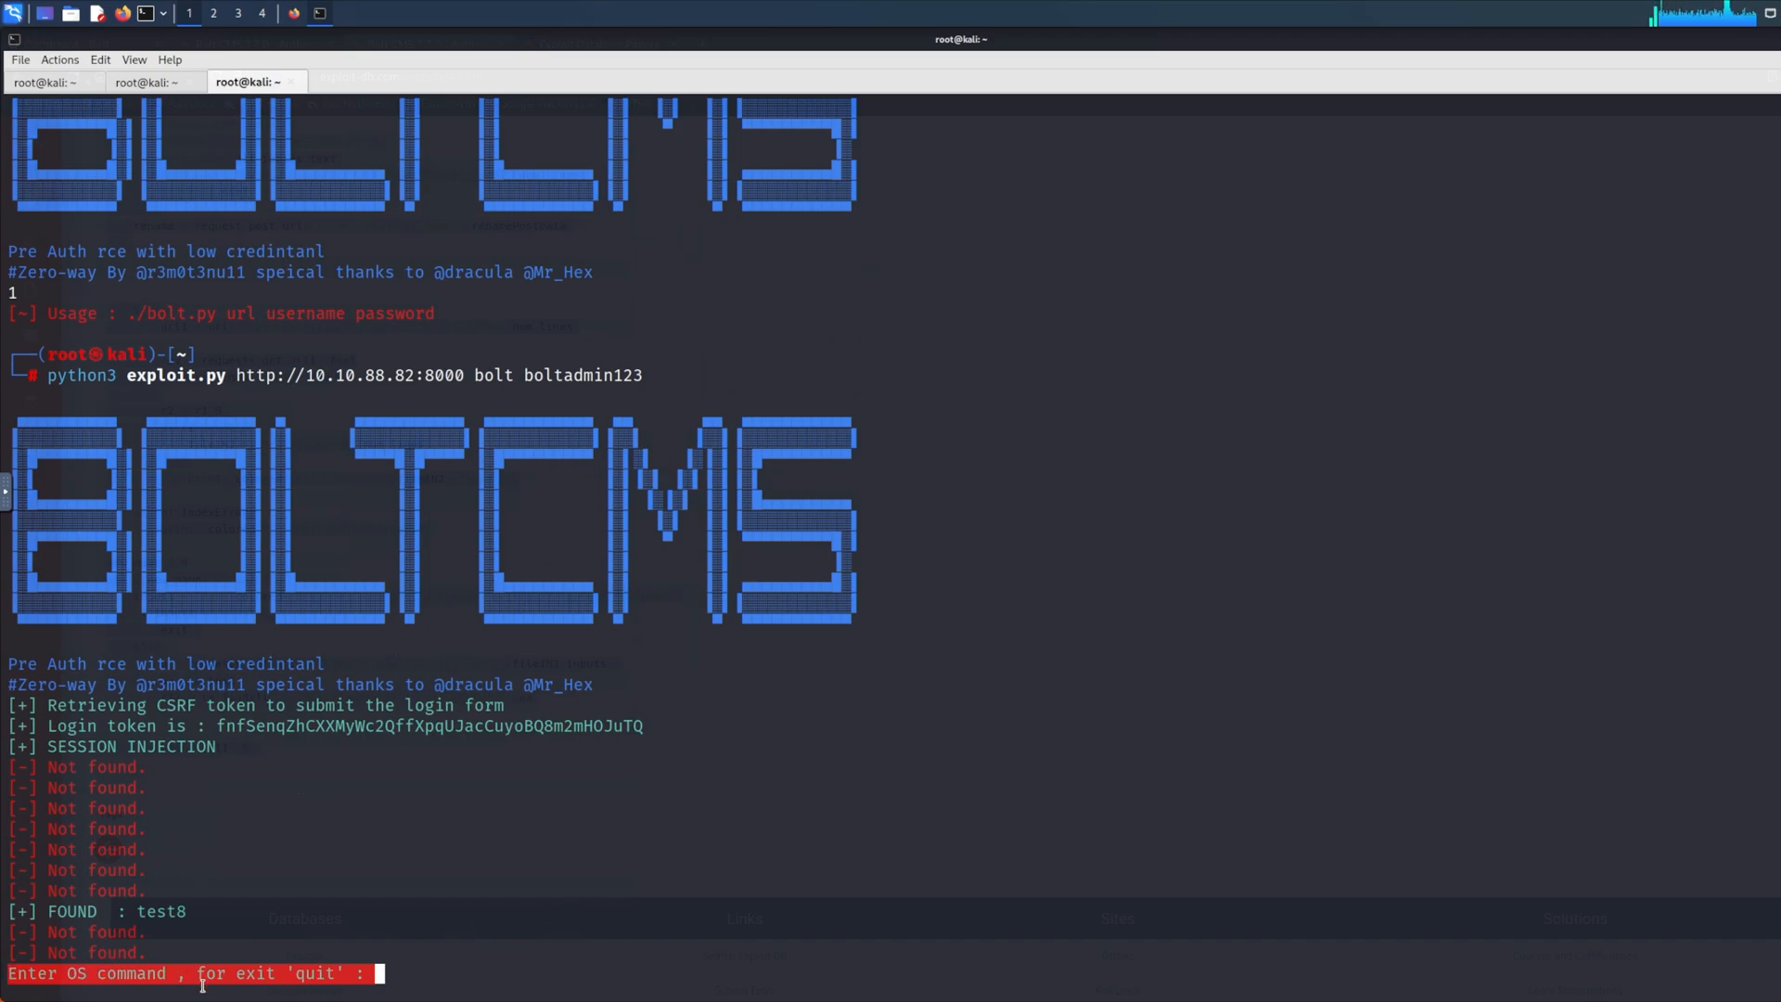
{"action": "mouse_move", "coordinate": [480, 939]}
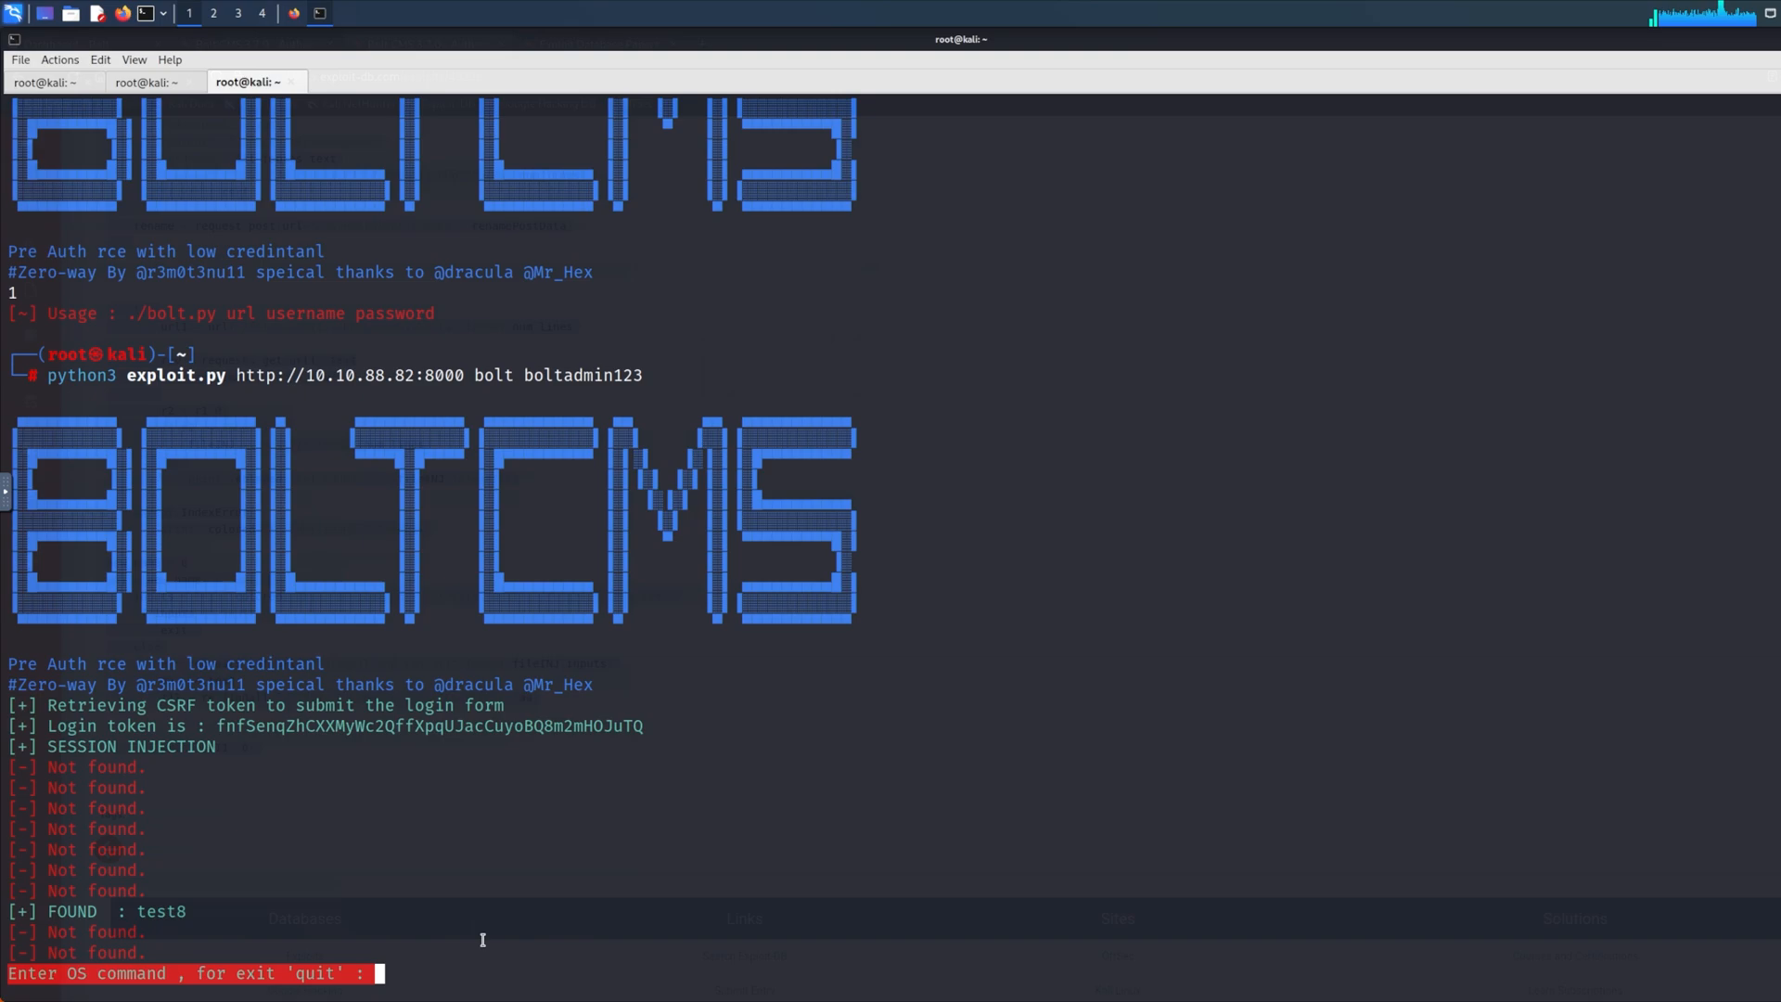
Enter whoami at the exploit's OS command prompt.
{"action": "type", "text": "whoami"}
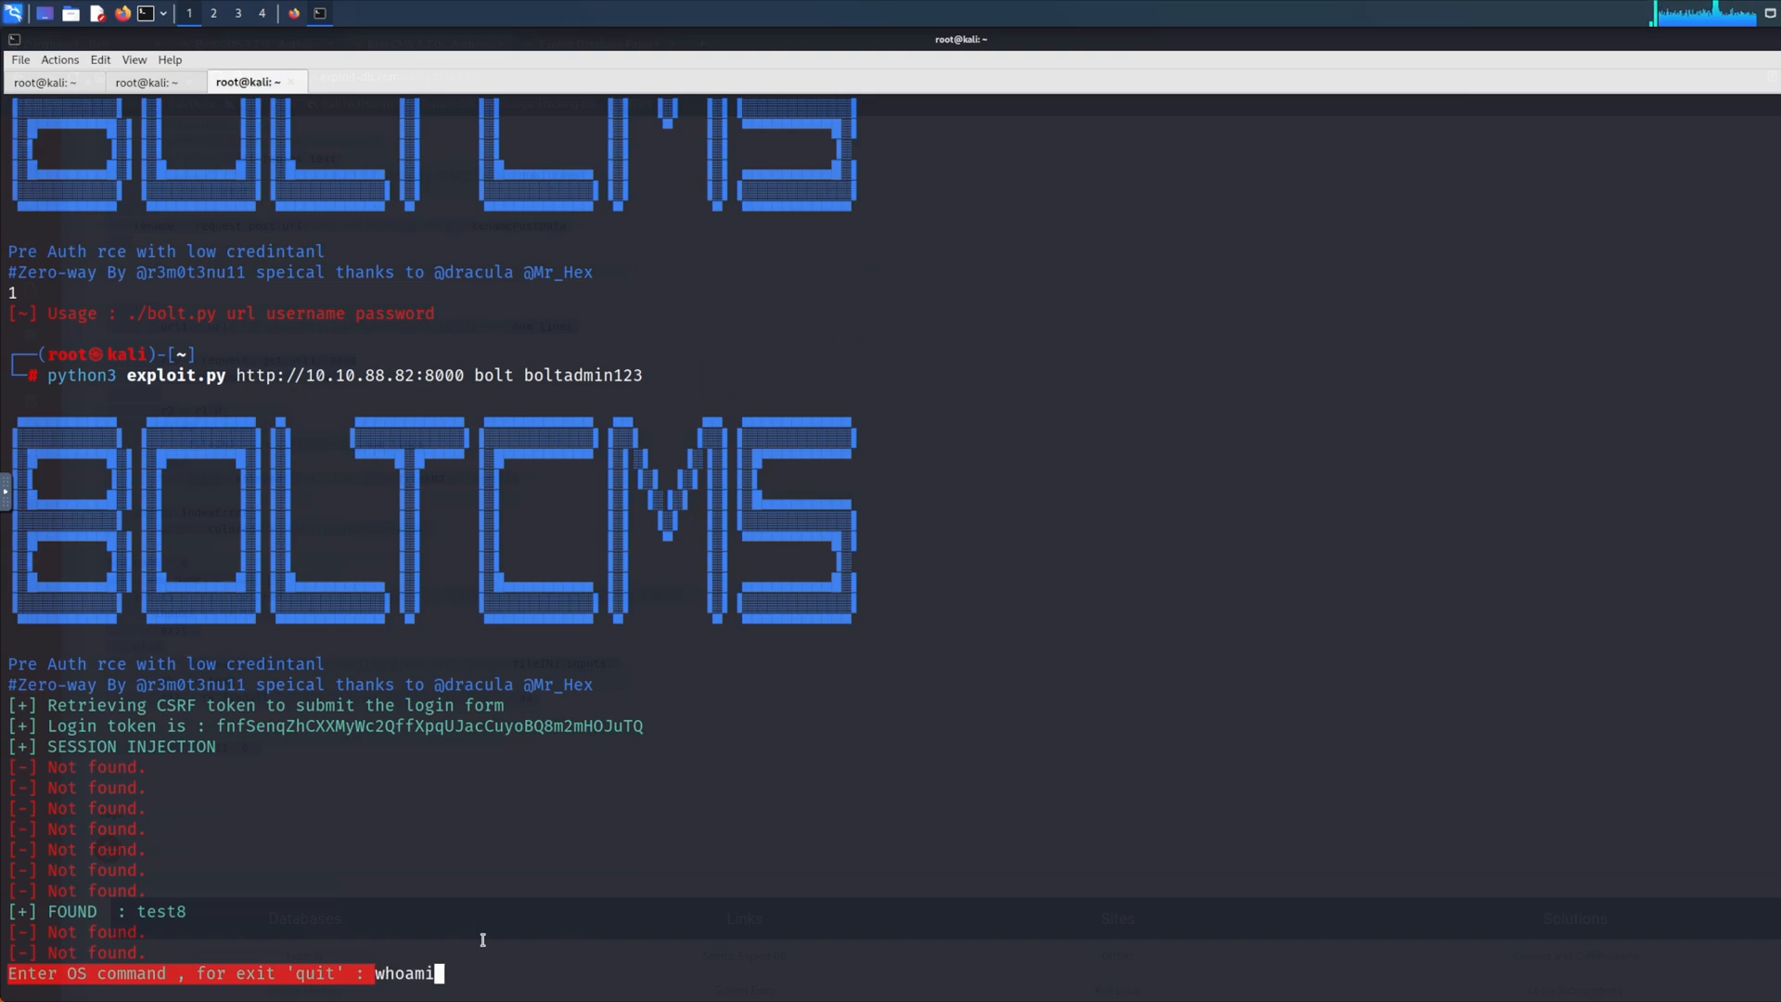